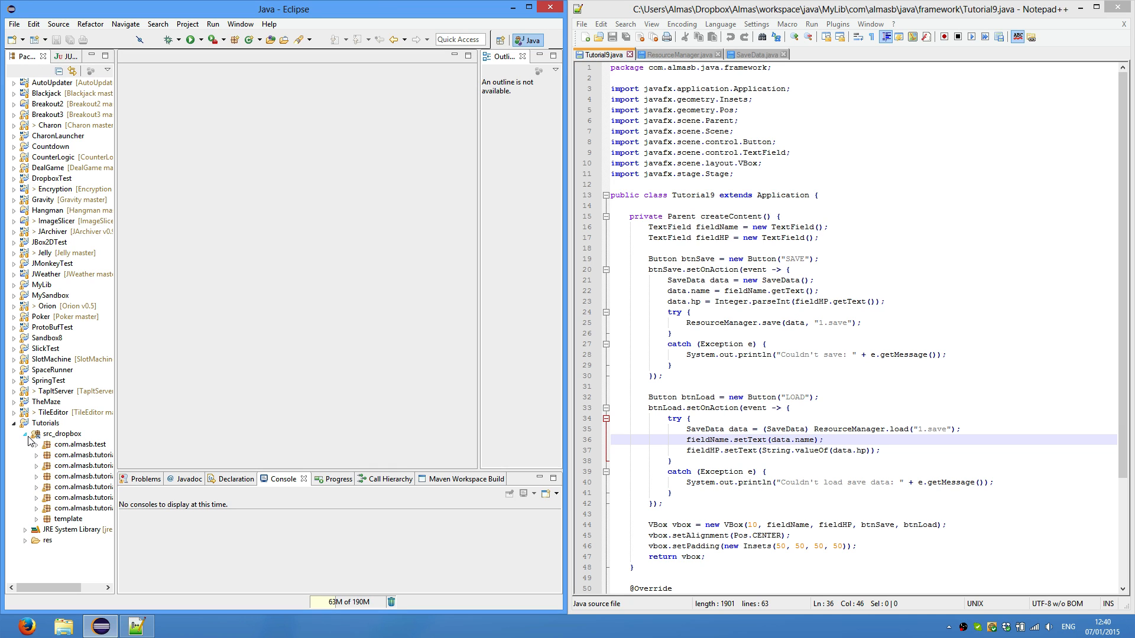
- Create the package com.almasb.tutorial9 under src_dropbox in the Tutorials project
{"action": "left_click", "coordinate": [61, 433]}
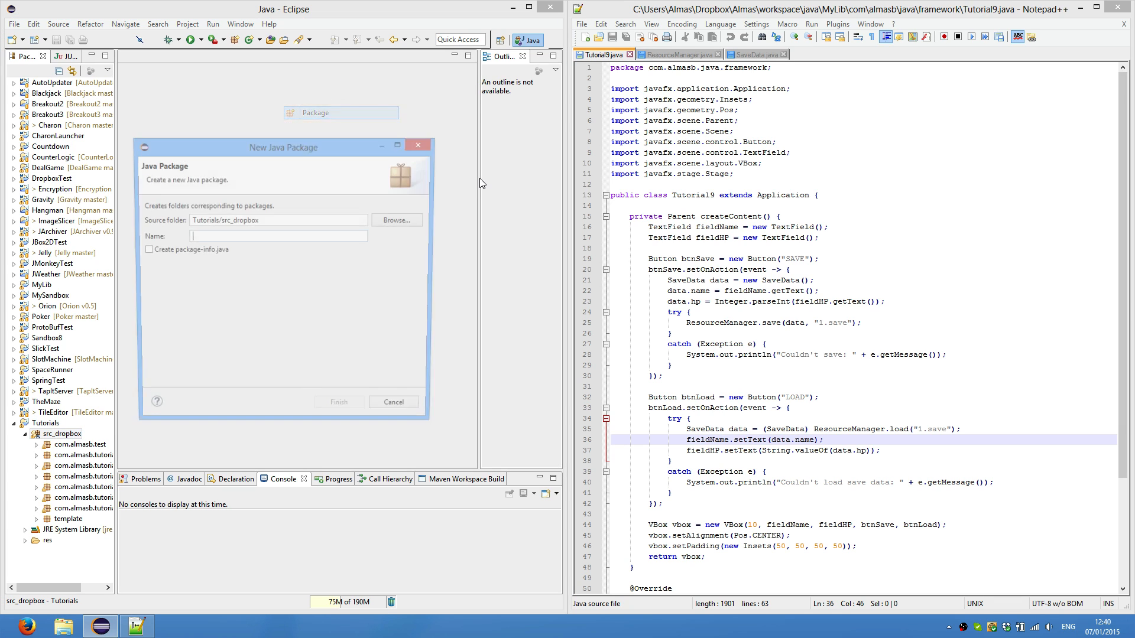
{"action": "type", "text": "com.almasb.t"}
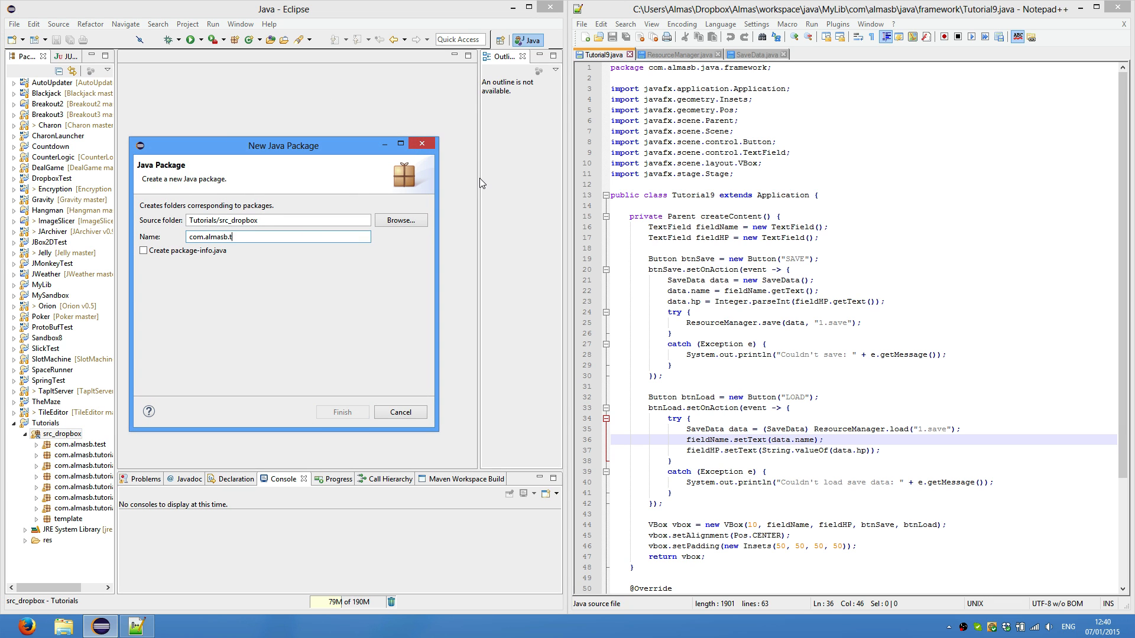
{"action": "type", "text": "utorial"}
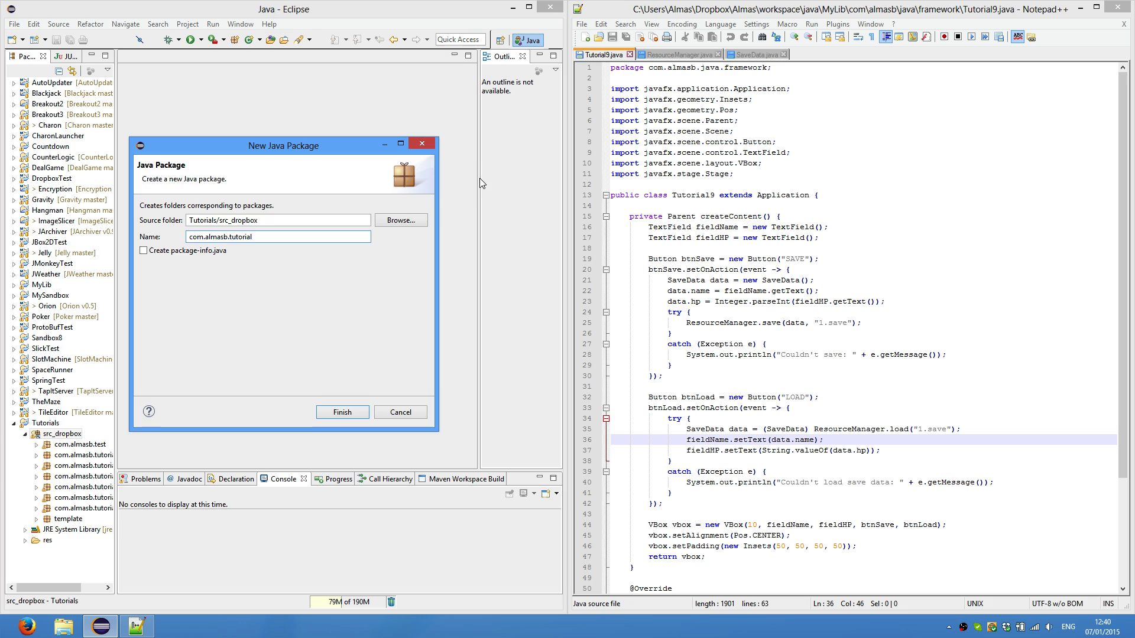
{"action": "left_click", "coordinate": [342, 412]}
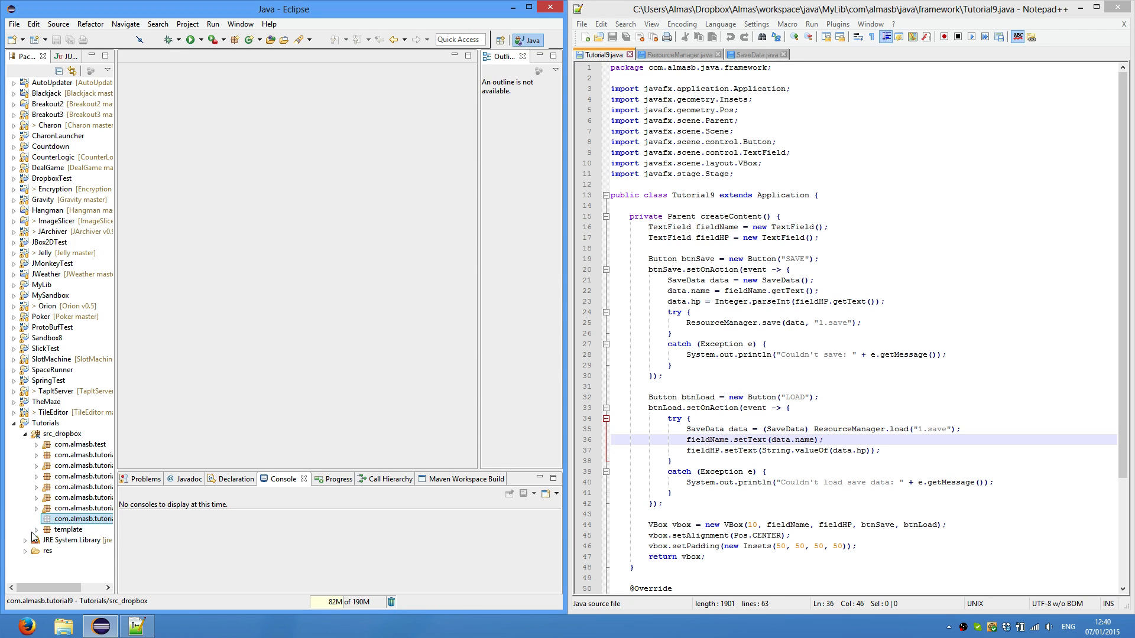
- Copy the template package's Main.java into the new tutorial9 package
{"action": "left_click", "coordinate": [34, 529]}
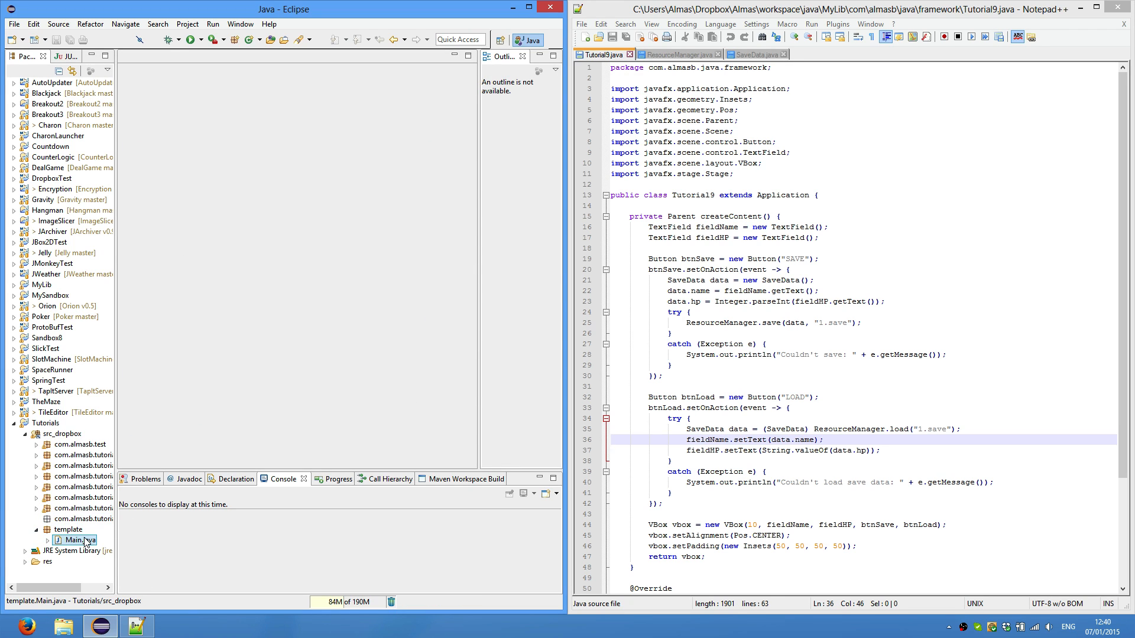
{"action": "left_click", "coordinate": [84, 518]}
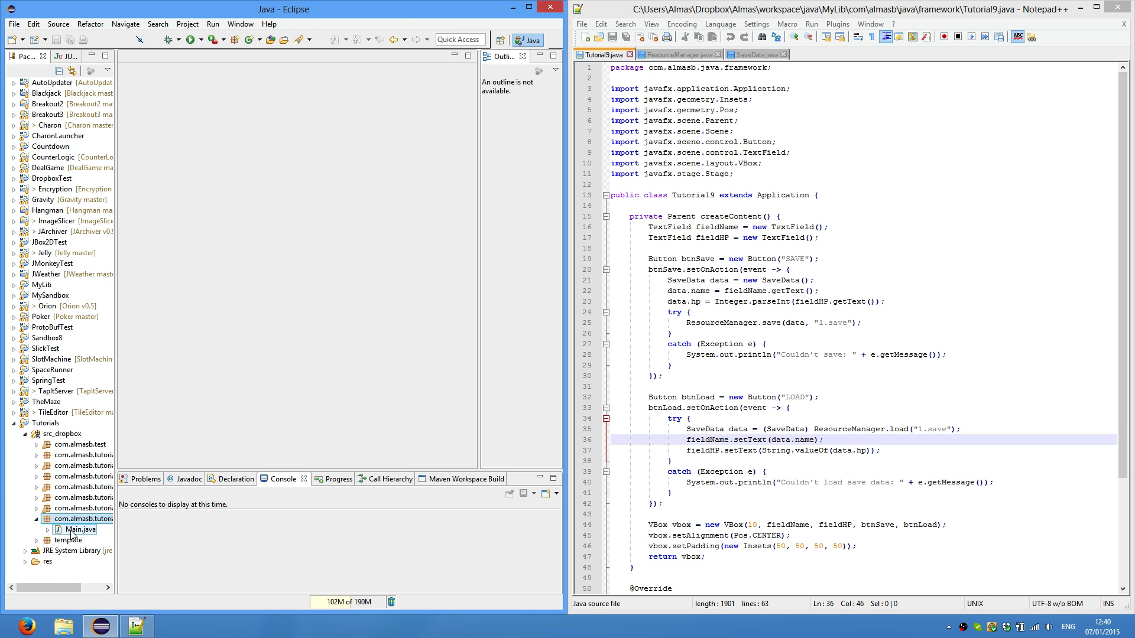
- Add the Insets, Pos, Button, TextField and VBox imports to tutorial9 Main.java and empty createContent
{"action": "double_click", "coordinate": [78, 529]}
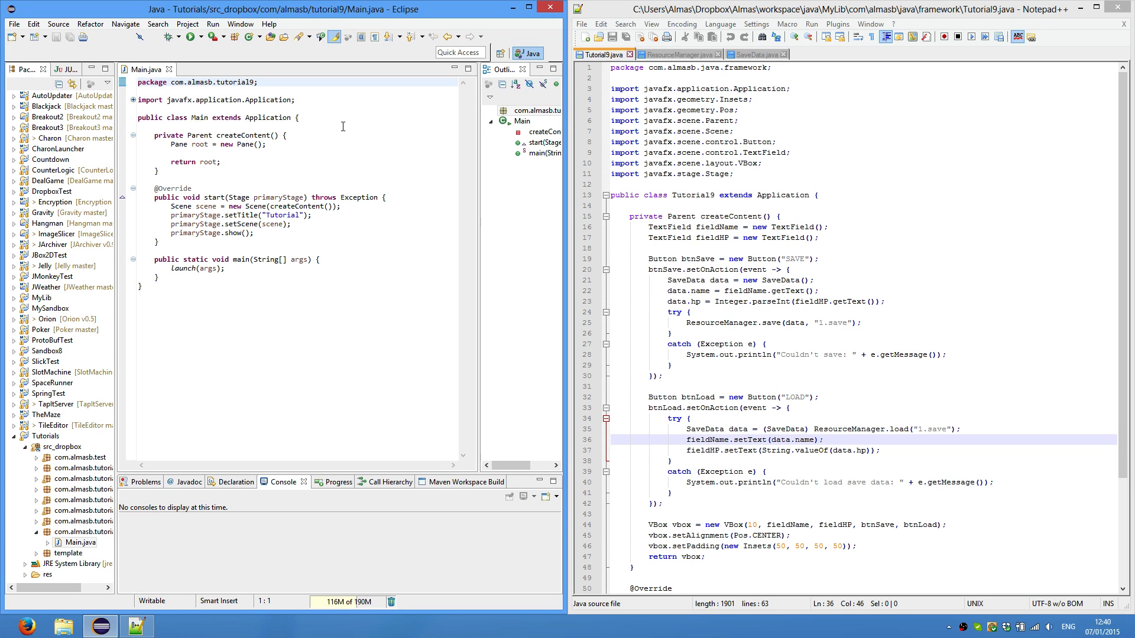
{"action": "left_click", "coordinate": [132, 100]}
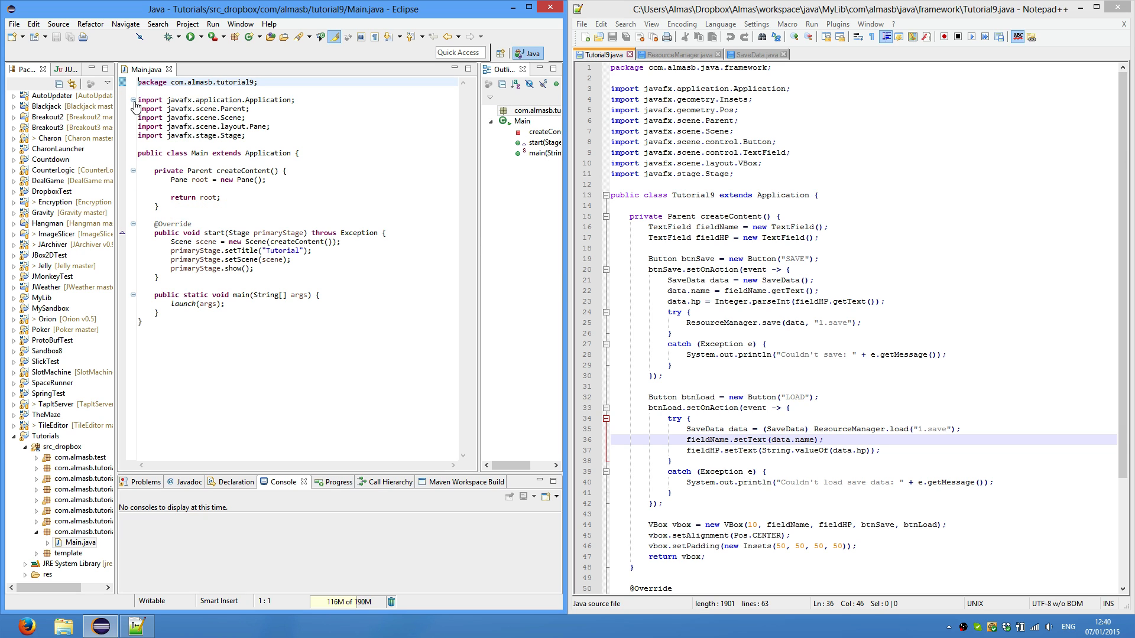
{"action": "left_click", "coordinate": [734, 174]}
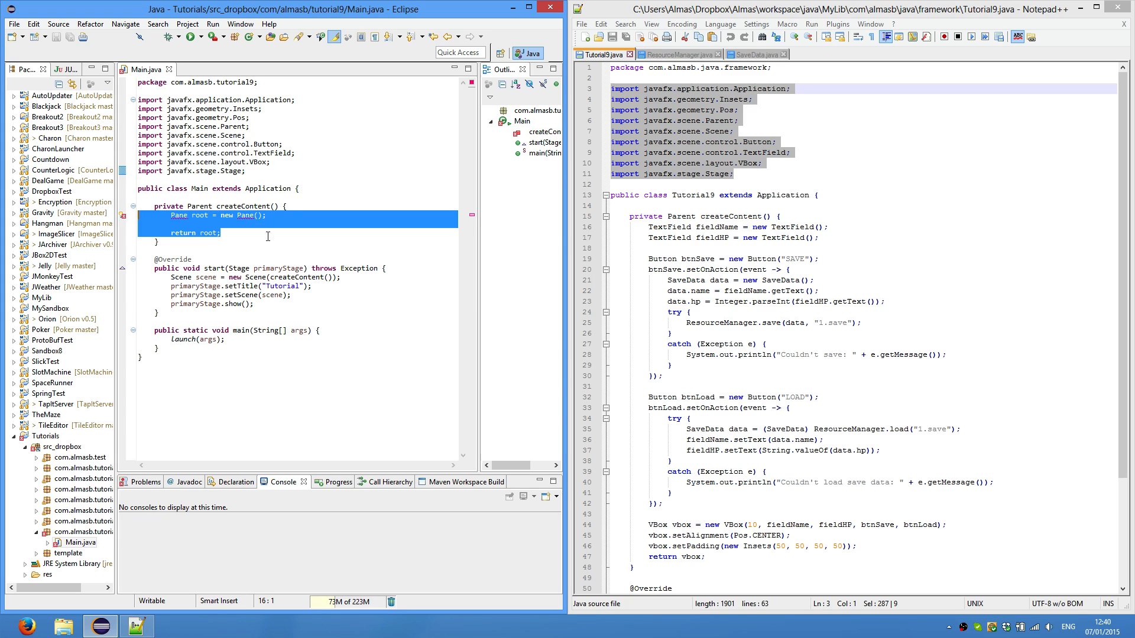
{"action": "key", "text": "Delete"}
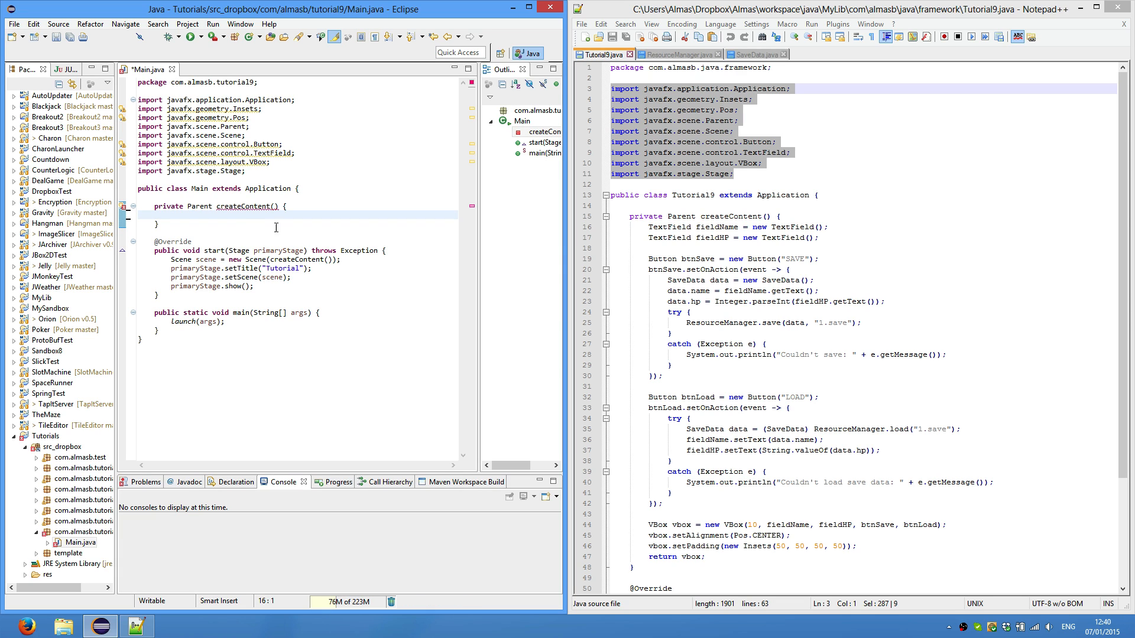
{"action": "mouse_move", "coordinate": [328, 245]}
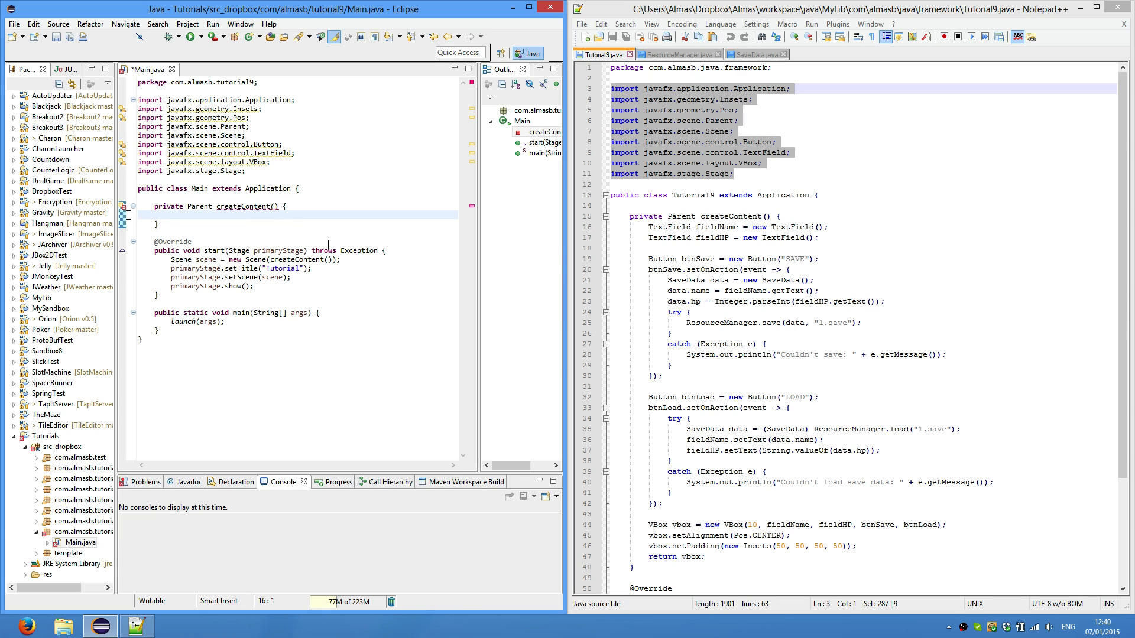
{"action": "left_click", "coordinate": [81, 542]}
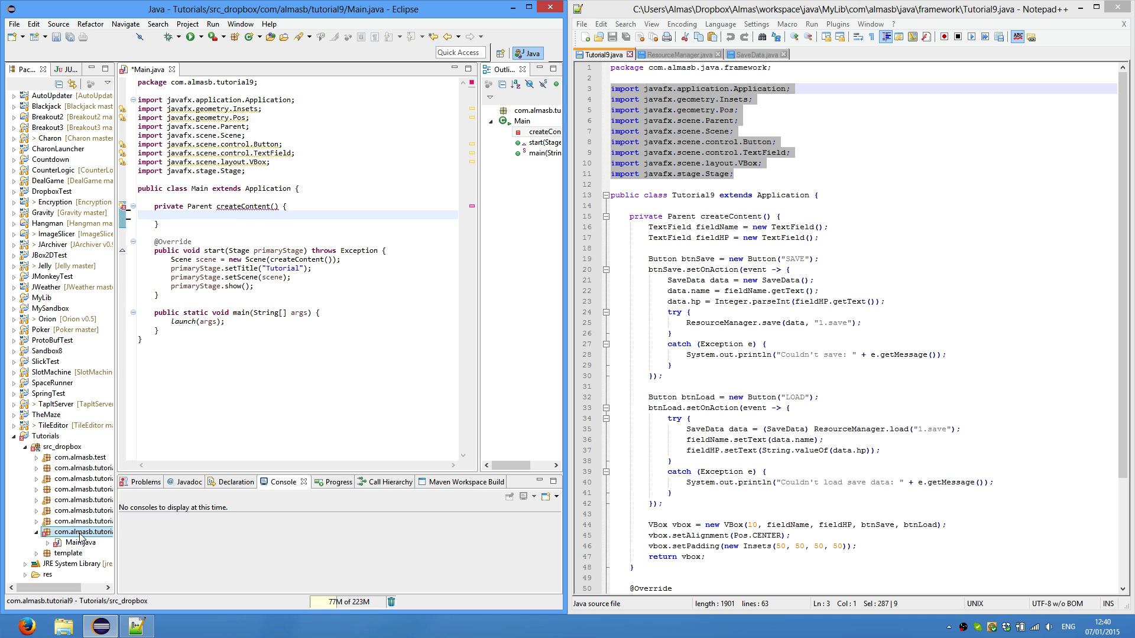
- Create a new empty class named SaveData in the tutorial9 package
{"action": "right_click", "coordinate": [81, 532]}
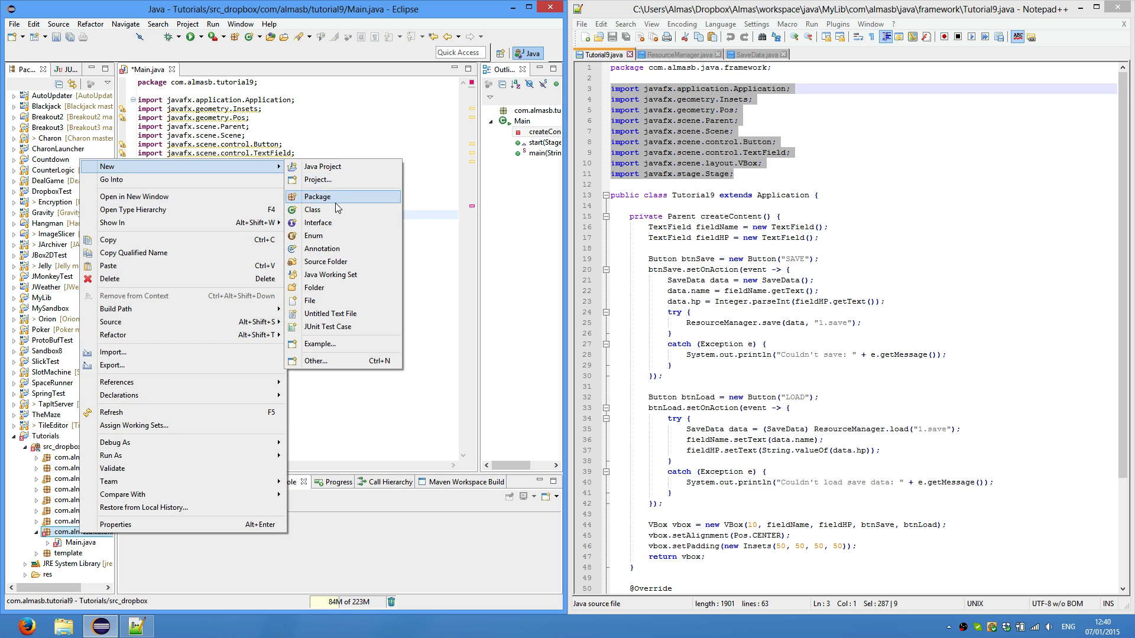
{"action": "left_click", "coordinate": [312, 210]}
{"action": "type", "text": "SaveData"}
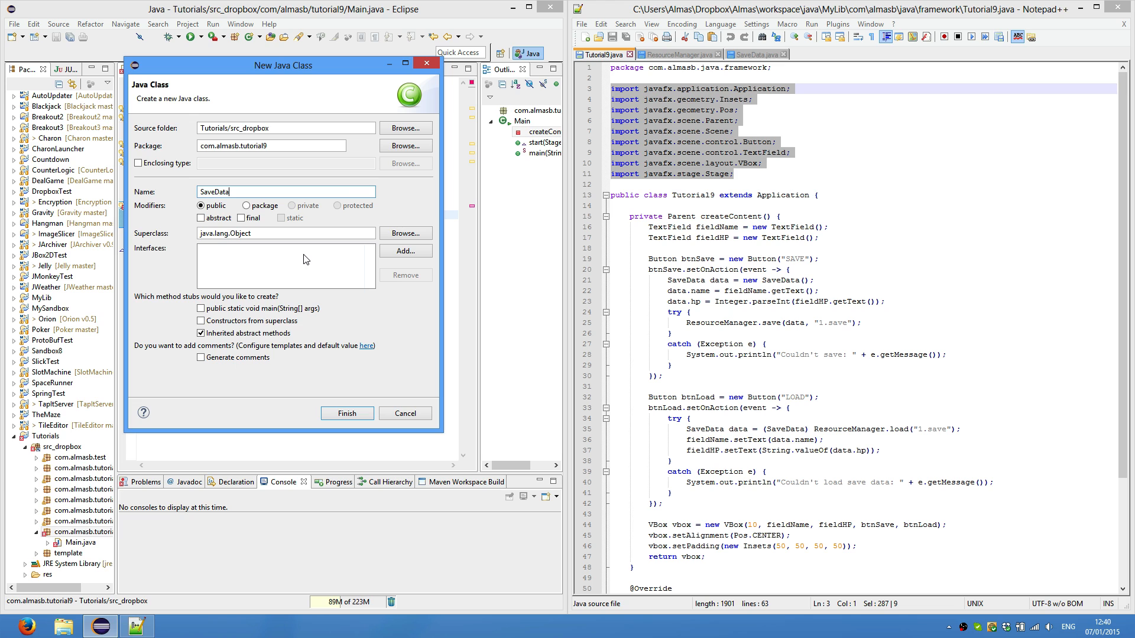
{"action": "left_click", "coordinate": [346, 414]}
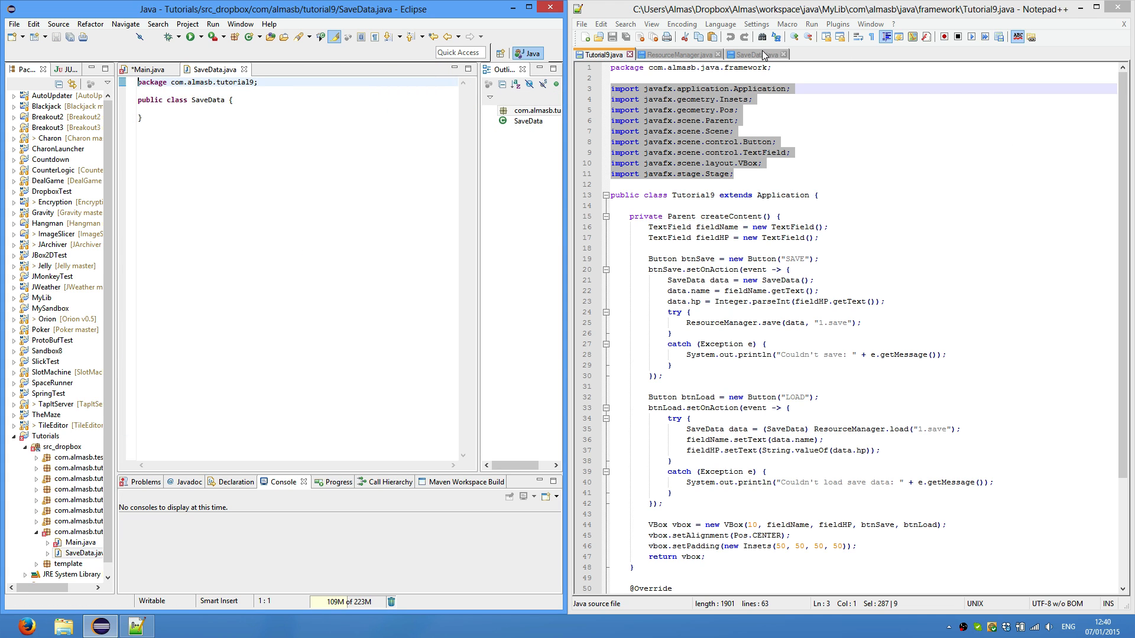
- Make SaveData implement java.io.Serializable using the reference source
{"action": "left_click", "coordinate": [756, 54]}
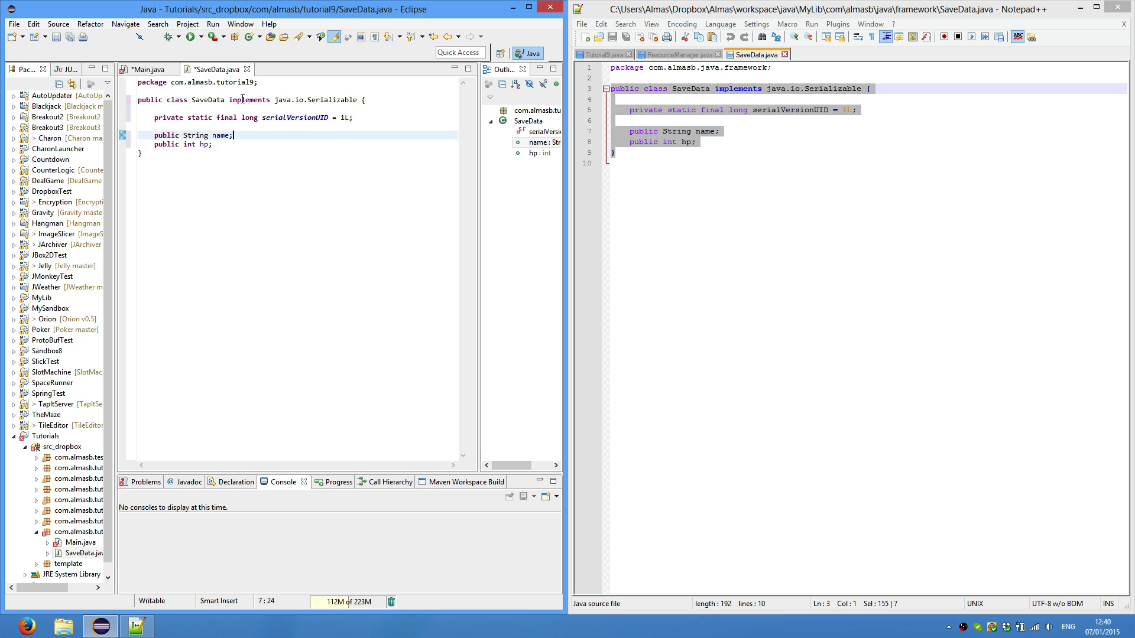
{"action": "left_click", "coordinate": [344, 99]}
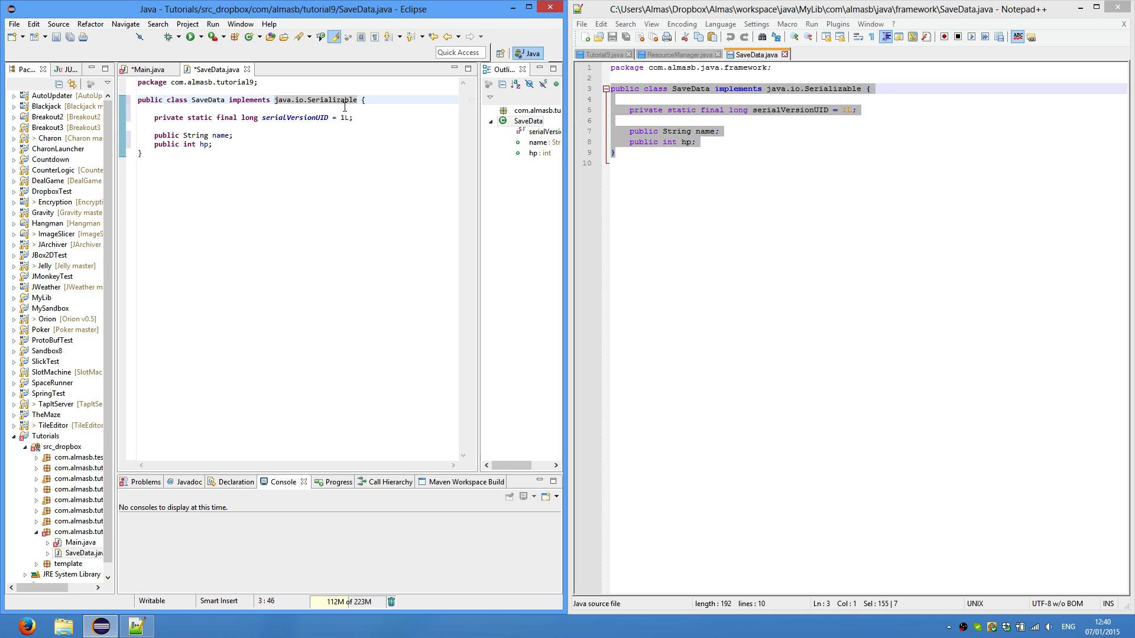
{"action": "left_click", "coordinate": [684, 141]}
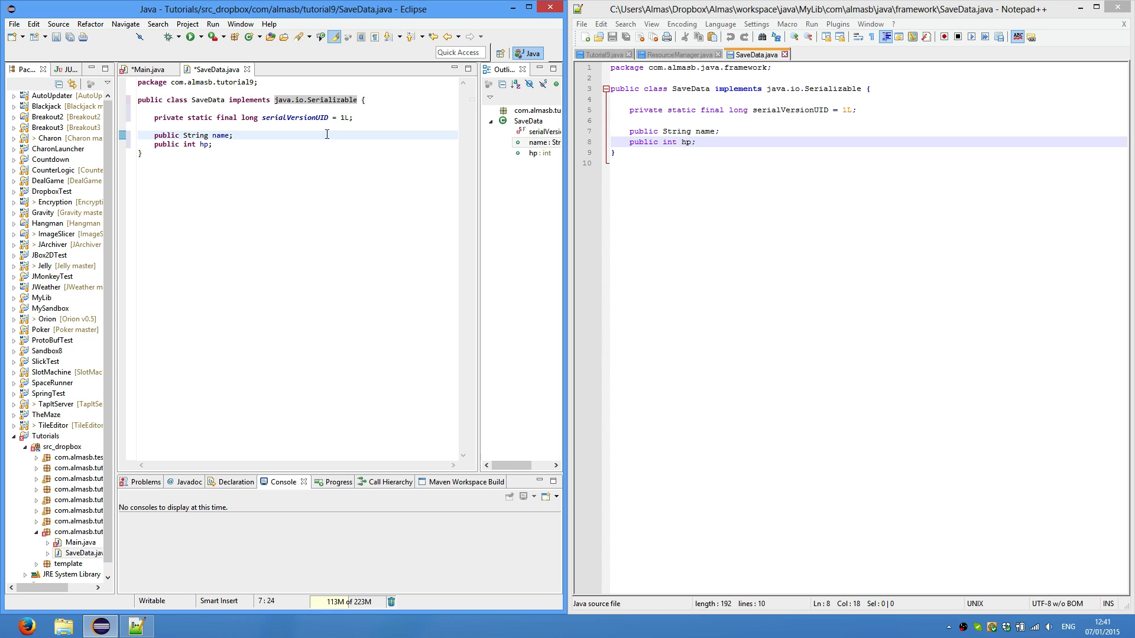
{"action": "left_click", "coordinate": [381, 99]}
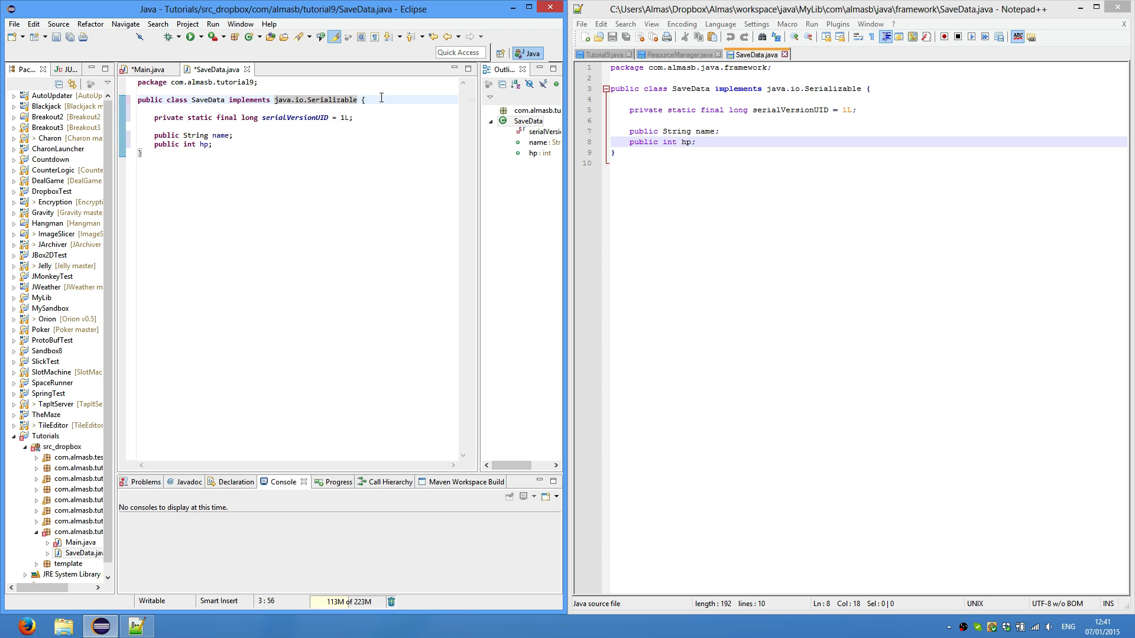
{"action": "left_click", "coordinate": [315, 134]}
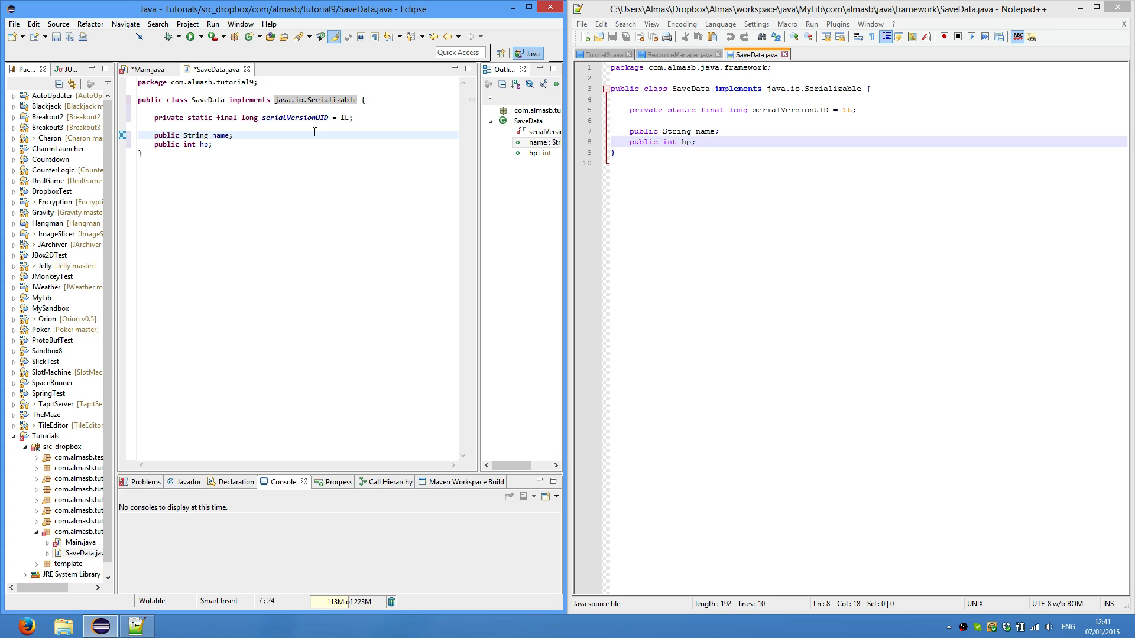
{"action": "mouse_move", "coordinate": [167, 117]}
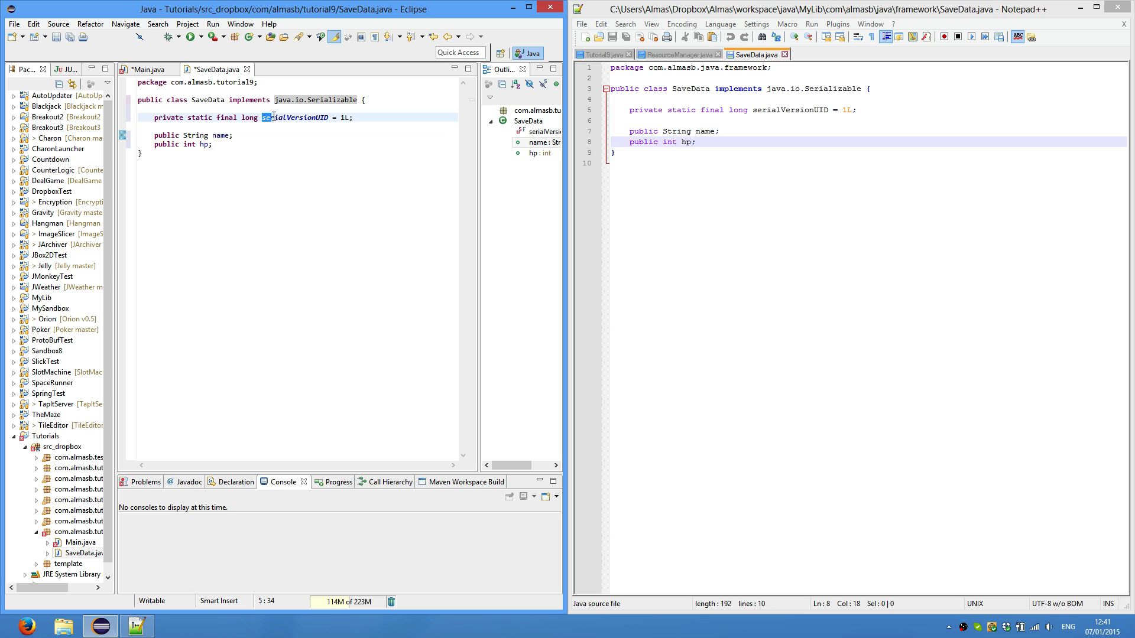
- Add a serialVersionUID plus public name and hp fields to SaveData and save the file
{"action": "left_click", "coordinate": [330, 133]}
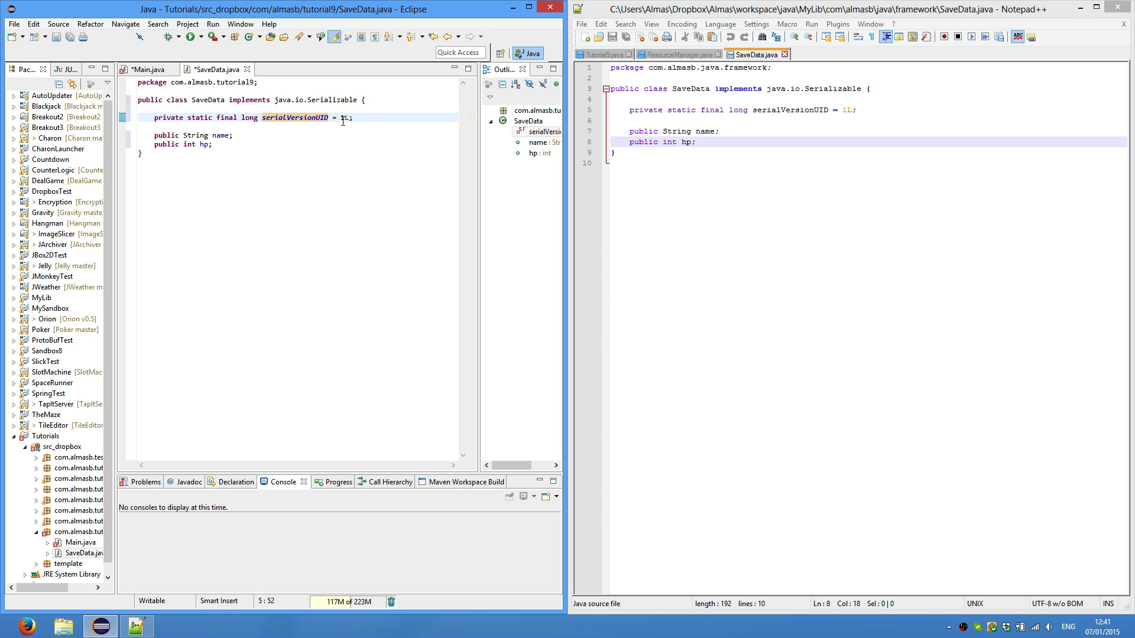
{"action": "double_click", "coordinate": [344, 117]}
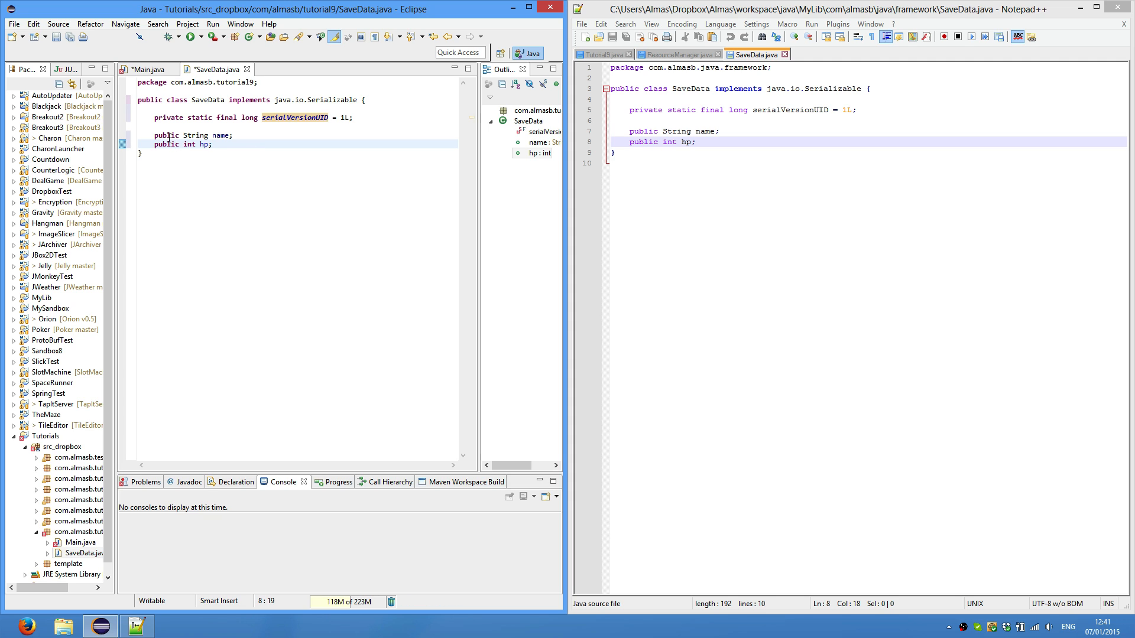
{"action": "left_click", "coordinate": [218, 134]}
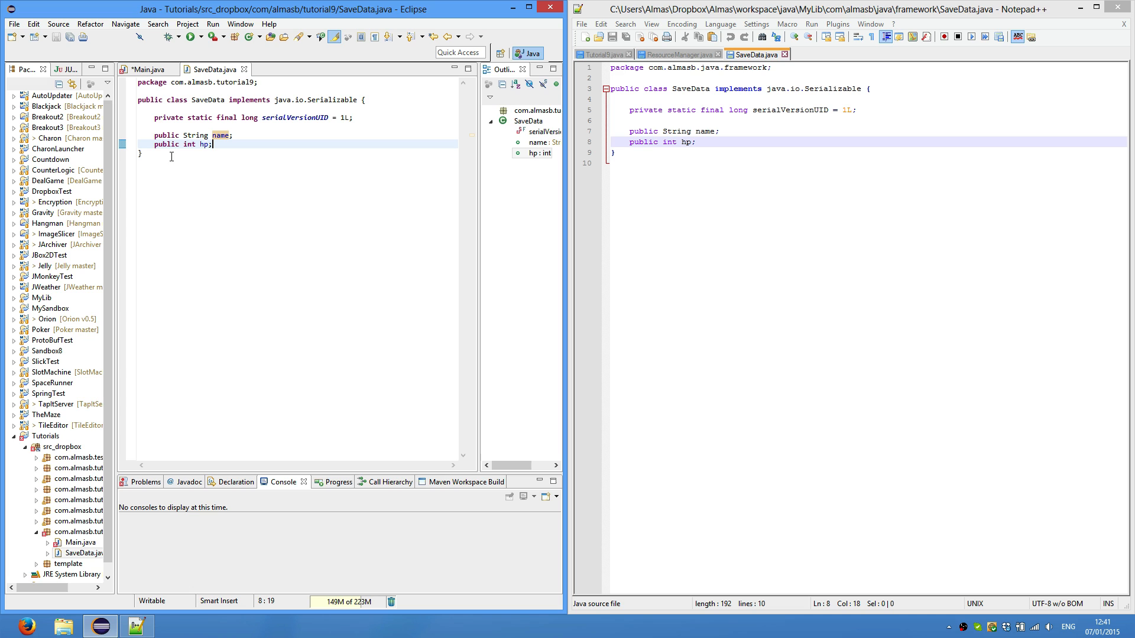
{"action": "mouse_move", "coordinate": [222, 144]}
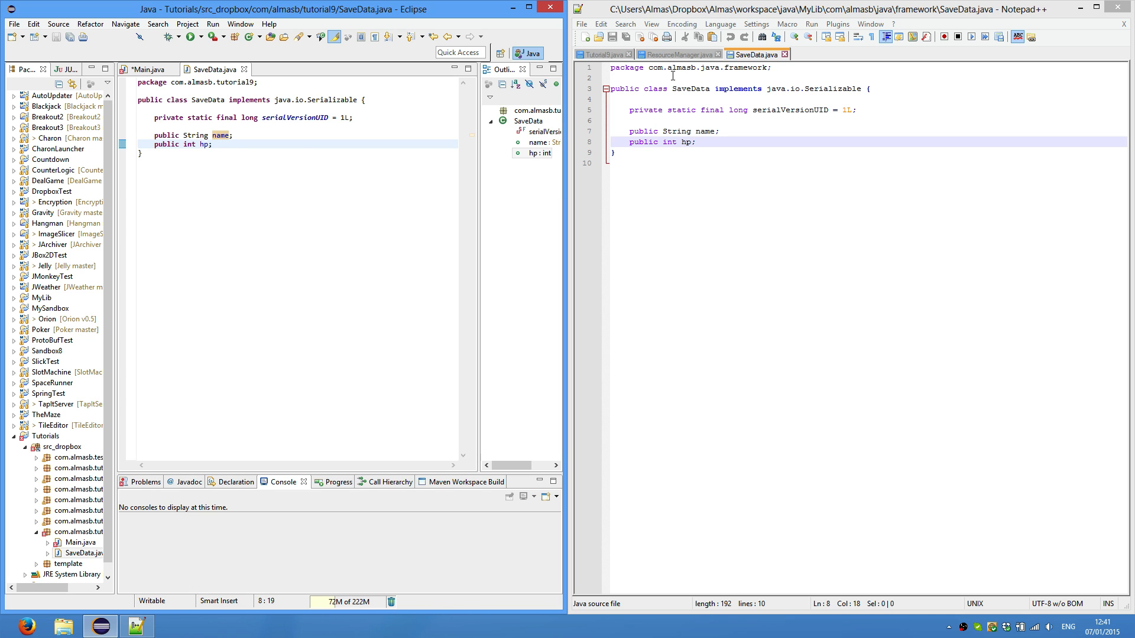
{"action": "left_click", "coordinate": [678, 55]}
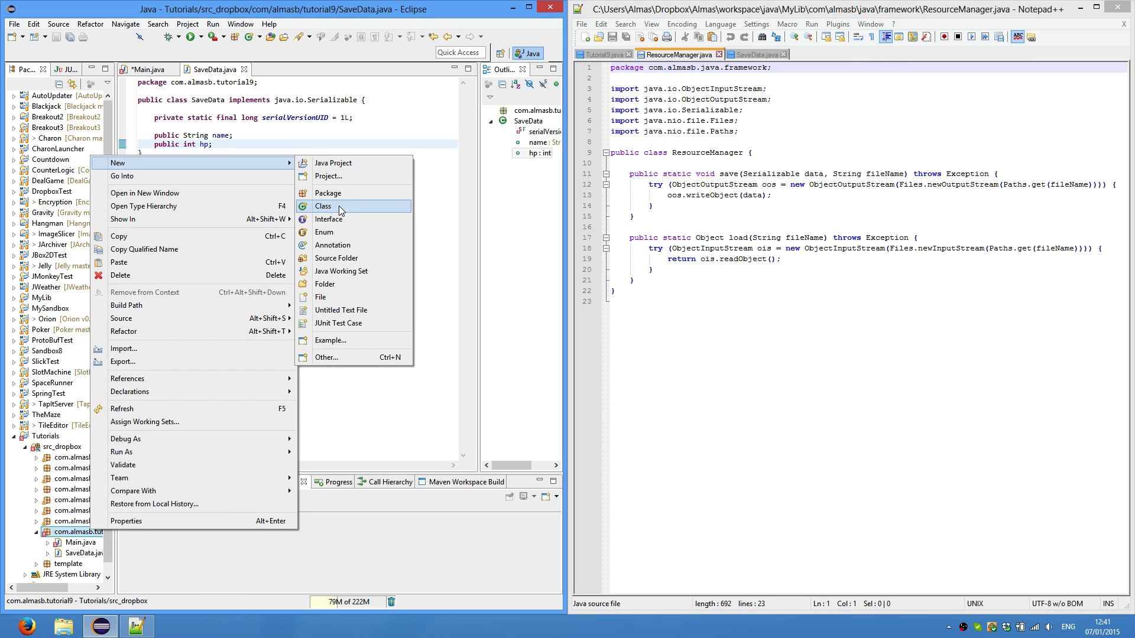
- Create a new empty class named ResourceManager in the tutorial9 package
{"action": "left_click", "coordinate": [323, 206]}
{"action": "type", "text": "ResourceManager"}
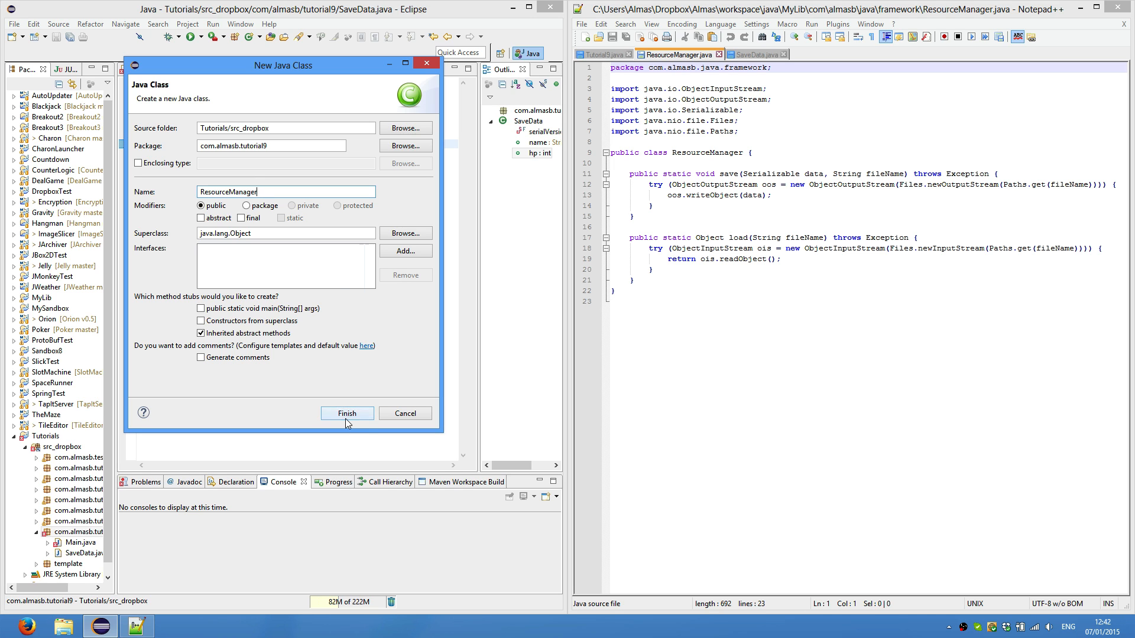
{"action": "left_click", "coordinate": [346, 413]}
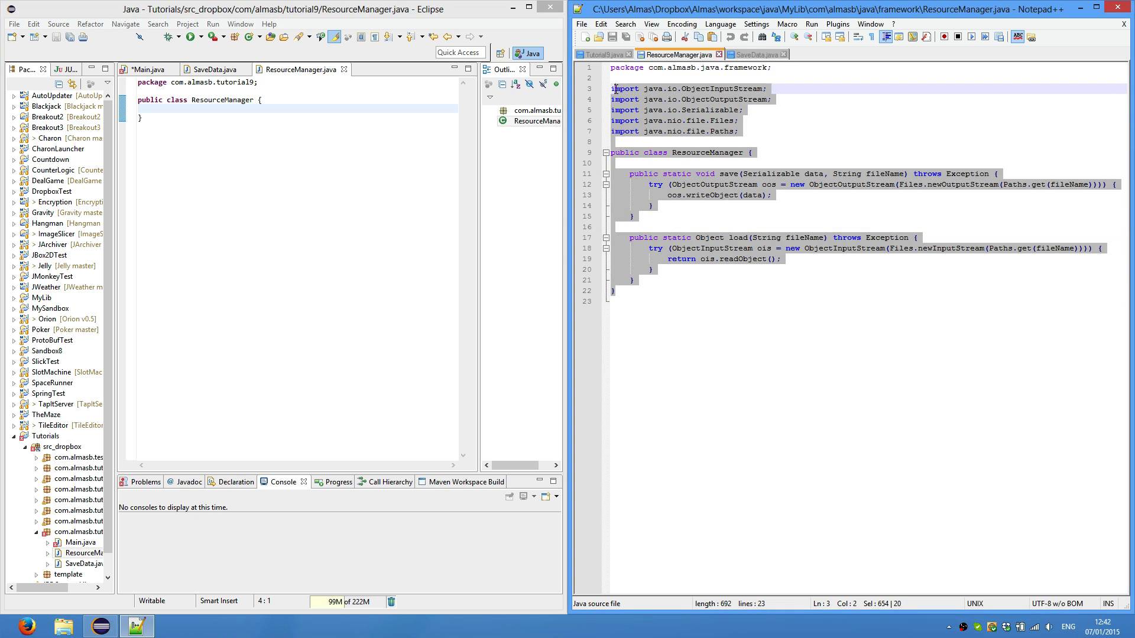
{"action": "left_click", "coordinate": [149, 116]}
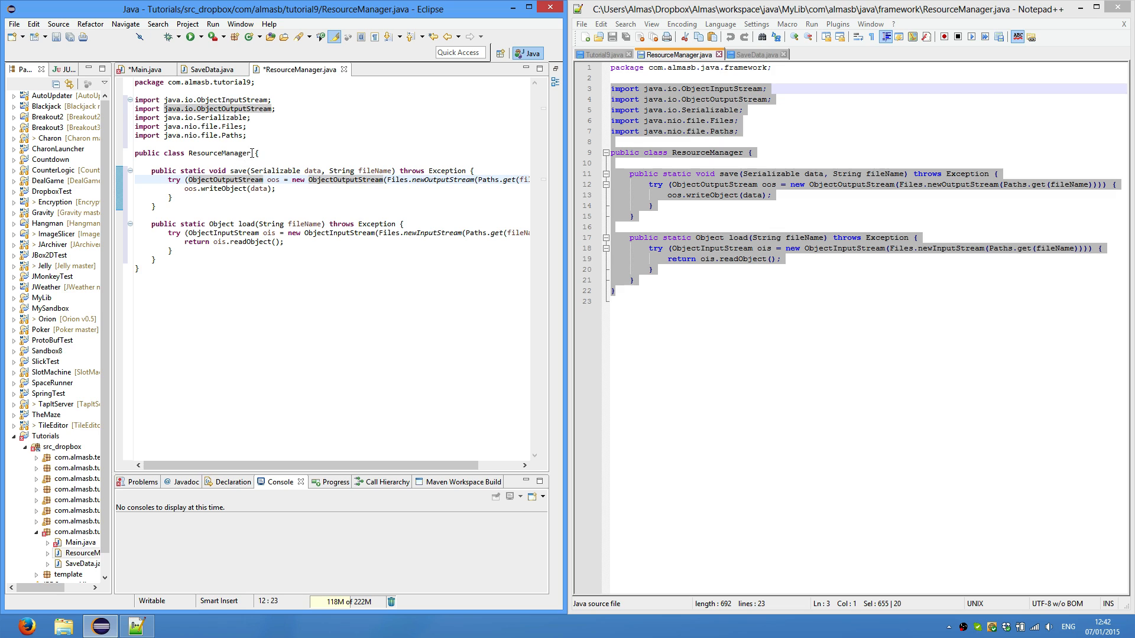
{"action": "double_click", "coordinate": [221, 152]}
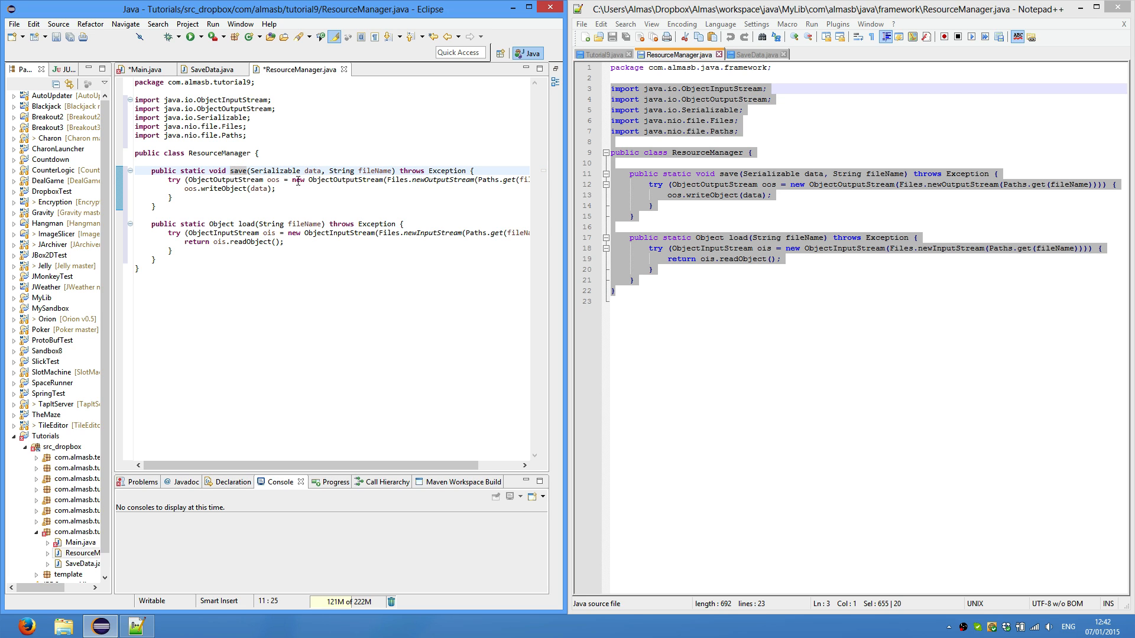
{"action": "double_click", "coordinate": [274, 170]}
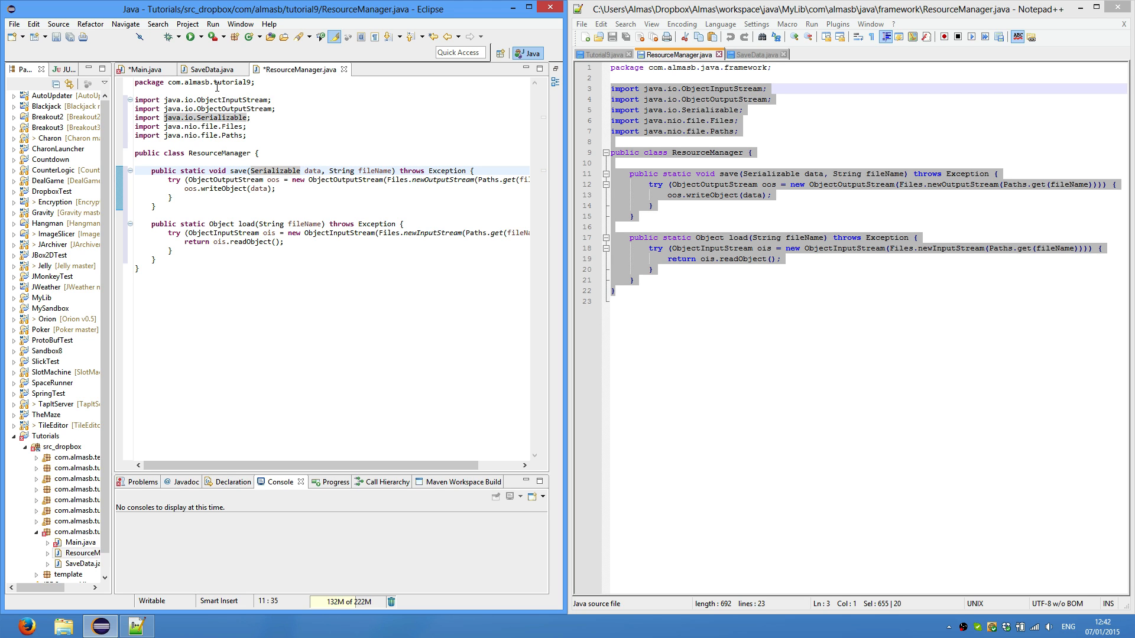
{"action": "left_click", "coordinate": [208, 70]}
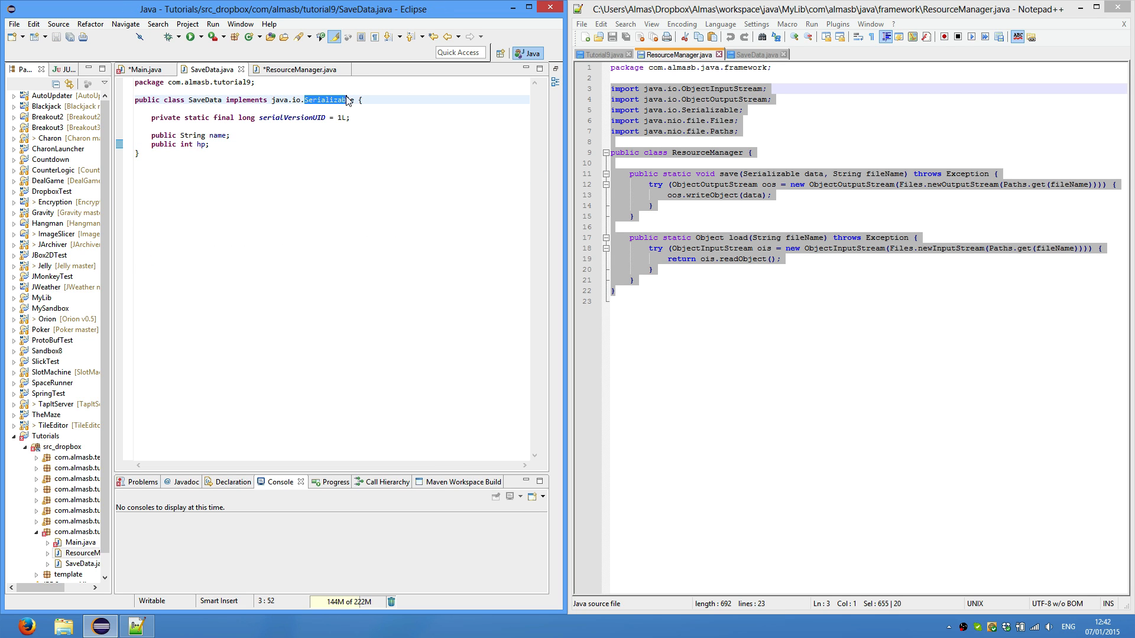
{"action": "left_click", "coordinate": [301, 68]}
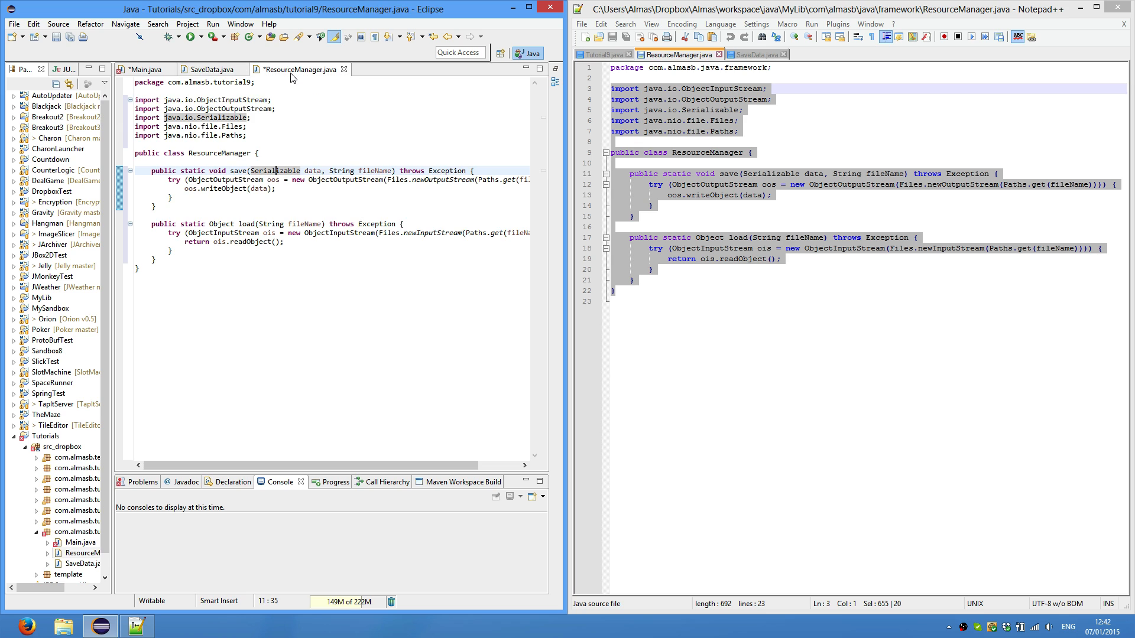
{"action": "mouse_move", "coordinate": [341, 169]}
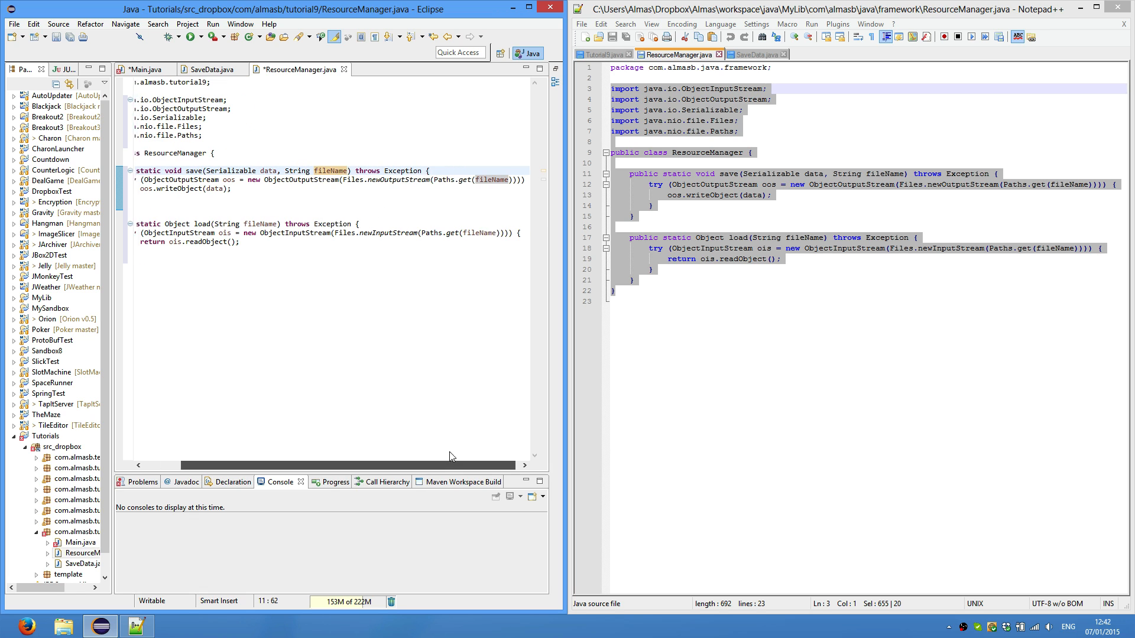
{"action": "scroll", "scroll_direction": "left", "scroll_amount": 3}
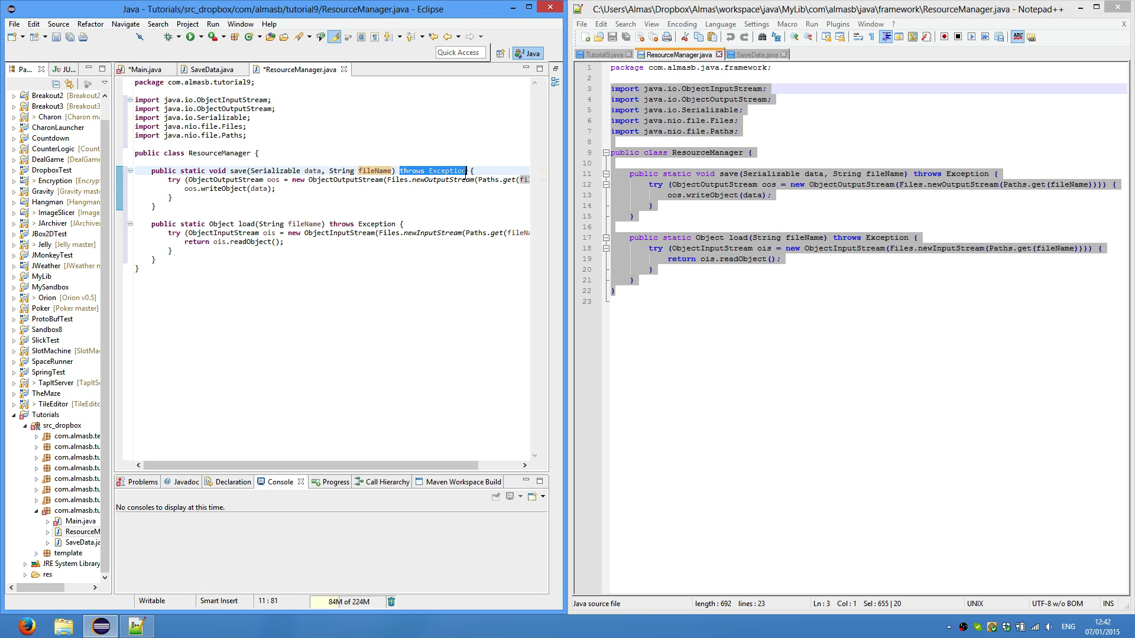
{"action": "left_click", "coordinate": [156, 206]}
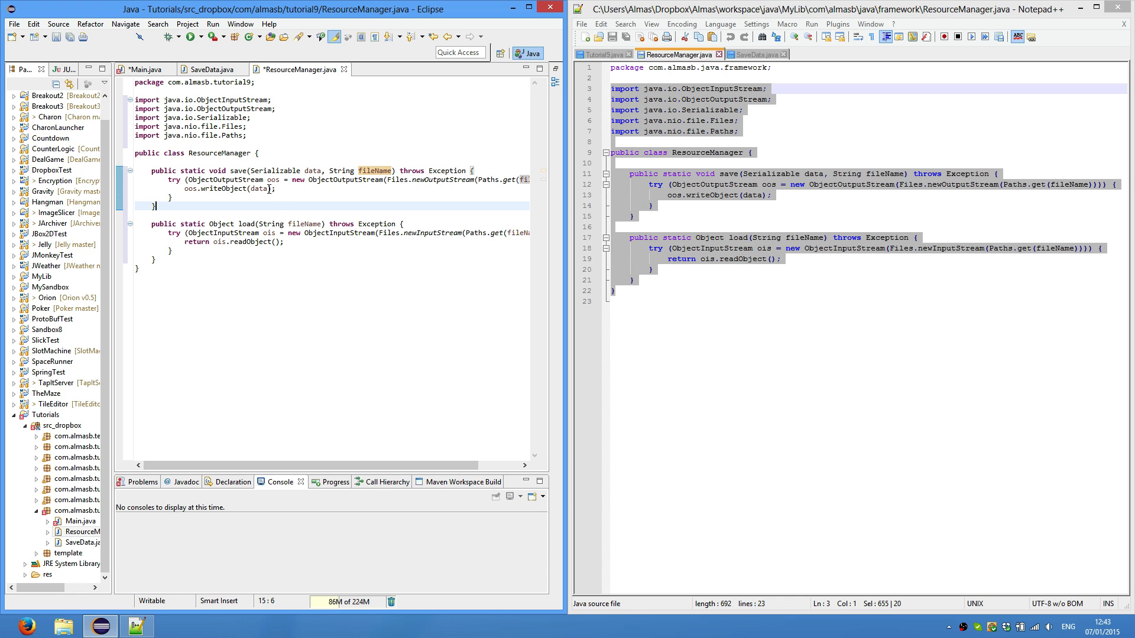
{"action": "double_click", "coordinate": [305, 223]}
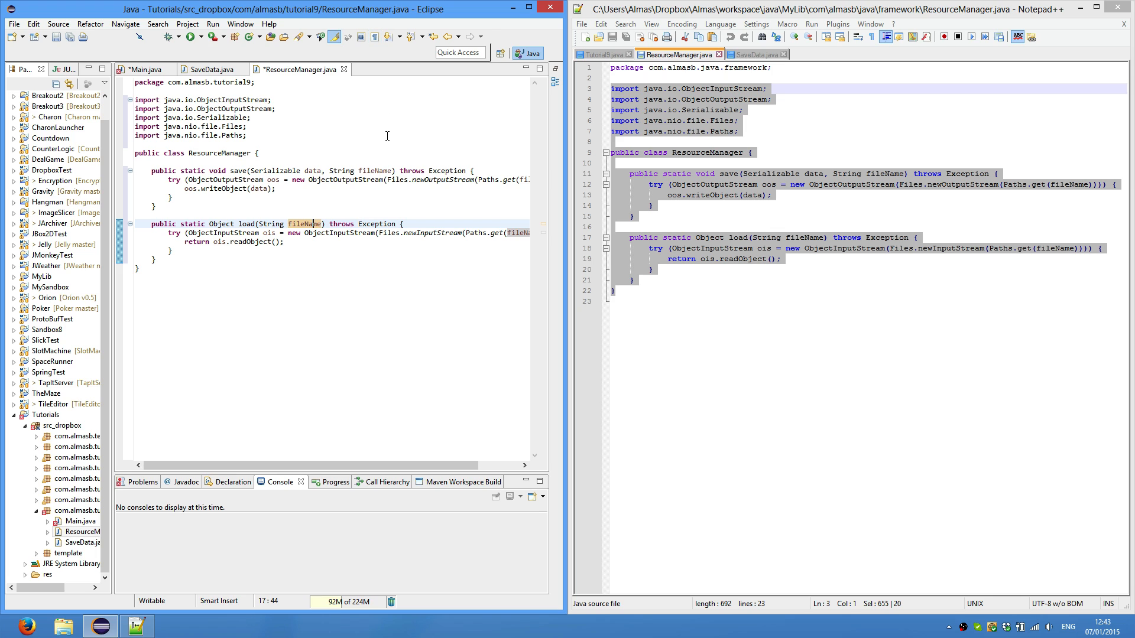
{"action": "mouse_move", "coordinate": [168, 181]}
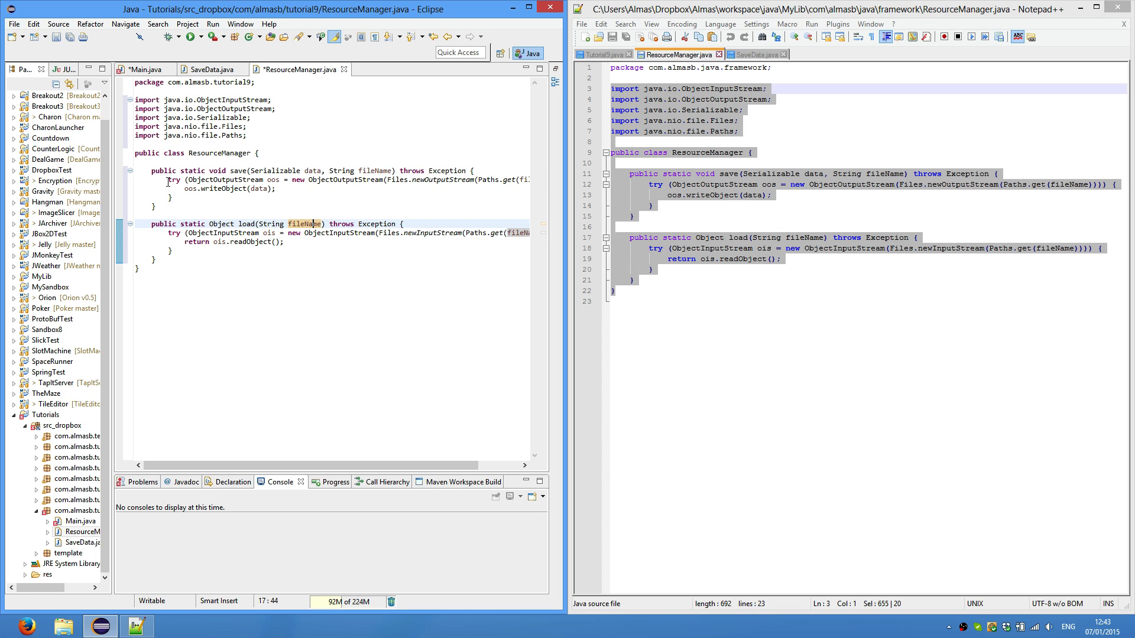
{"action": "left_click", "coordinate": [173, 180]}
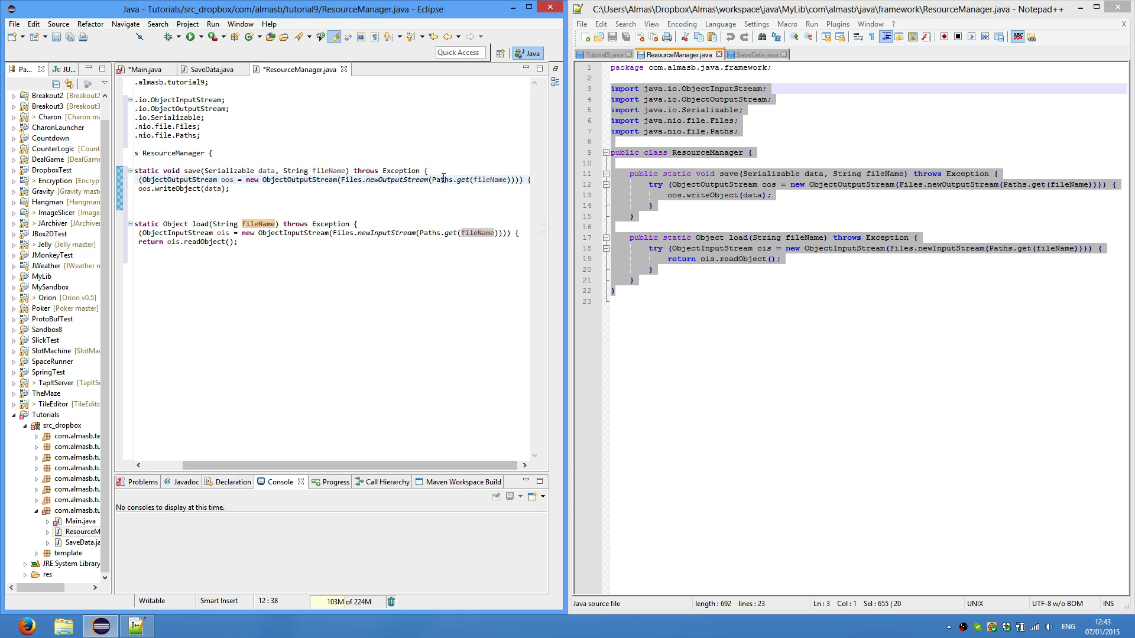
{"action": "mouse_move", "coordinate": [402, 354]}
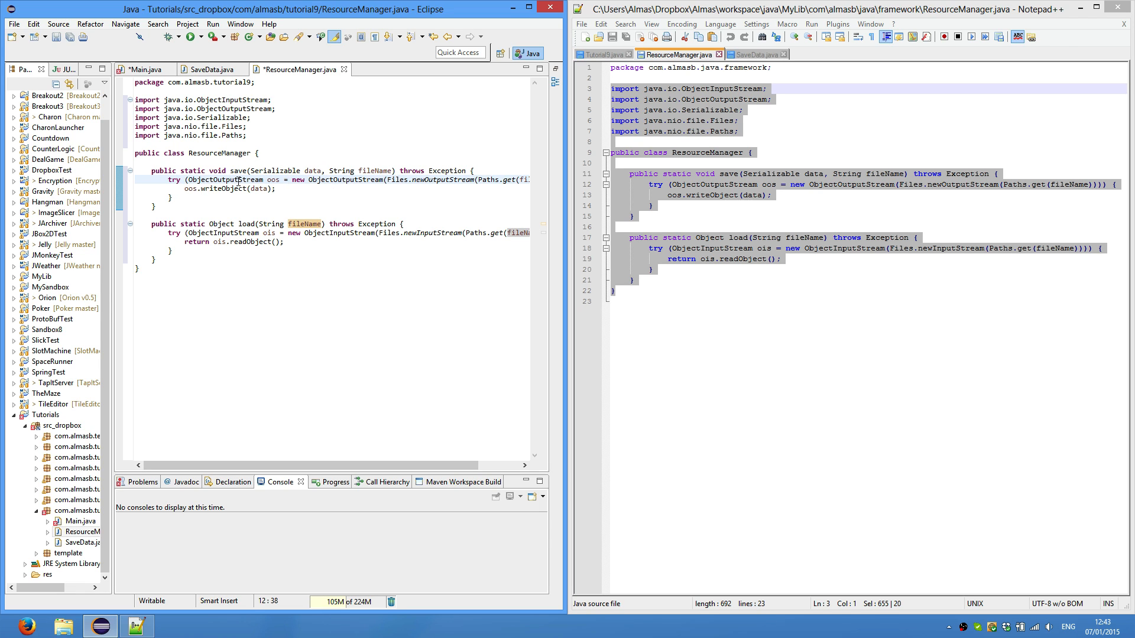
{"action": "left_click", "coordinate": [250, 184]}
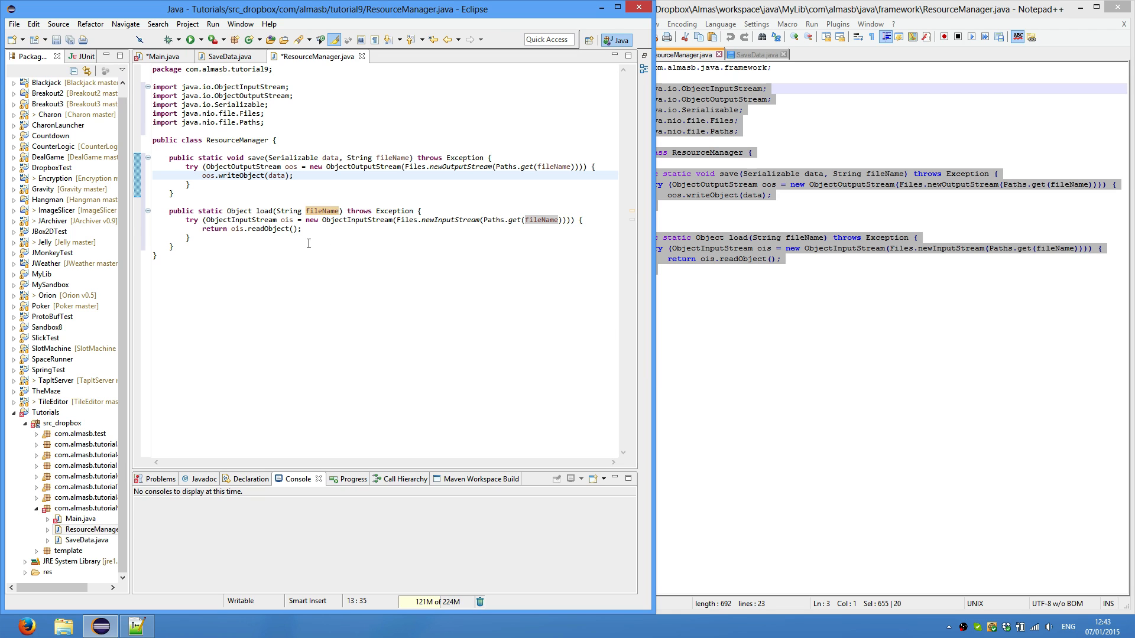
{"action": "mouse_move", "coordinate": [259, 211]}
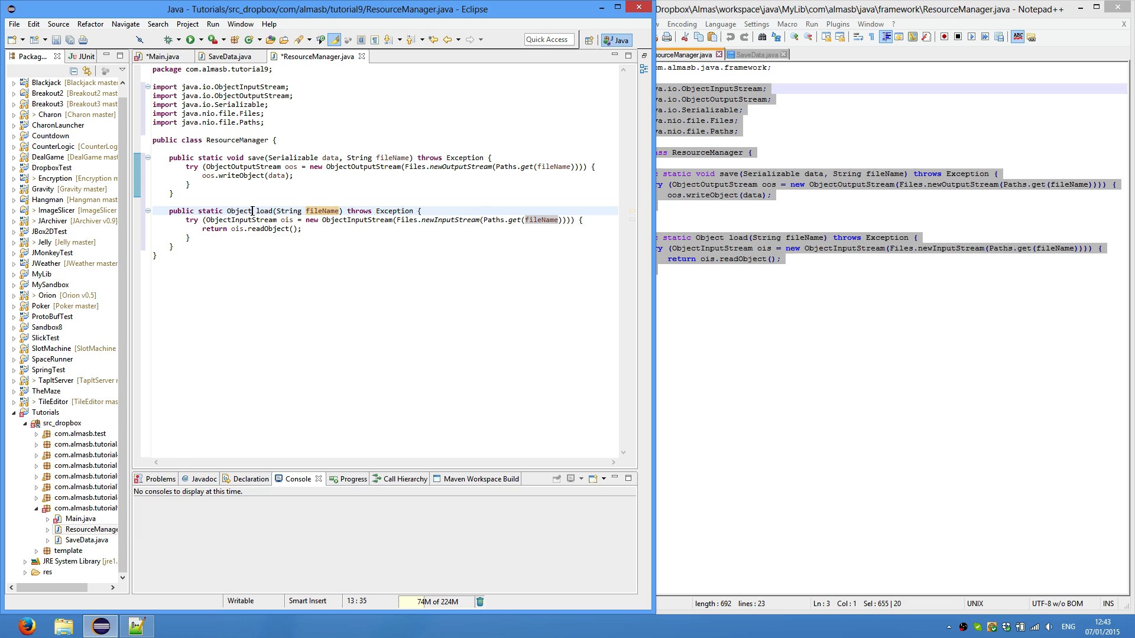
- Review load's Object return type, String fileName parameter and readObject call in ResourceManager
{"action": "double_click", "coordinate": [236, 210]}
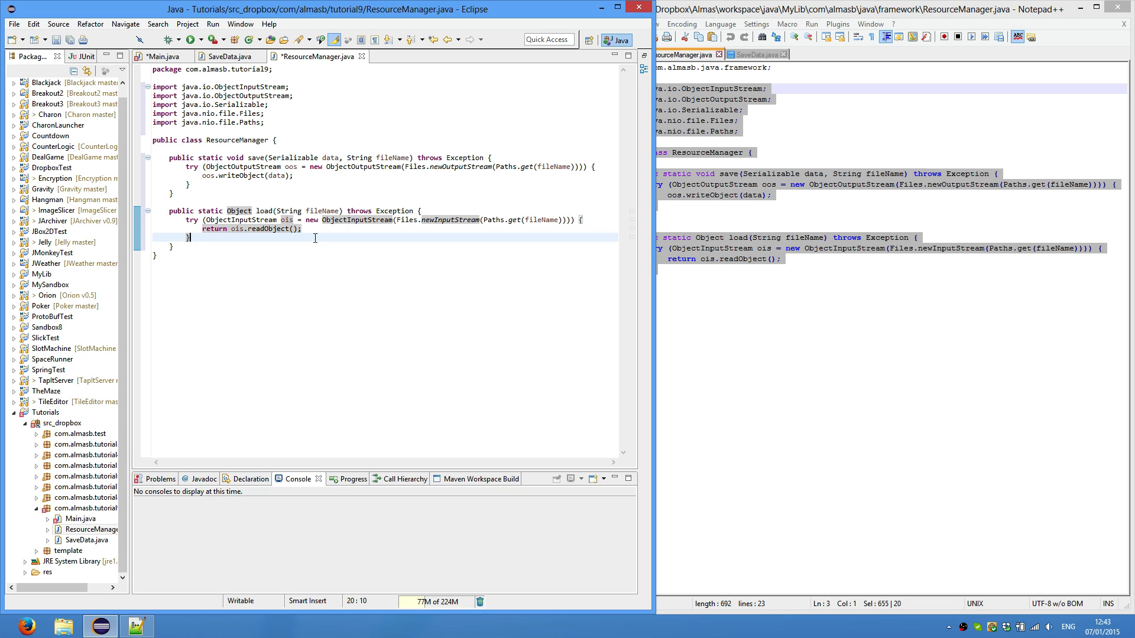
{"action": "double_click", "coordinate": [238, 211]}
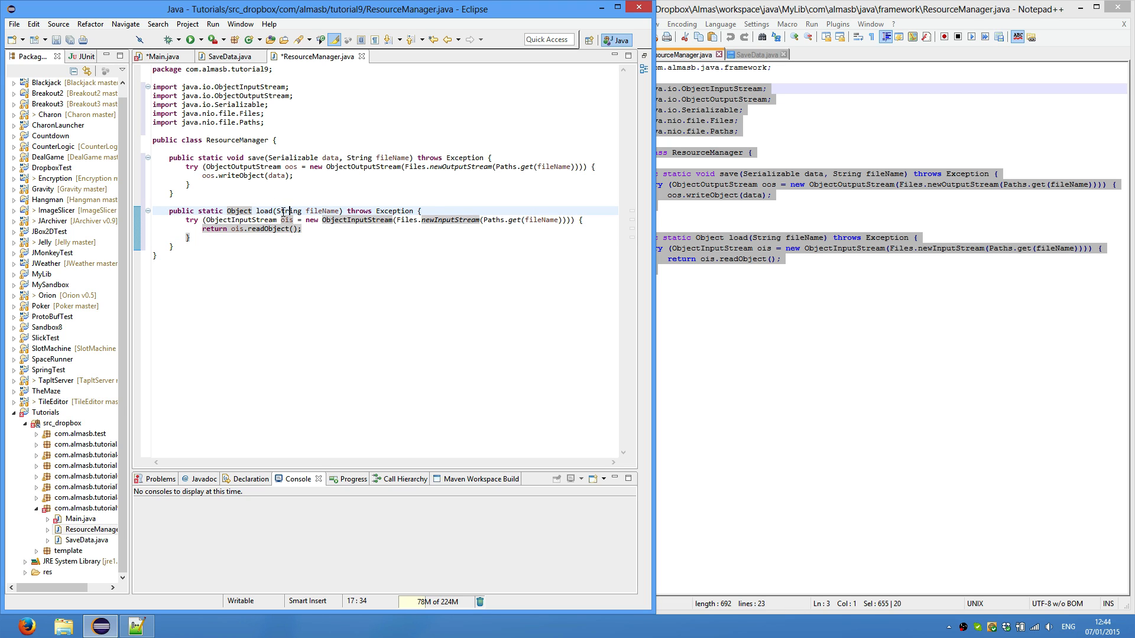
{"action": "double_click", "coordinate": [307, 210]}
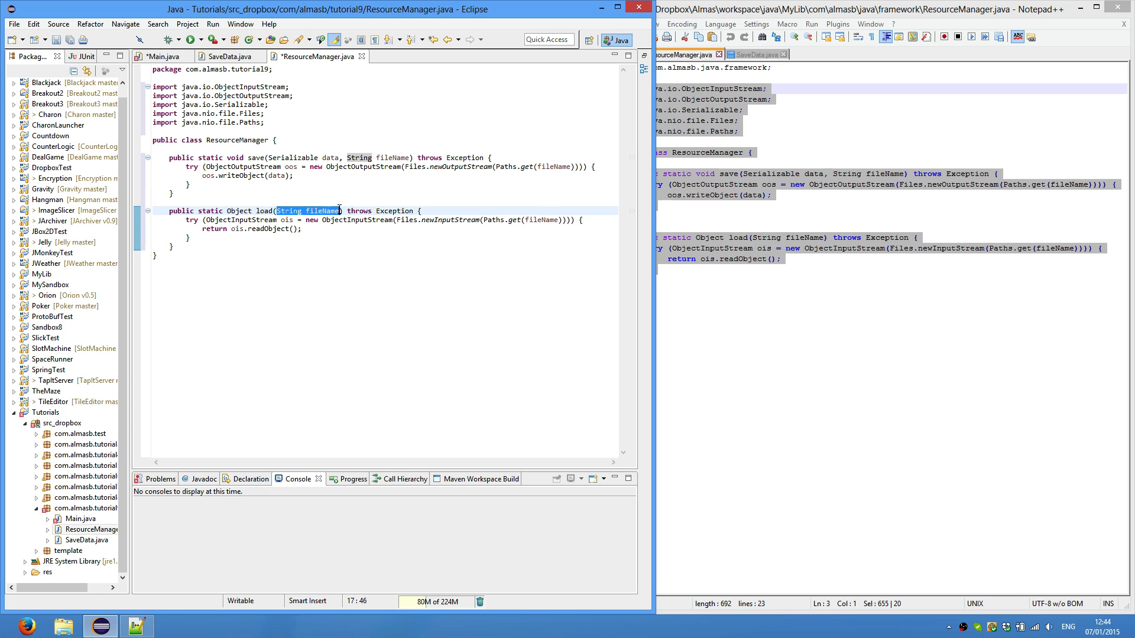
{"action": "left_click", "coordinate": [314, 224]}
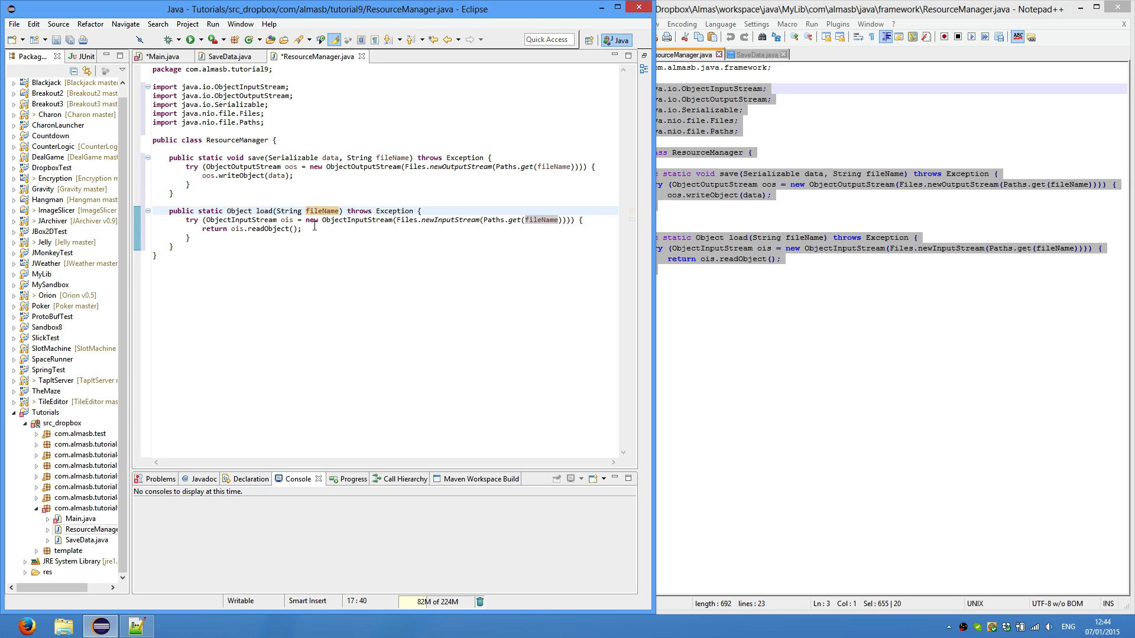
{"action": "mouse_move", "coordinate": [476, 230]}
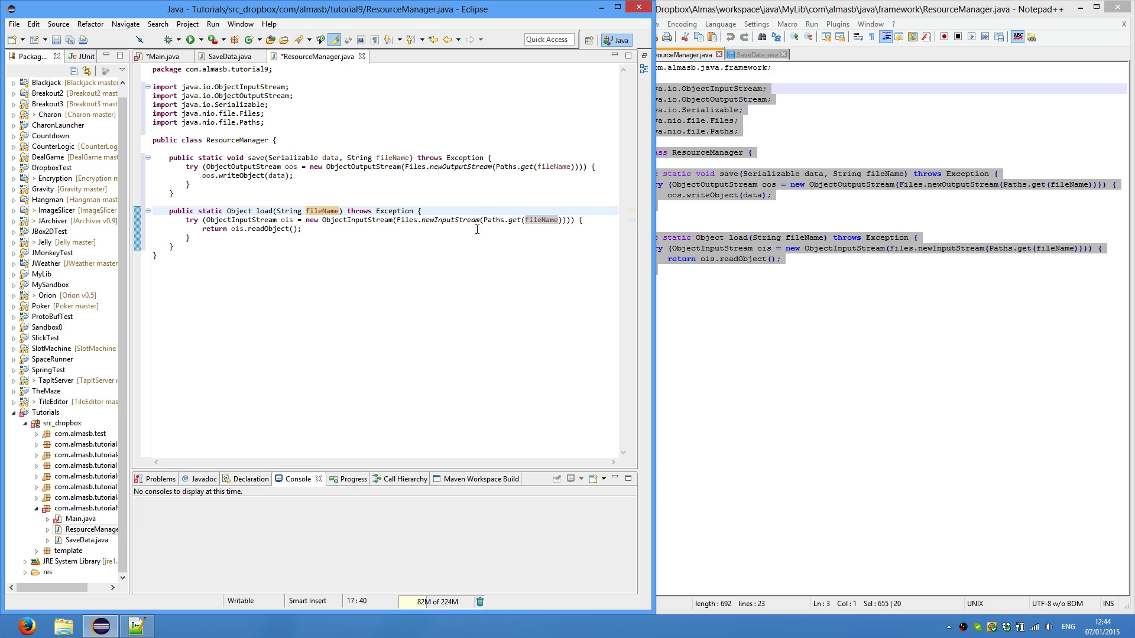
{"action": "mouse_move", "coordinate": [441, 220]}
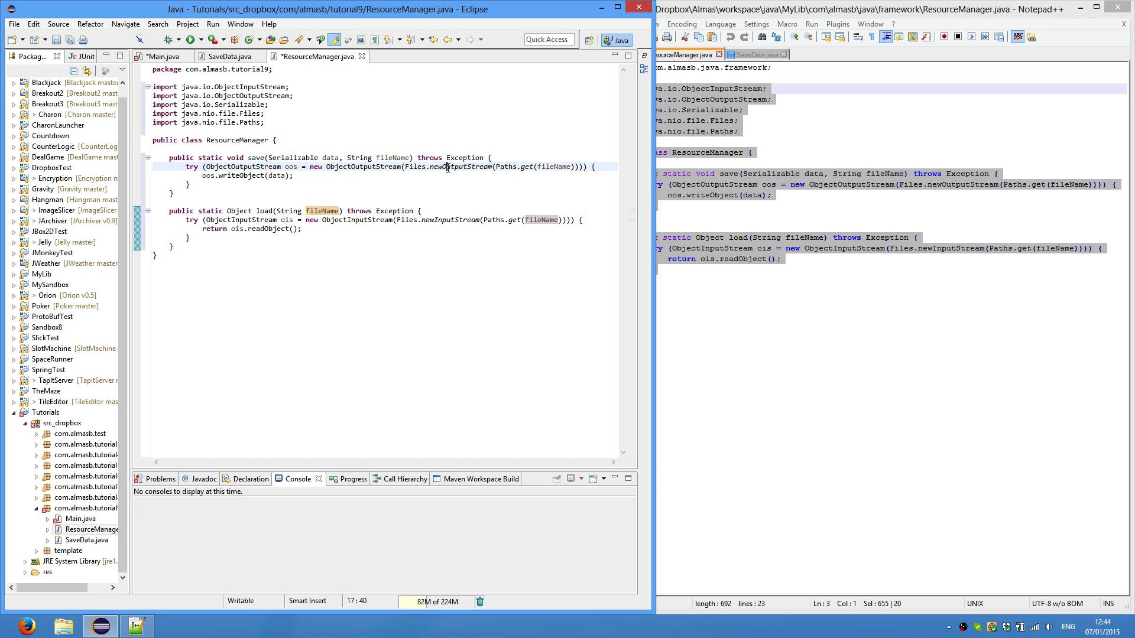
{"action": "left_click", "coordinate": [449, 220]}
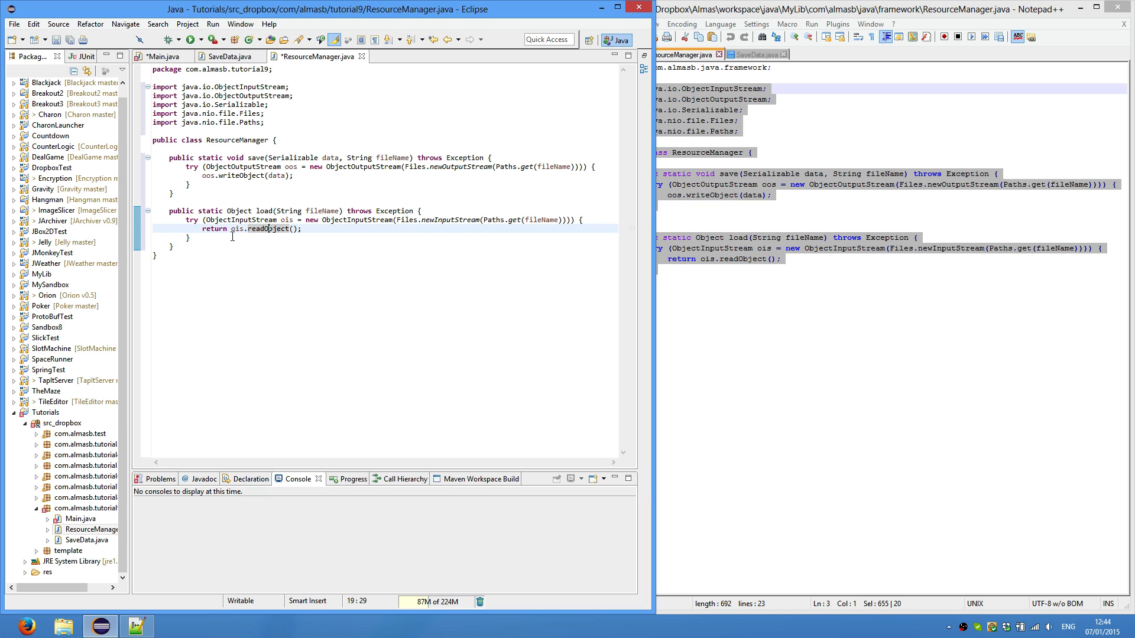
{"action": "mouse_move", "coordinate": [380, 286]}
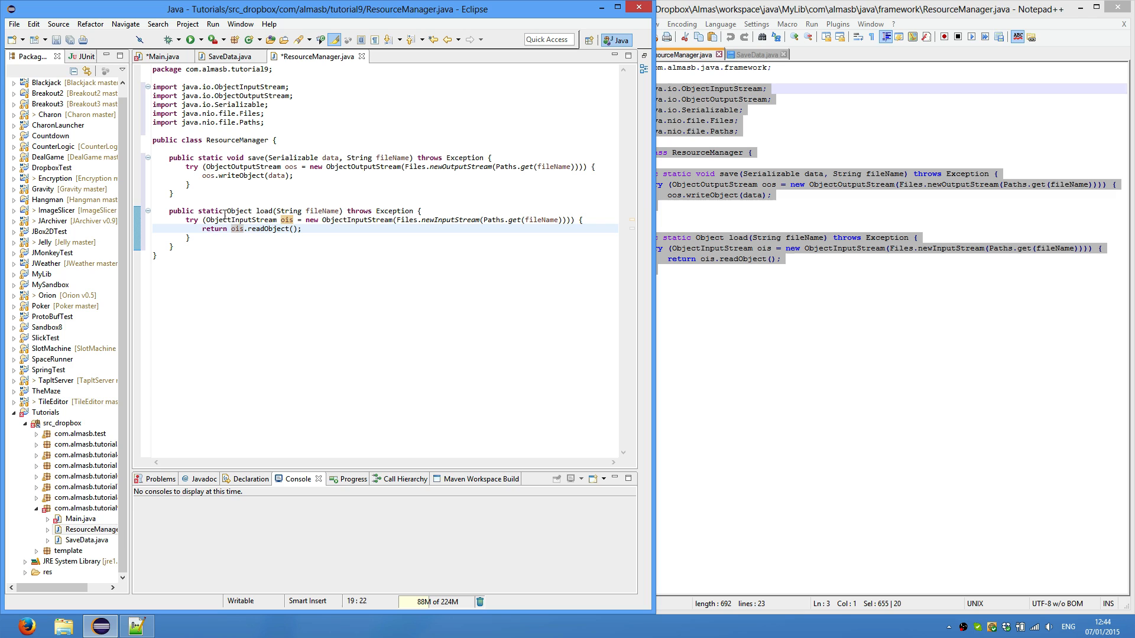
{"action": "mouse_move", "coordinate": [347, 301]}
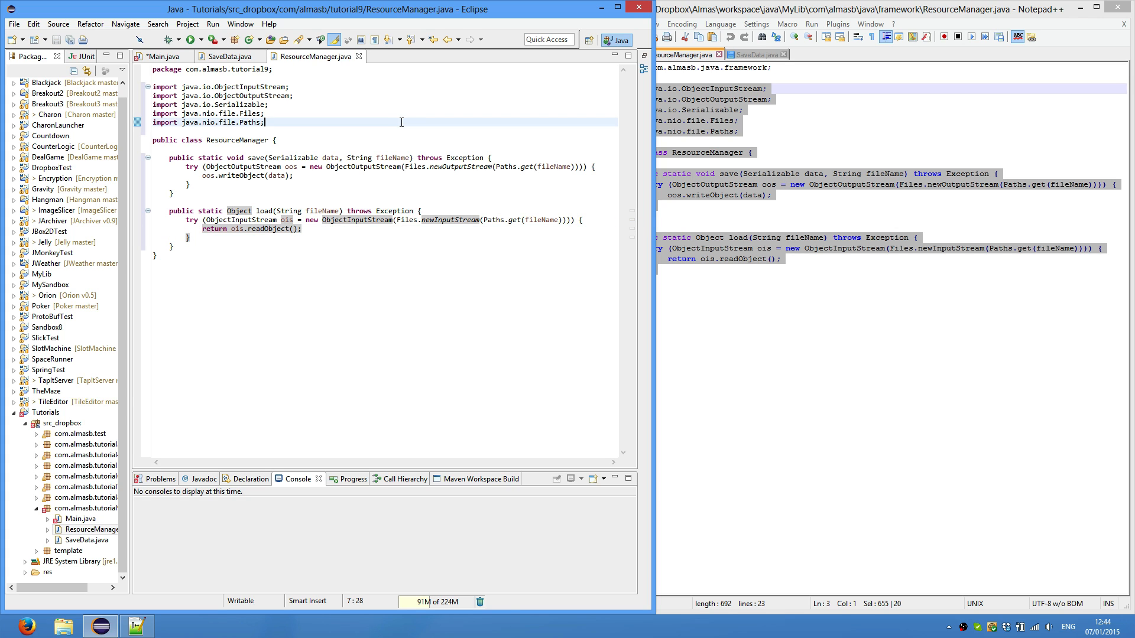
- Bring createContent from the Tutorial9 reference into Main.java with name/HP fields and SAVE/LOAD buttons
{"action": "left_click", "coordinate": [227, 57]}
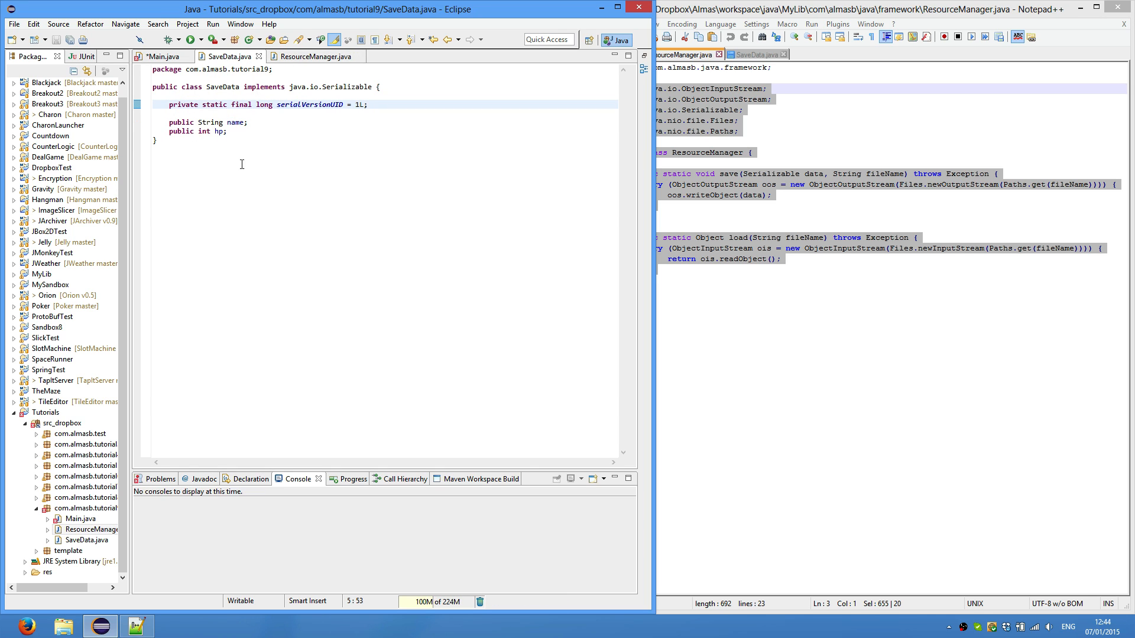
{"action": "left_click", "coordinate": [162, 57]}
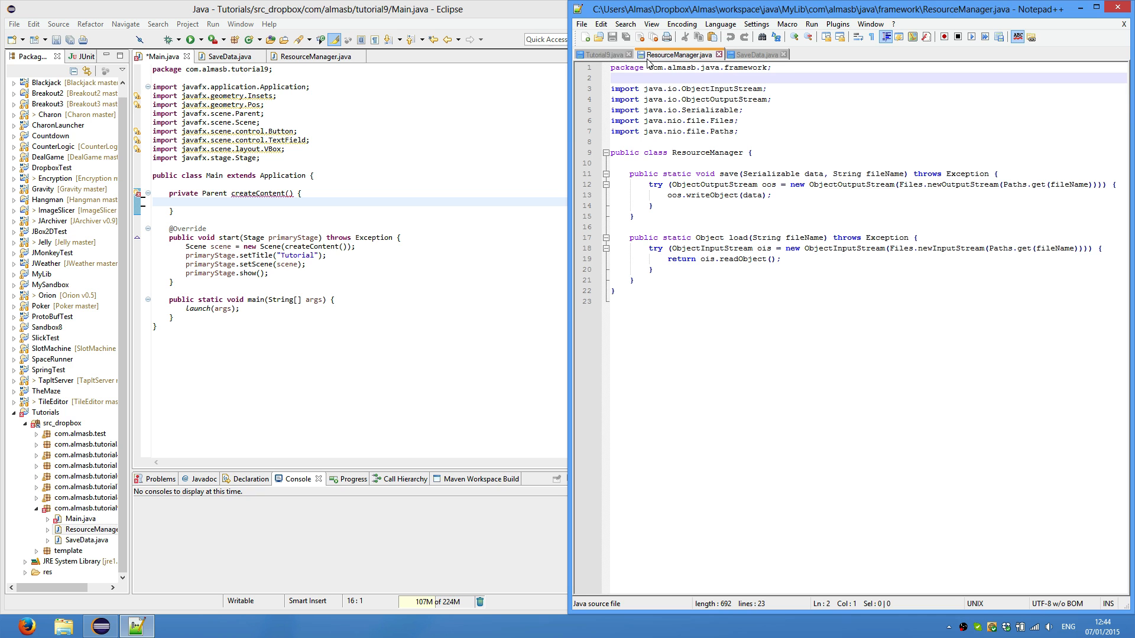
{"action": "left_click", "coordinate": [605, 54]}
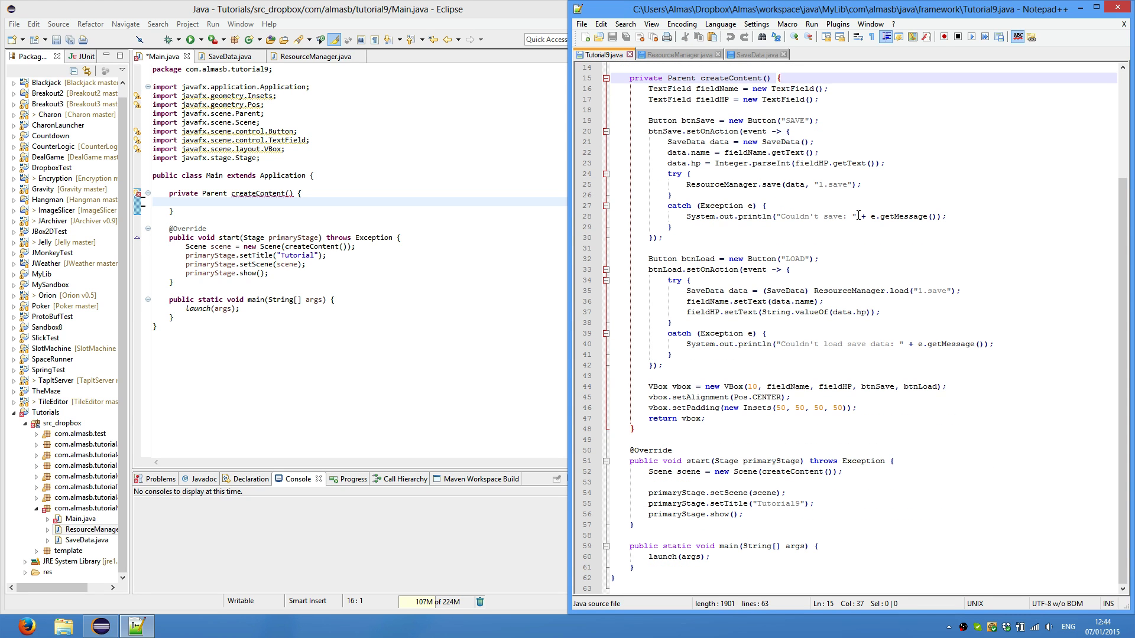
{"action": "scroll", "scroll_direction": "up", "scroll_amount": 3}
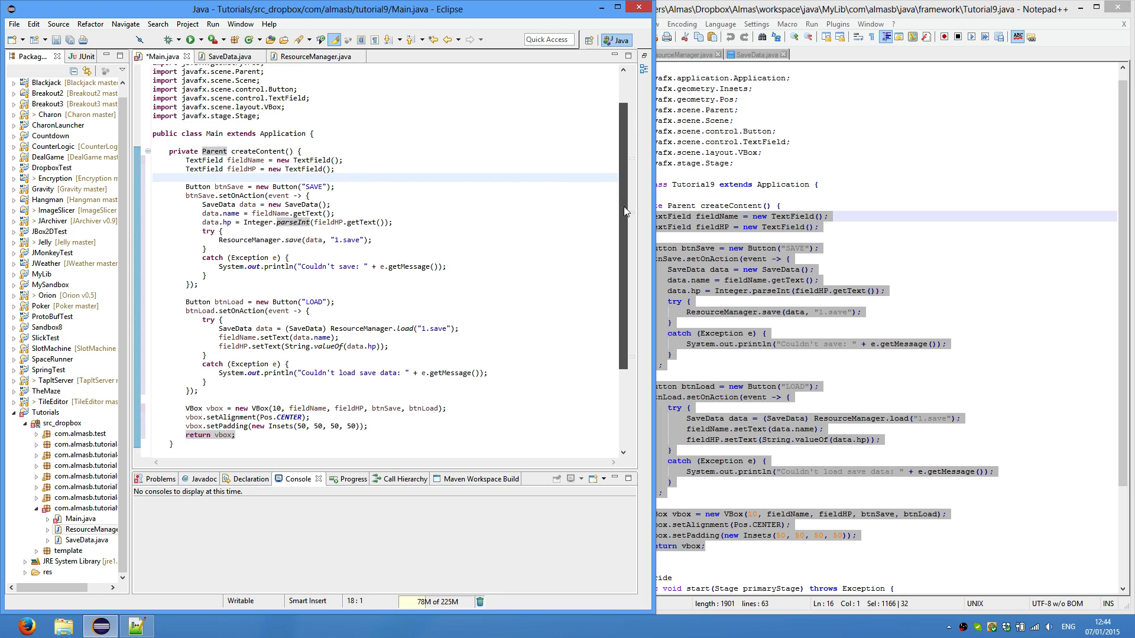
{"action": "scroll", "scroll_direction": "down", "scroll_amount": 3}
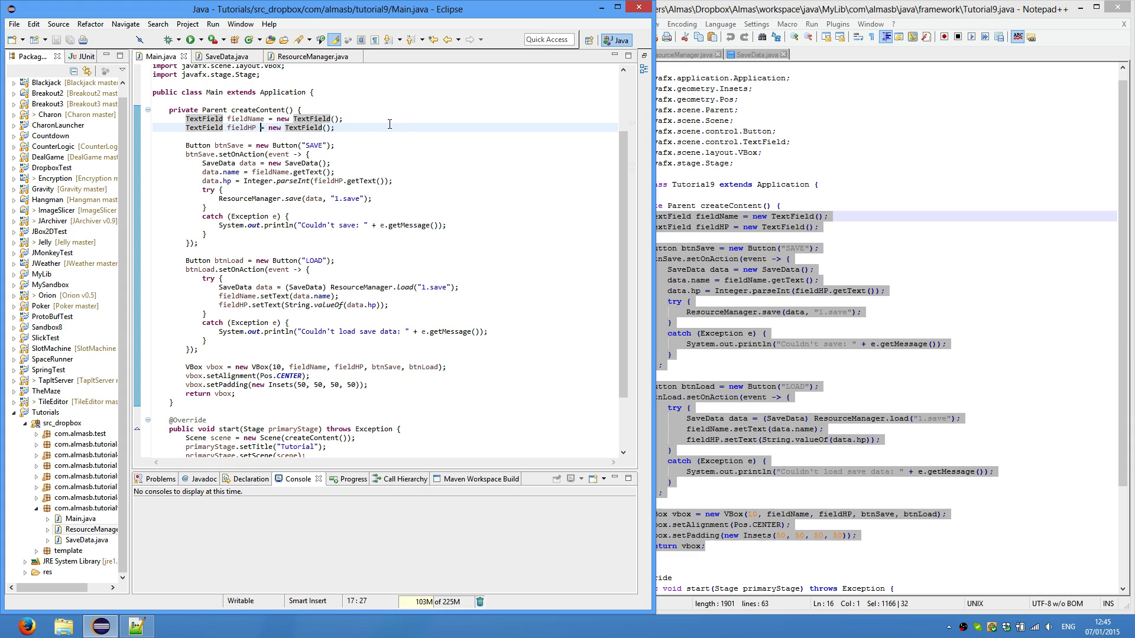
{"action": "left_click", "coordinate": [334, 128]}
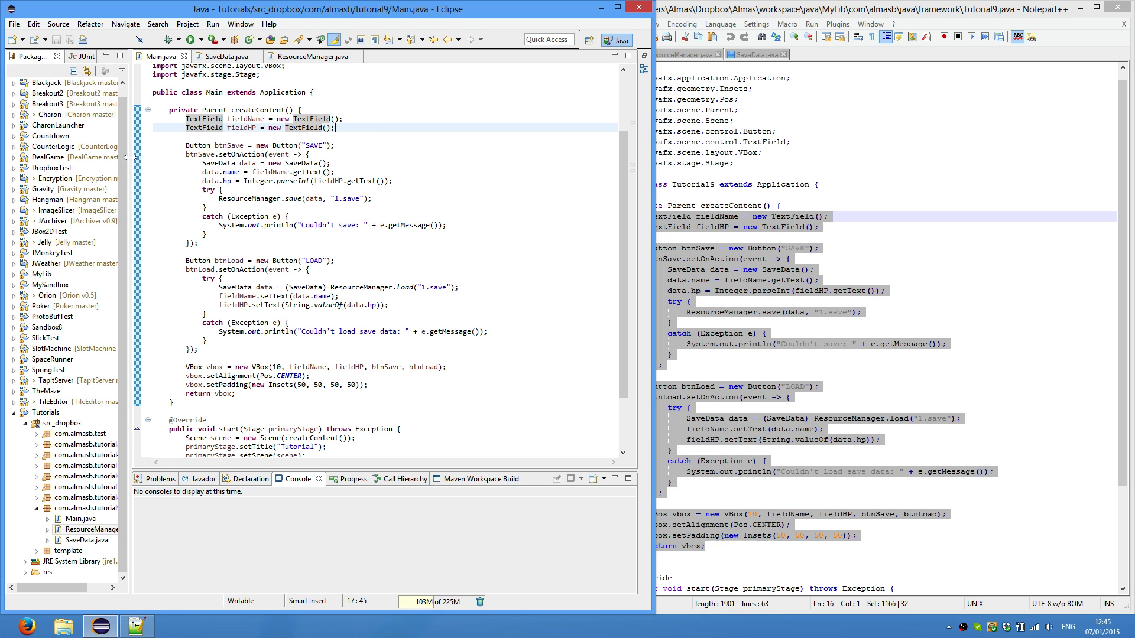
{"action": "left_click", "coordinate": [91, 529]}
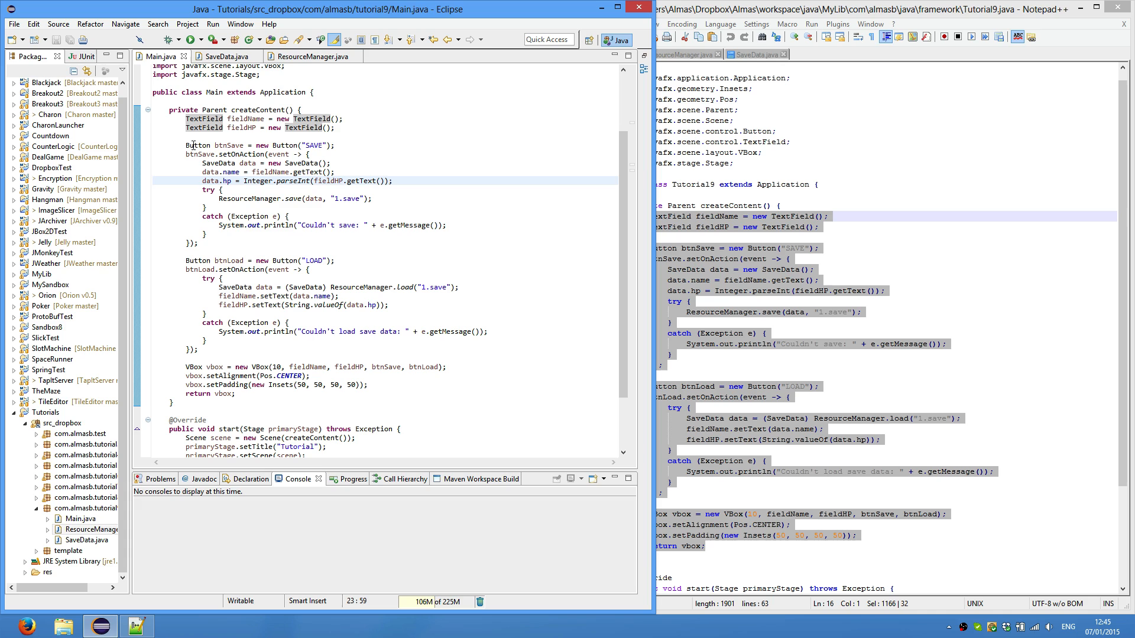
{"action": "left_click", "coordinate": [249, 163]}
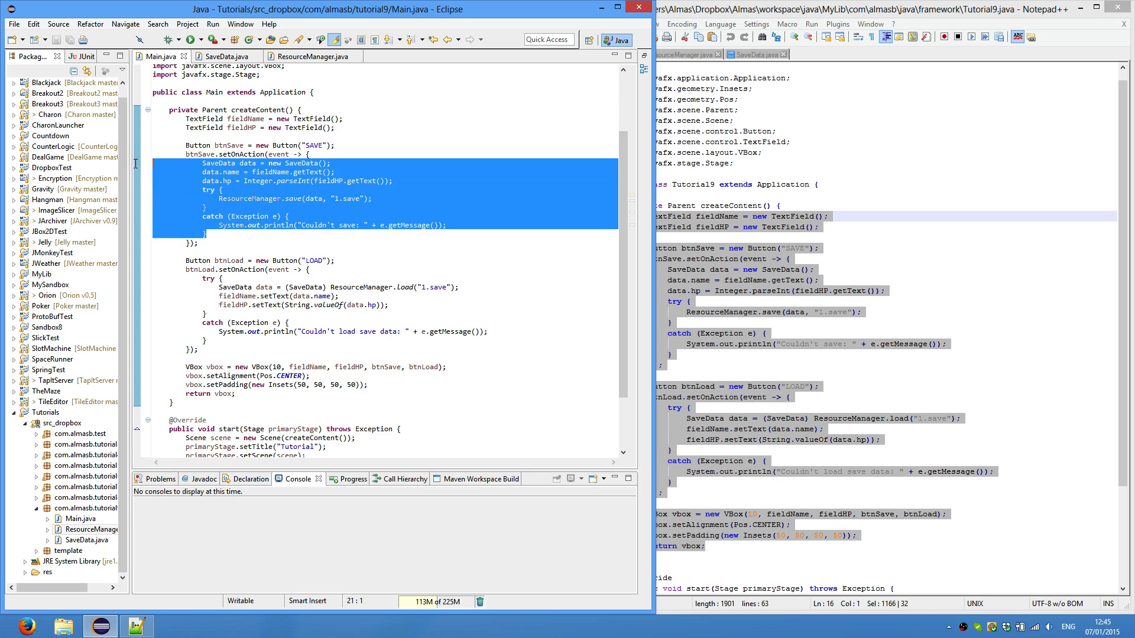
{"action": "mouse_move", "coordinate": [250, 216]}
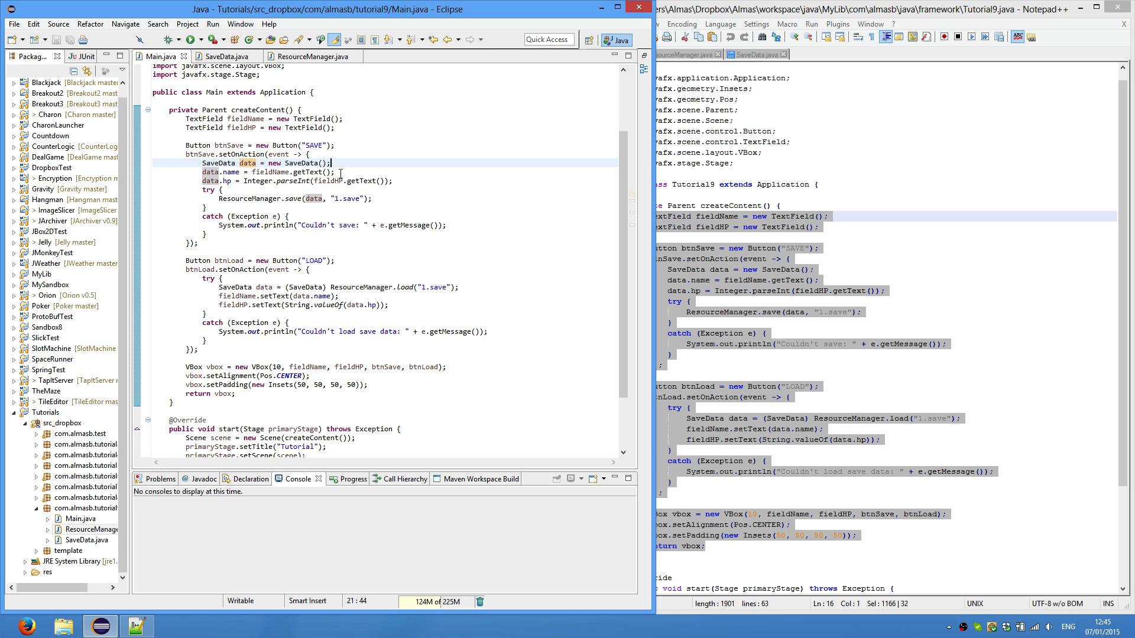
{"action": "double_click", "coordinate": [240, 118]}
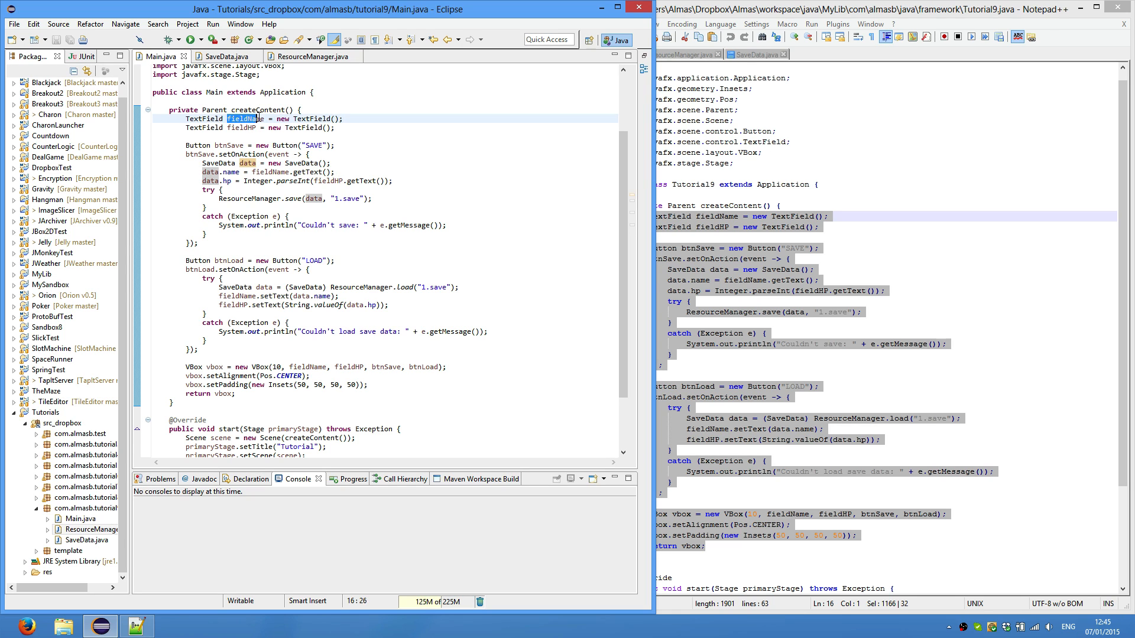
{"action": "mouse_move", "coordinate": [261, 181]}
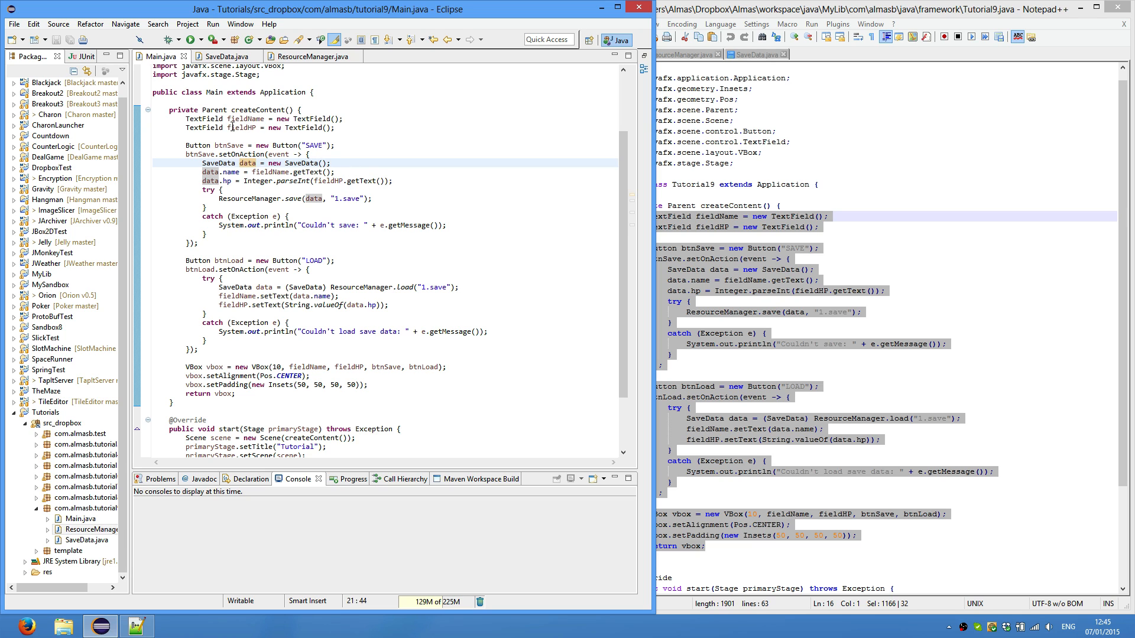
{"action": "double_click", "coordinate": [241, 127]}
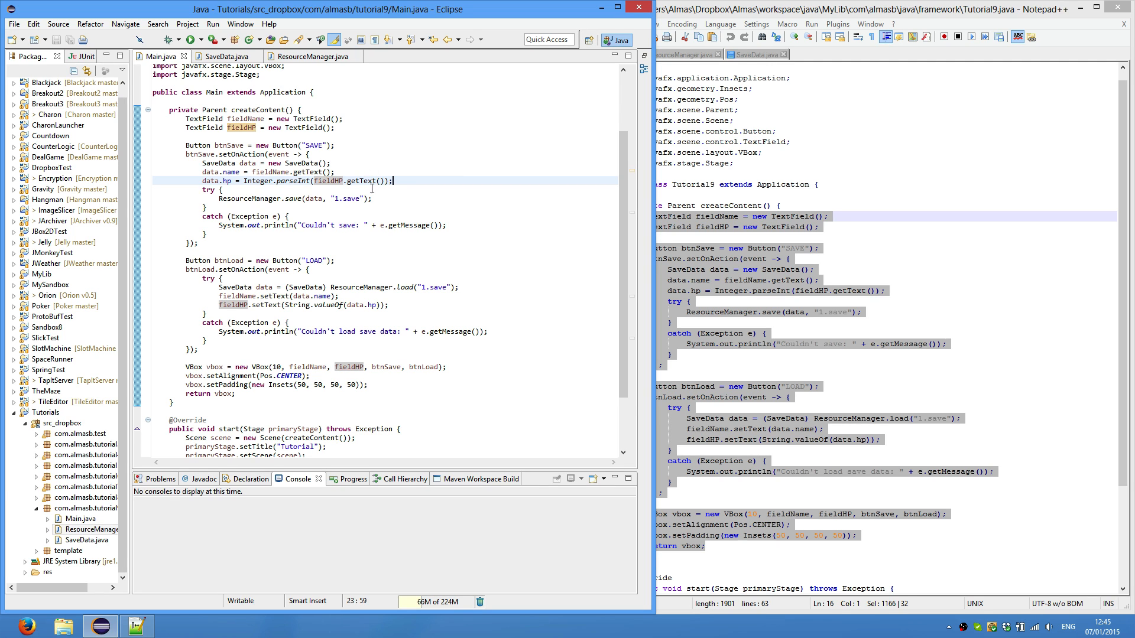
{"action": "left_click", "coordinate": [290, 198]}
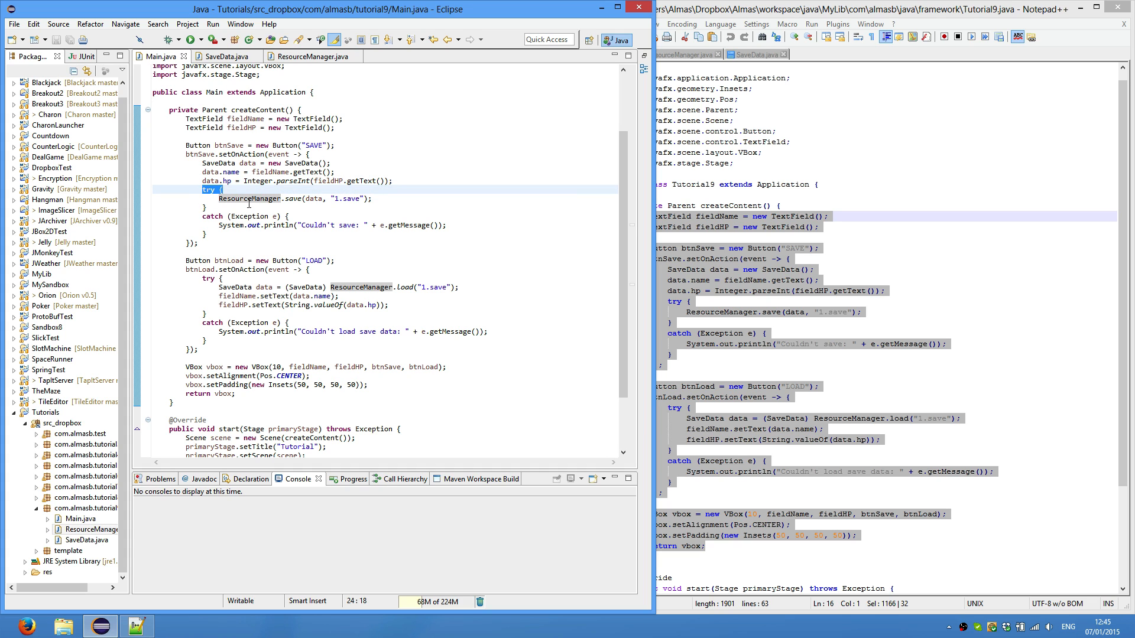
{"action": "left_click", "coordinate": [300, 199]}
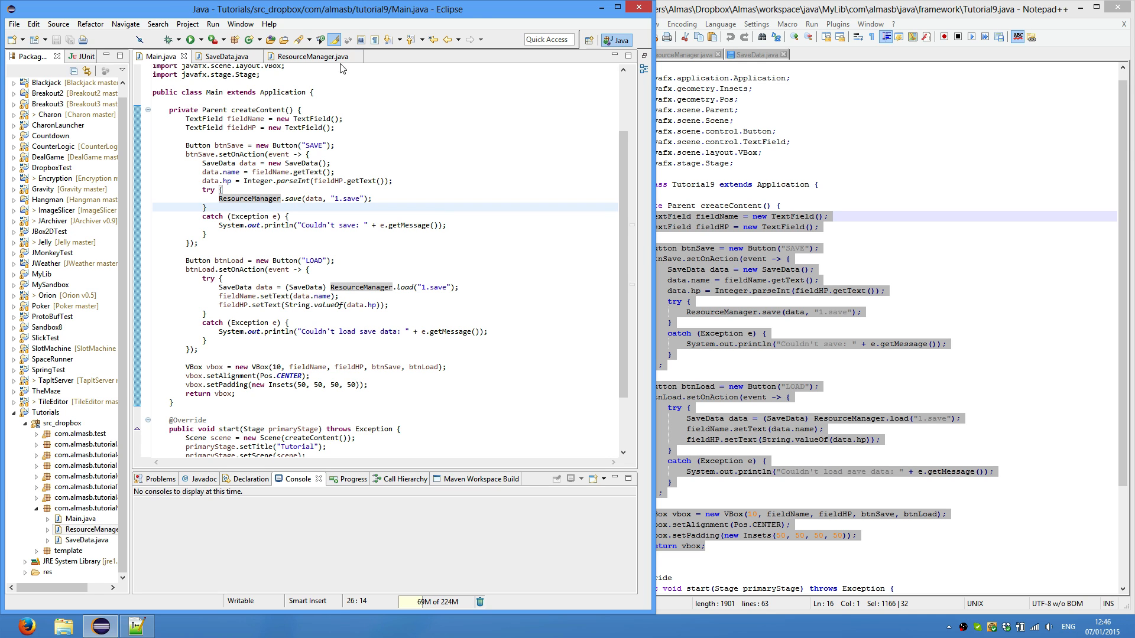
{"action": "left_click", "coordinate": [317, 57]}
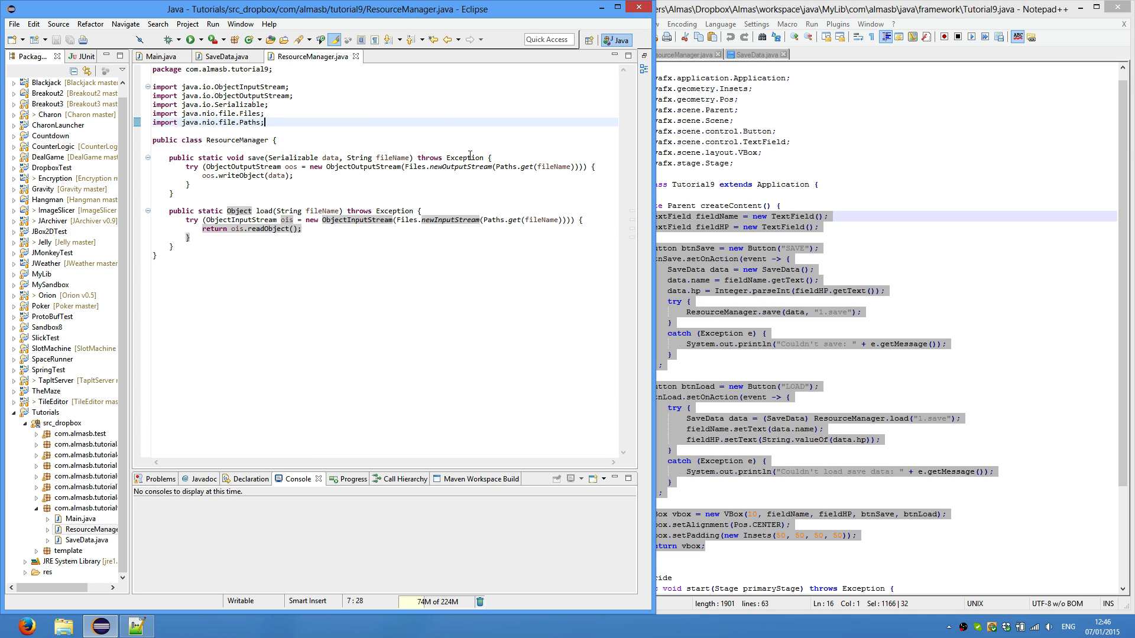
{"action": "left_click", "coordinate": [160, 57]}
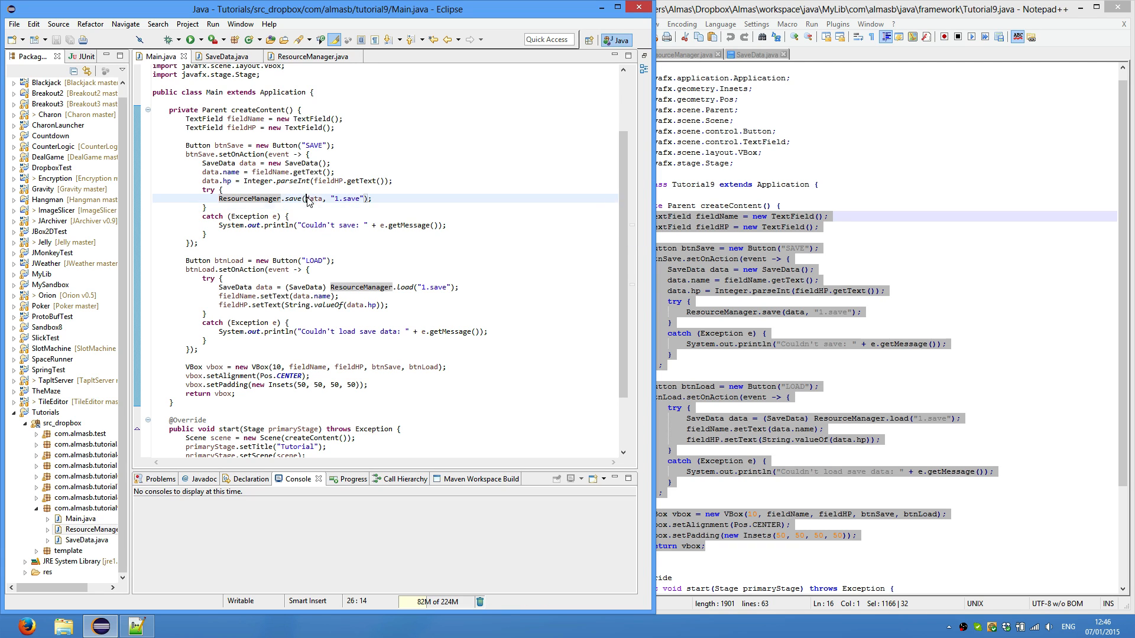
{"action": "double_click", "coordinate": [311, 199]}
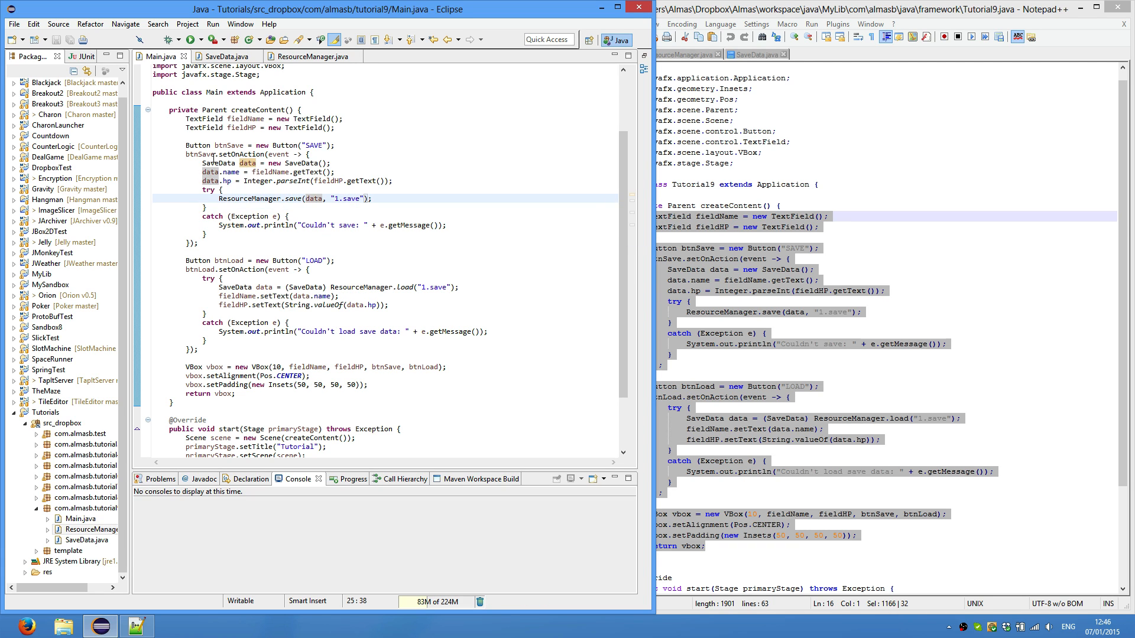
{"action": "left_click", "coordinate": [333, 198]}
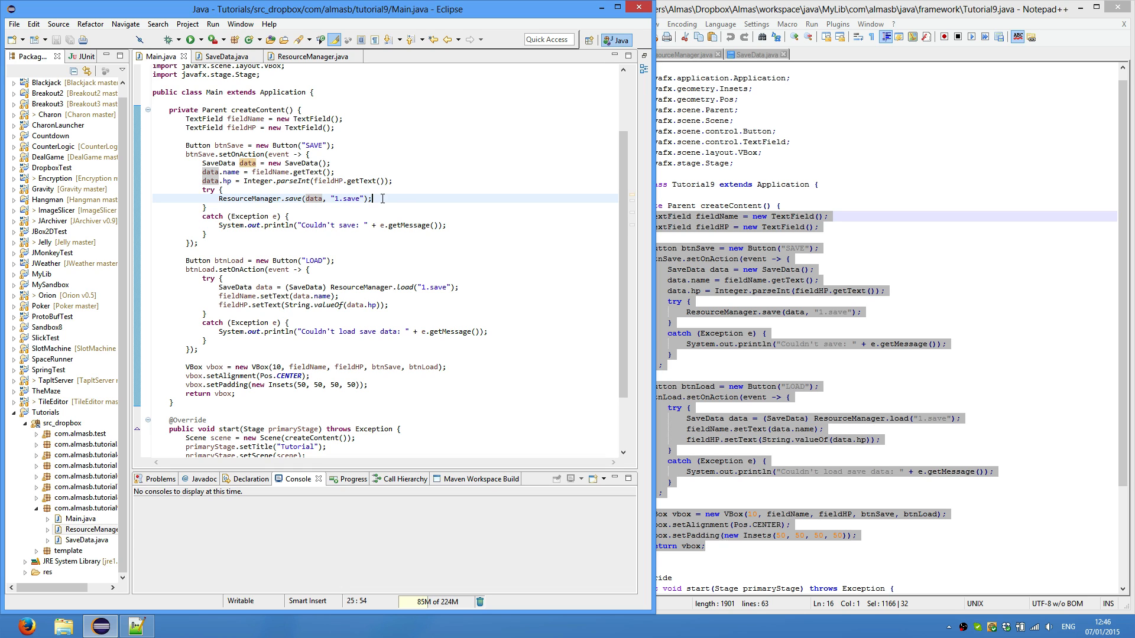
{"action": "left_click", "coordinate": [91, 530]}
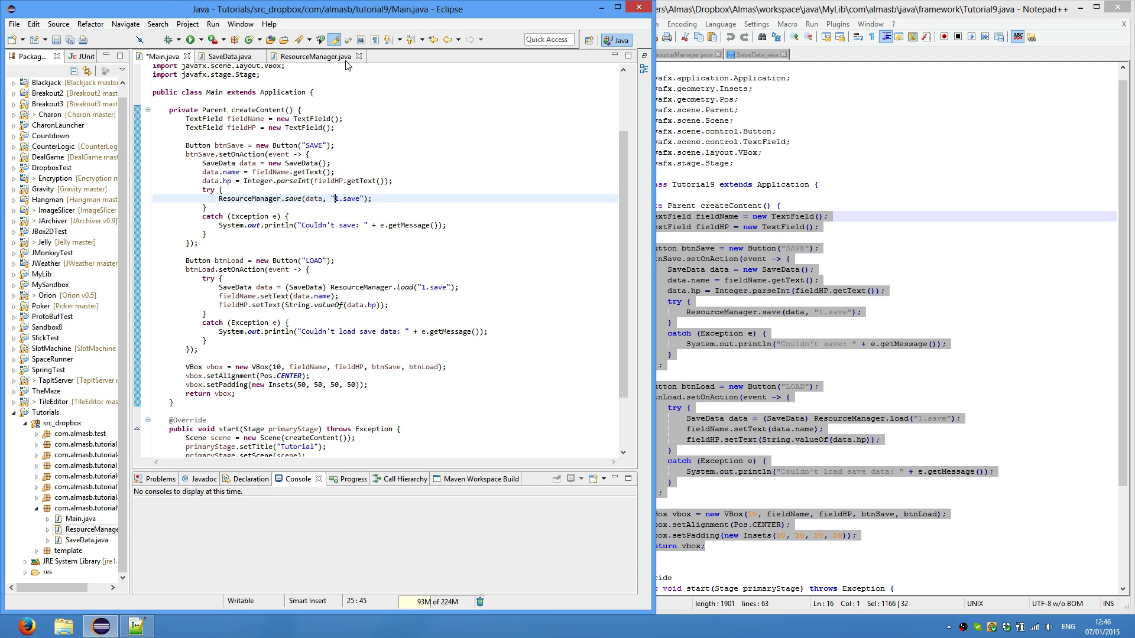
{"action": "left_click", "coordinate": [312, 57]}
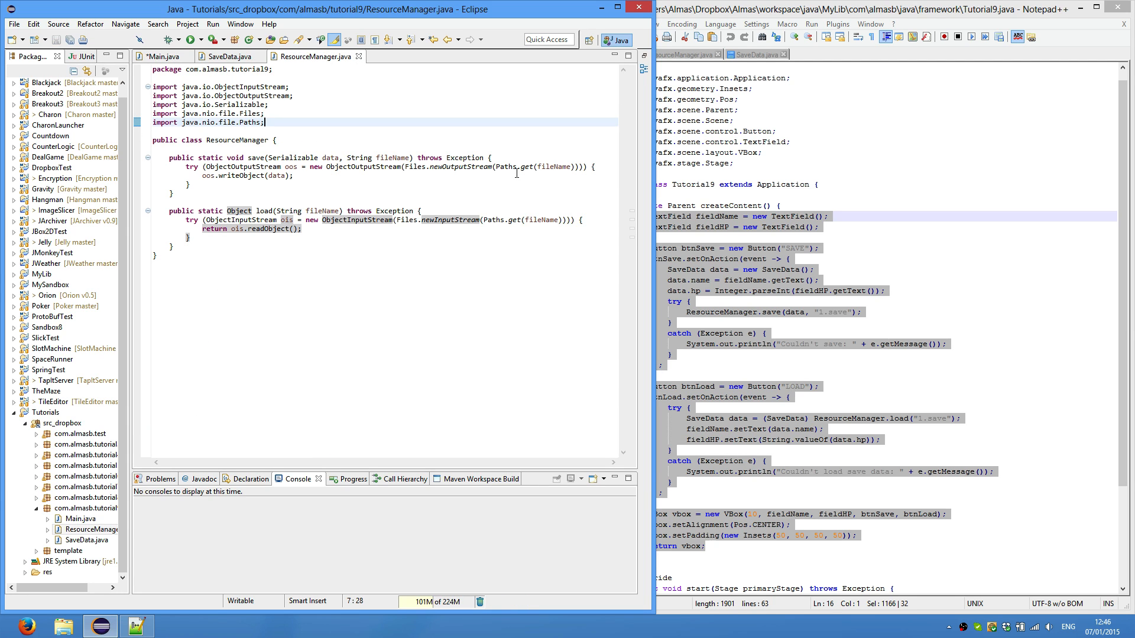
{"action": "mouse_move", "coordinate": [470, 176]}
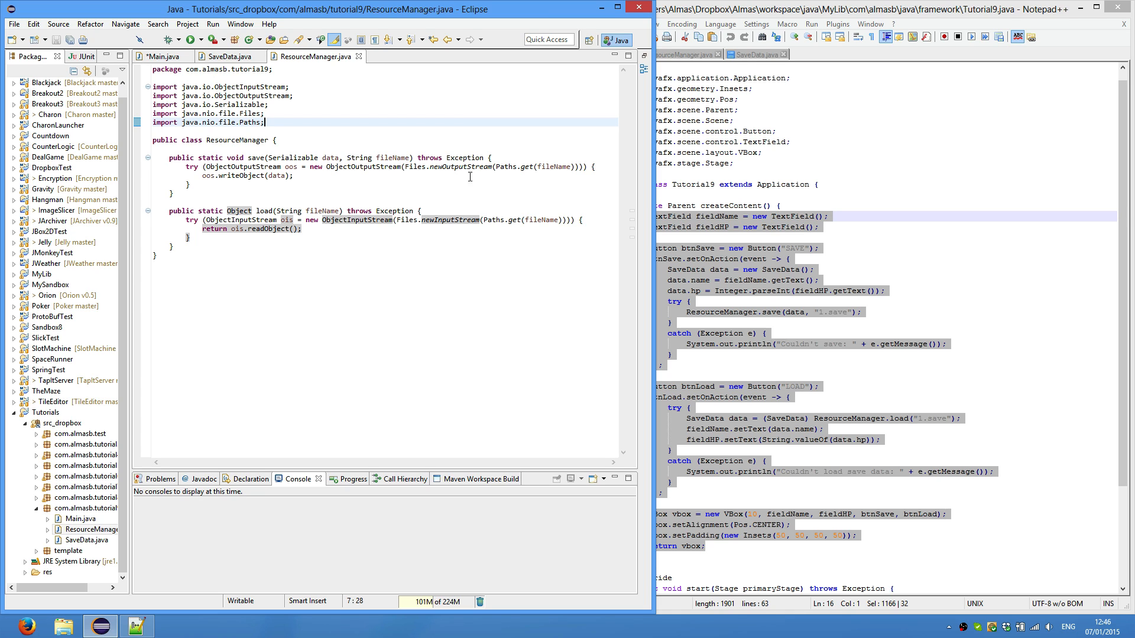
{"action": "mouse_move", "coordinate": [479, 317]}
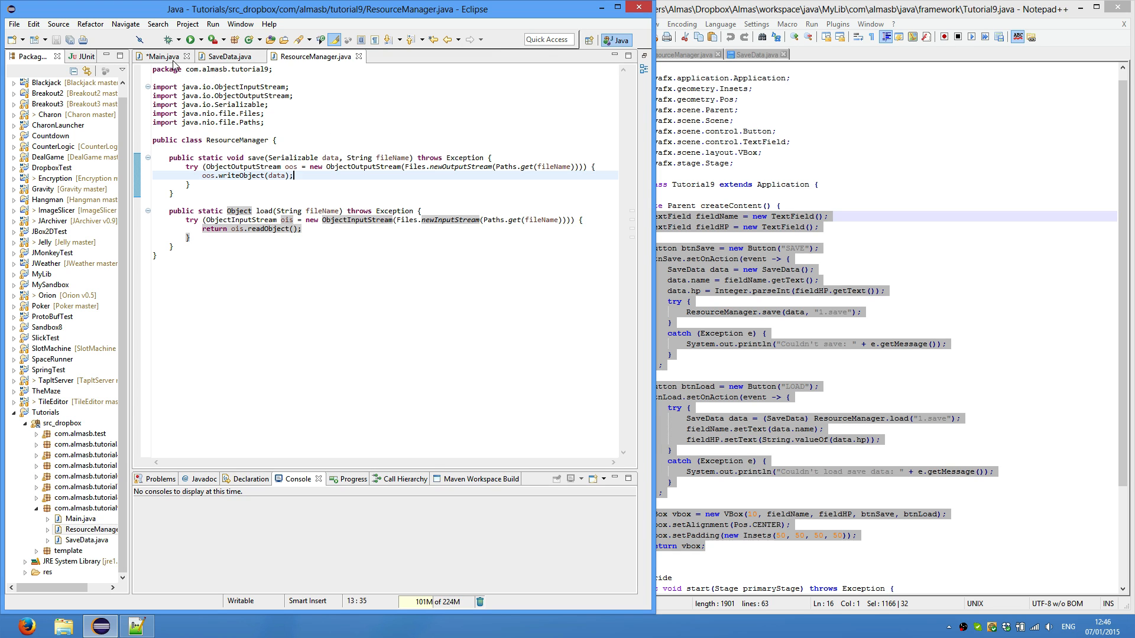
{"action": "left_click", "coordinate": [163, 57]}
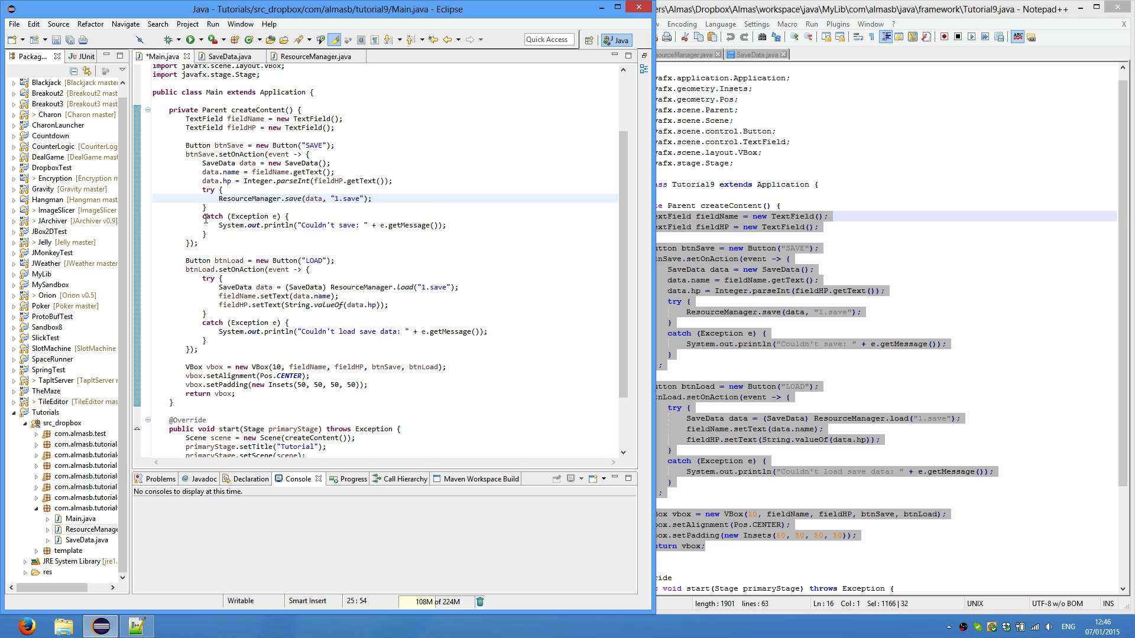
{"action": "left_click", "coordinate": [218, 227]}
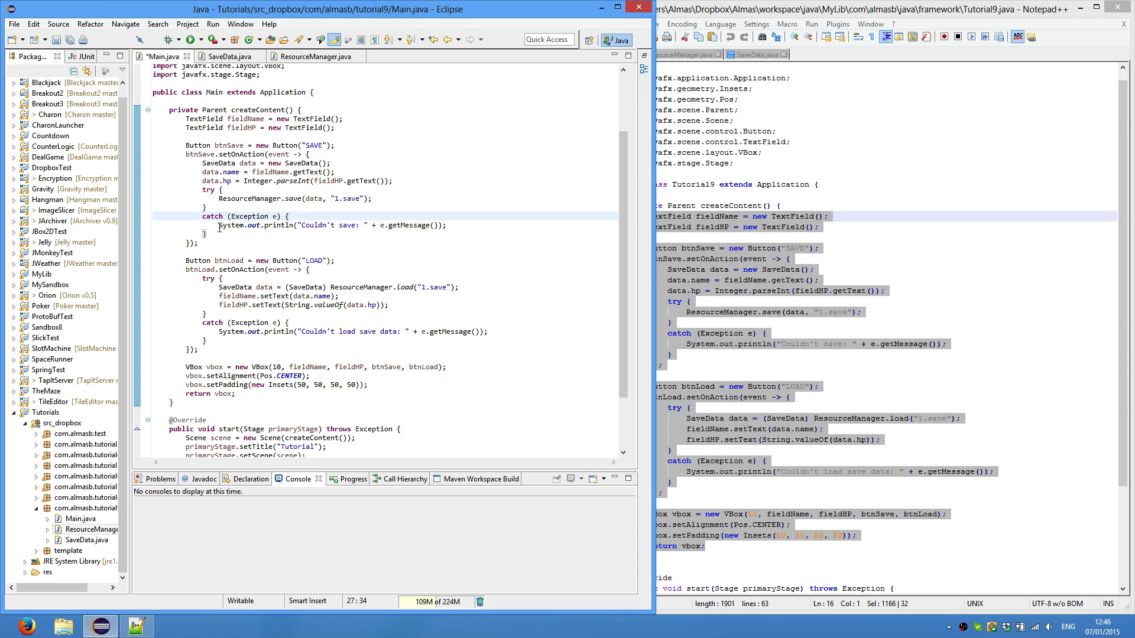
{"action": "left_click", "coordinate": [309, 234]}
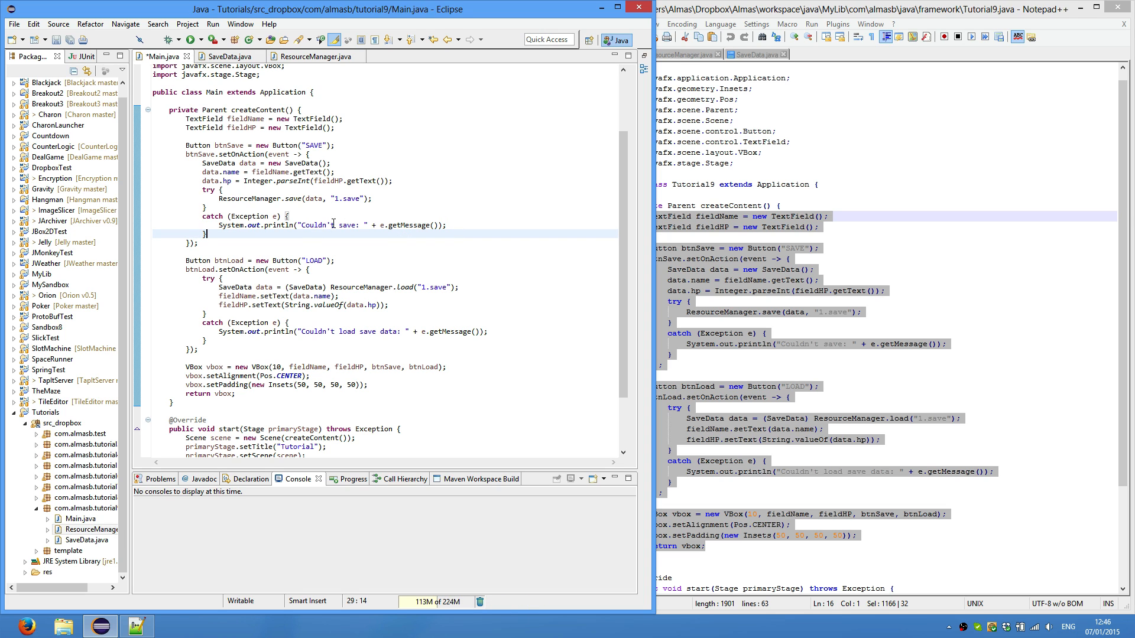
{"action": "left_click", "coordinate": [409, 224]}
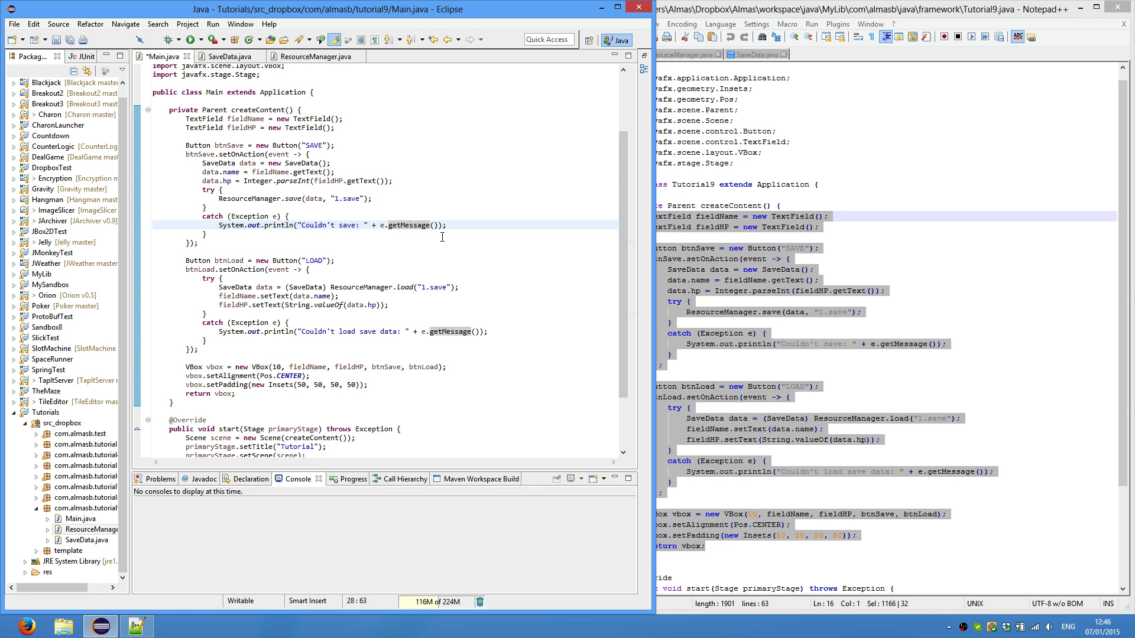
{"action": "scroll", "scroll_direction": "down", "scroll_amount": 3}
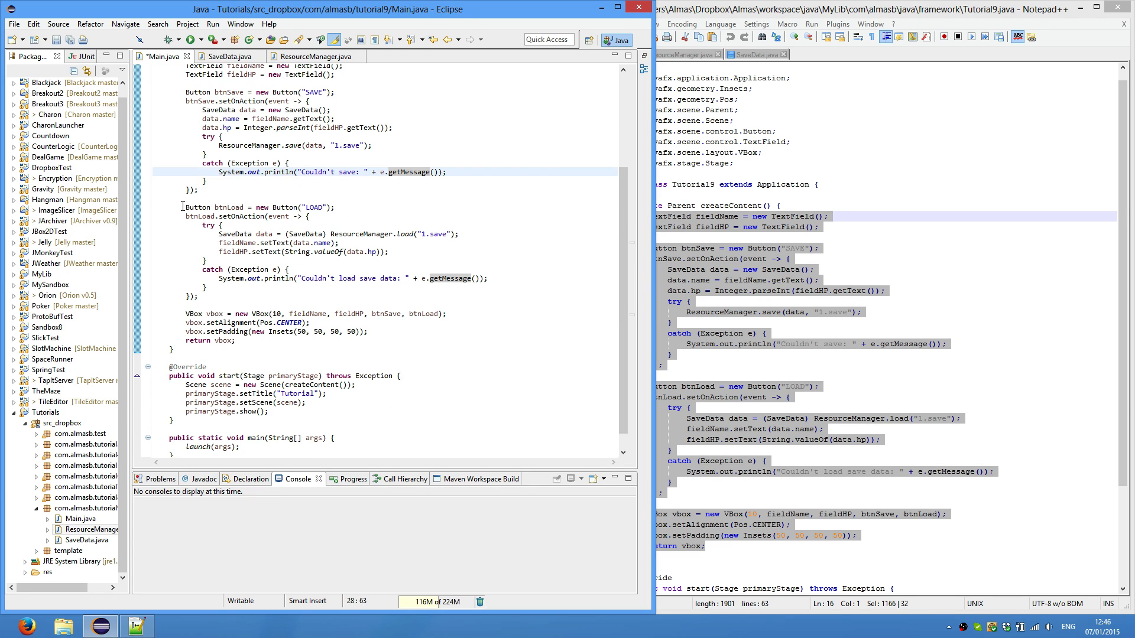
{"action": "left_click", "coordinate": [346, 208]}
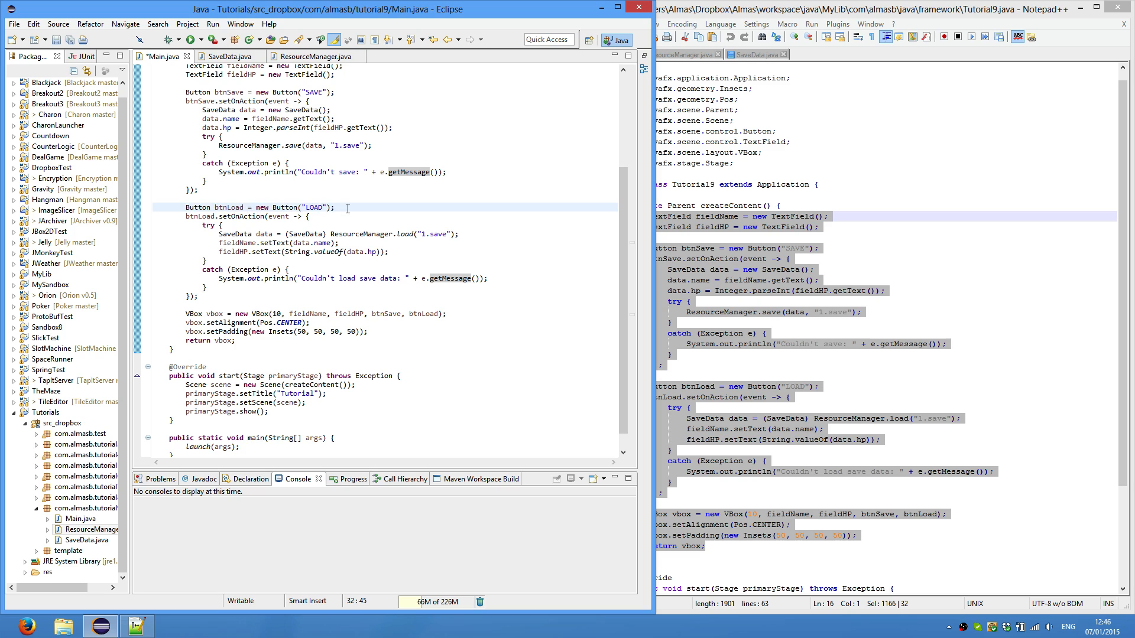
{"action": "scroll", "scroll_direction": "up", "scroll_amount": 3}
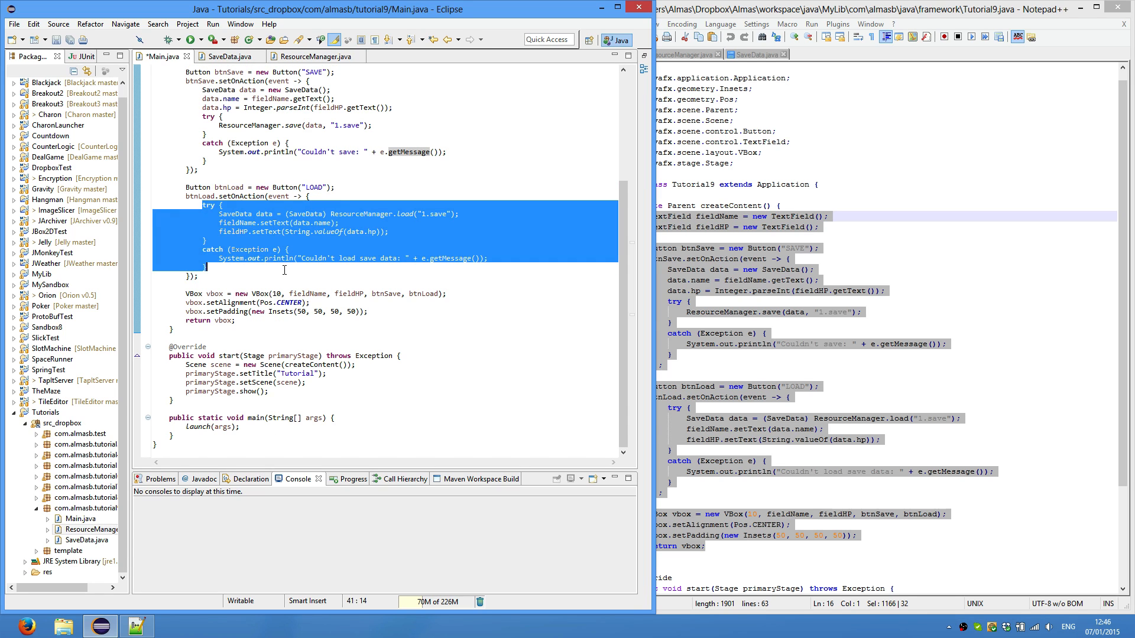
{"action": "left_click", "coordinate": [284, 268]}
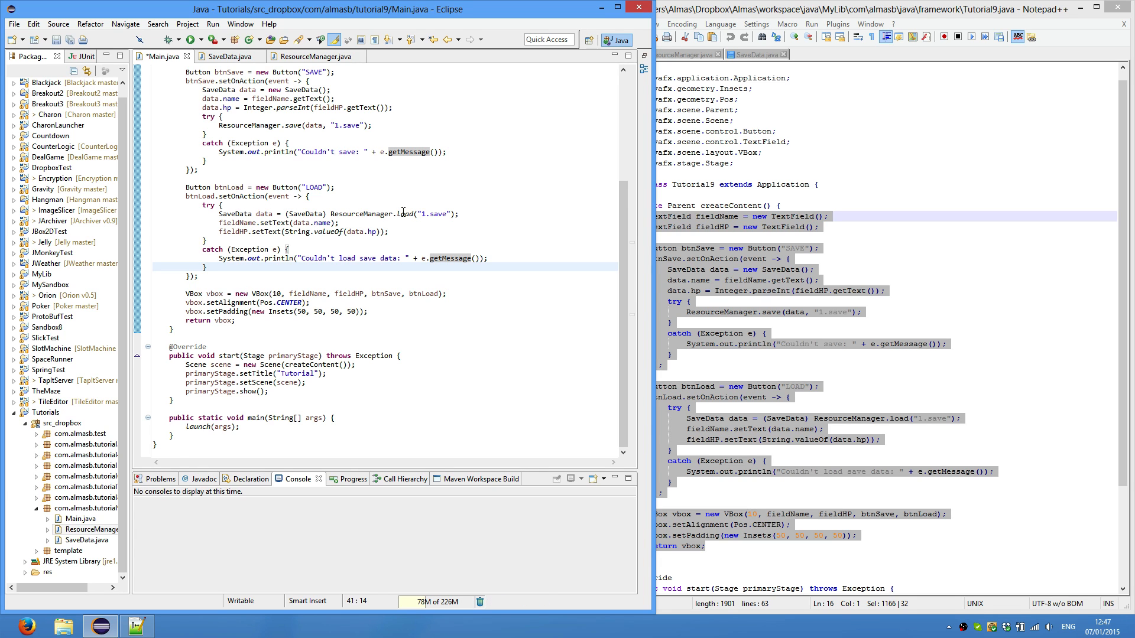
{"action": "left_click", "coordinate": [314, 57]}
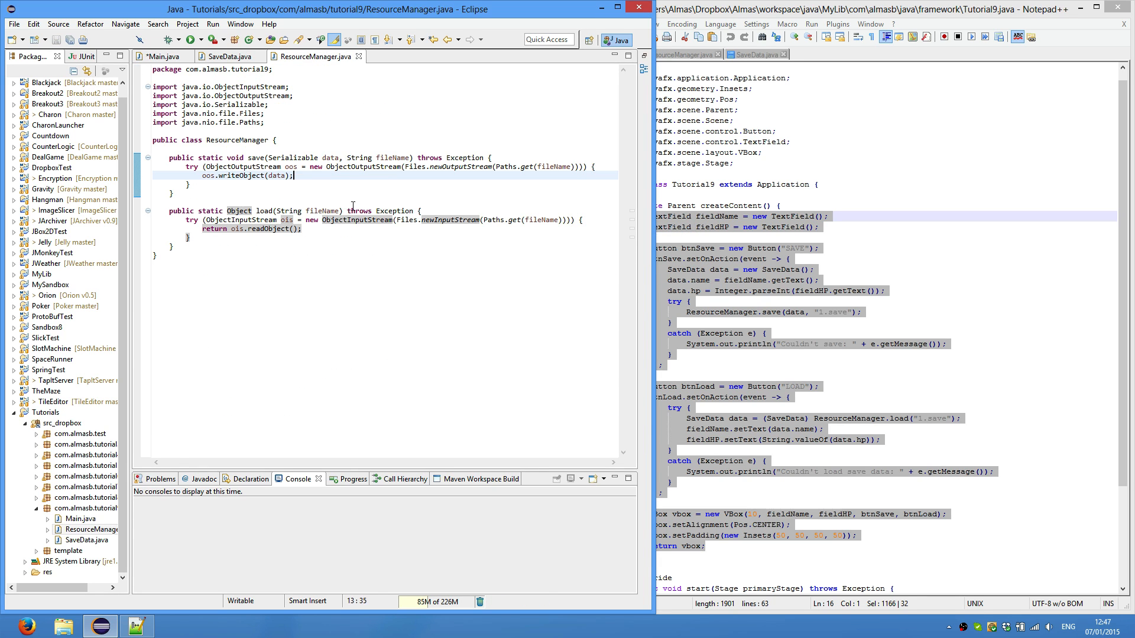
{"action": "left_click", "coordinate": [158, 56]}
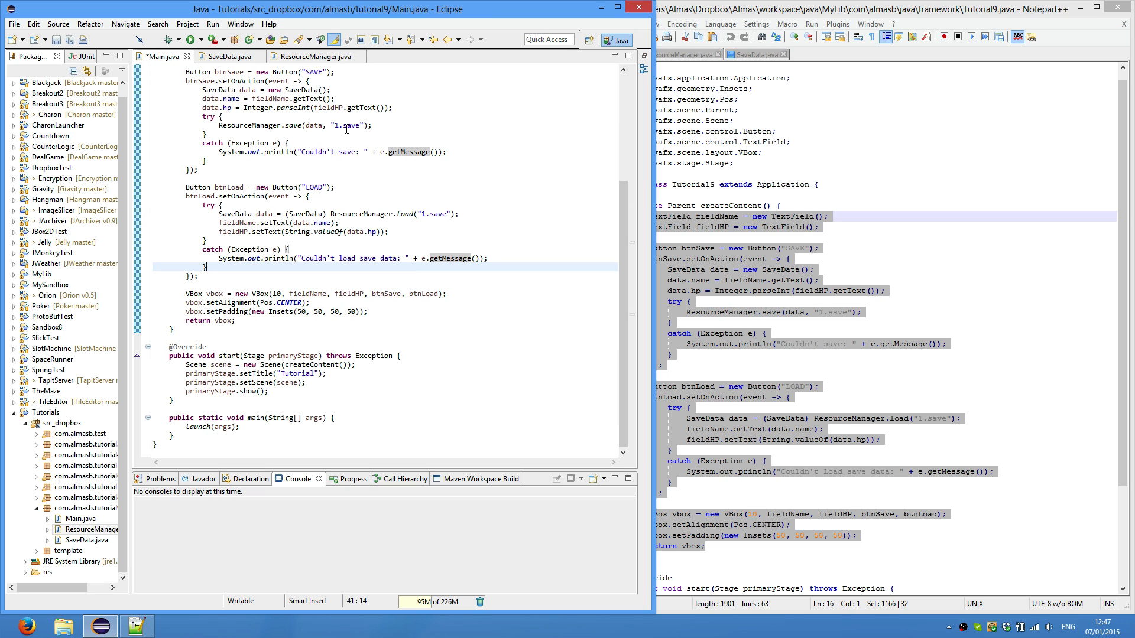
{"action": "mouse_move", "coordinate": [389, 221]}
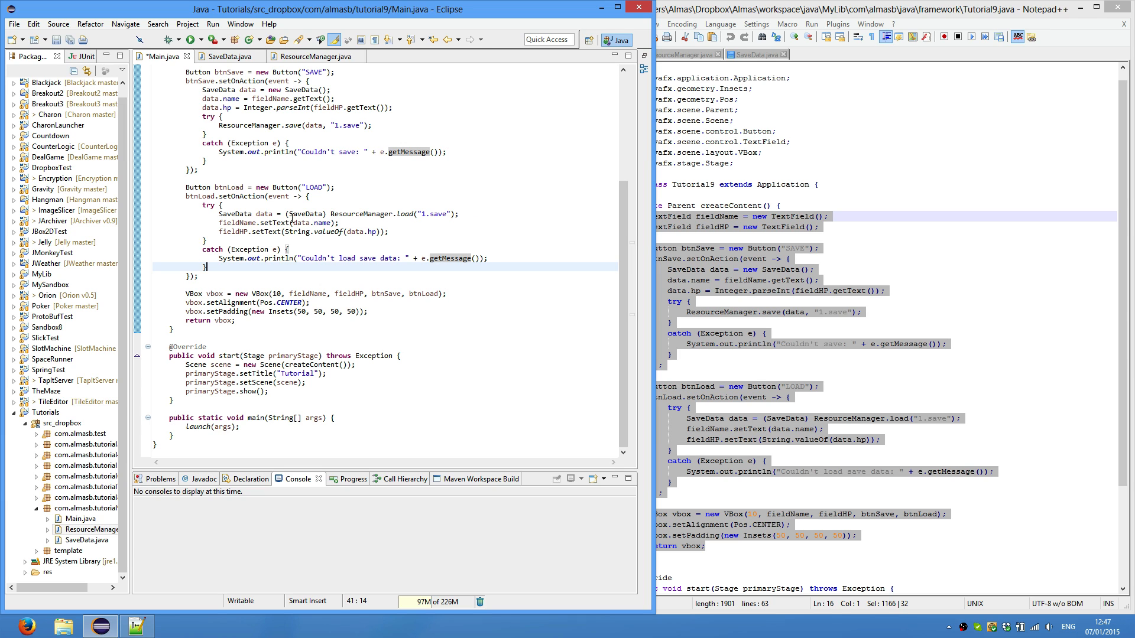
{"action": "left_click", "coordinate": [235, 214]}
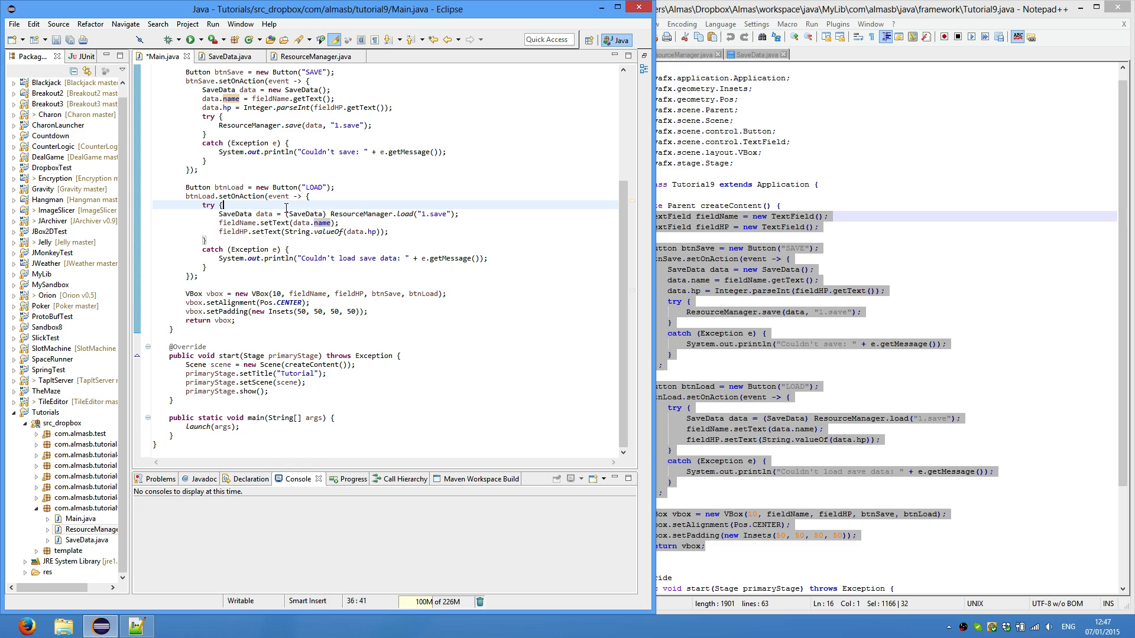
{"action": "left_click", "coordinate": [335, 214]}
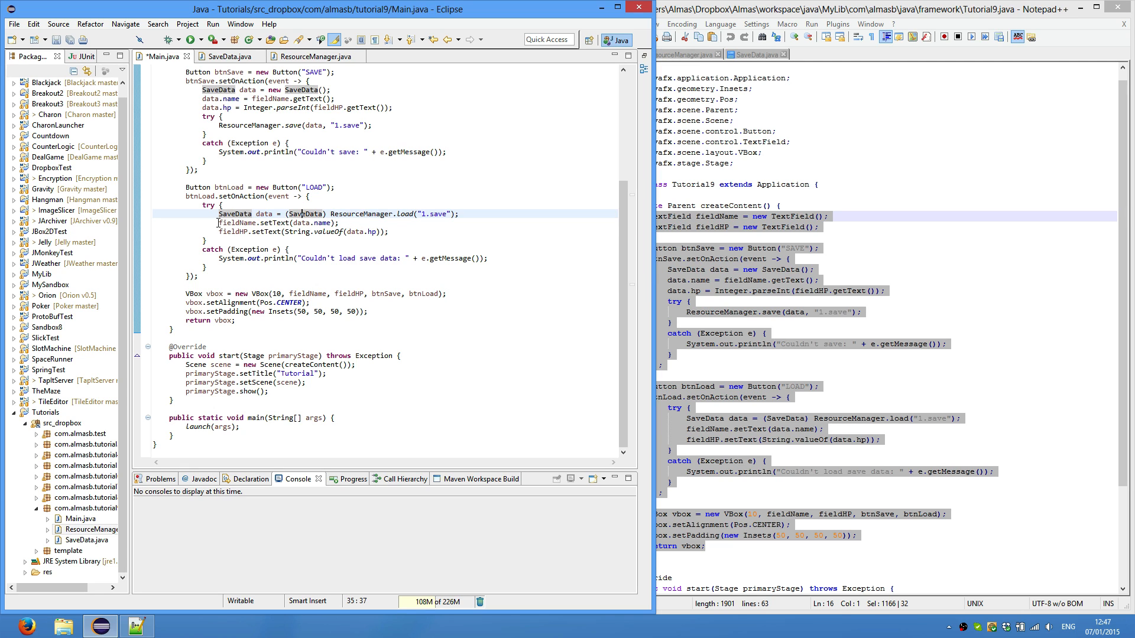
{"action": "double_click", "coordinate": [237, 223]}
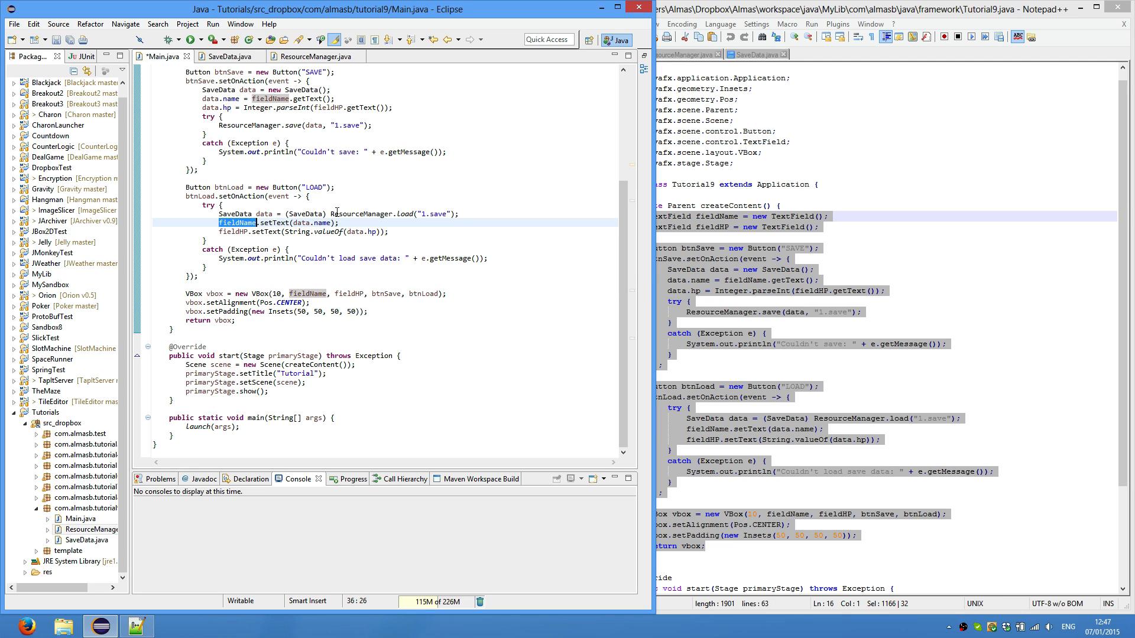
{"action": "scroll", "scroll_direction": "up", "scroll_amount": 3}
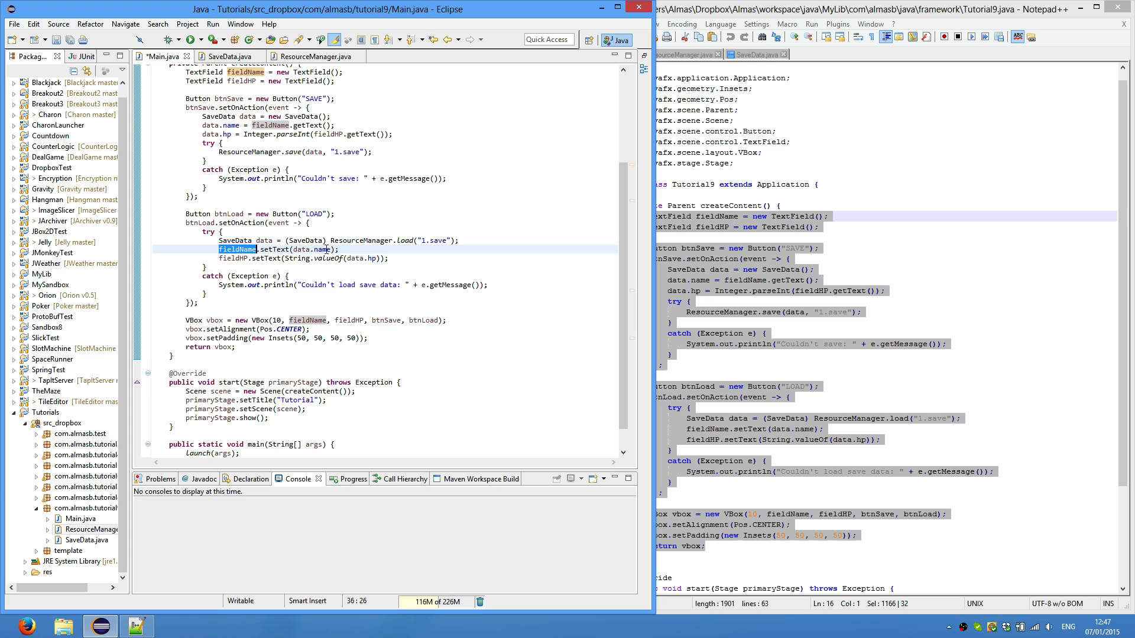
{"action": "left_click", "coordinate": [221, 258]}
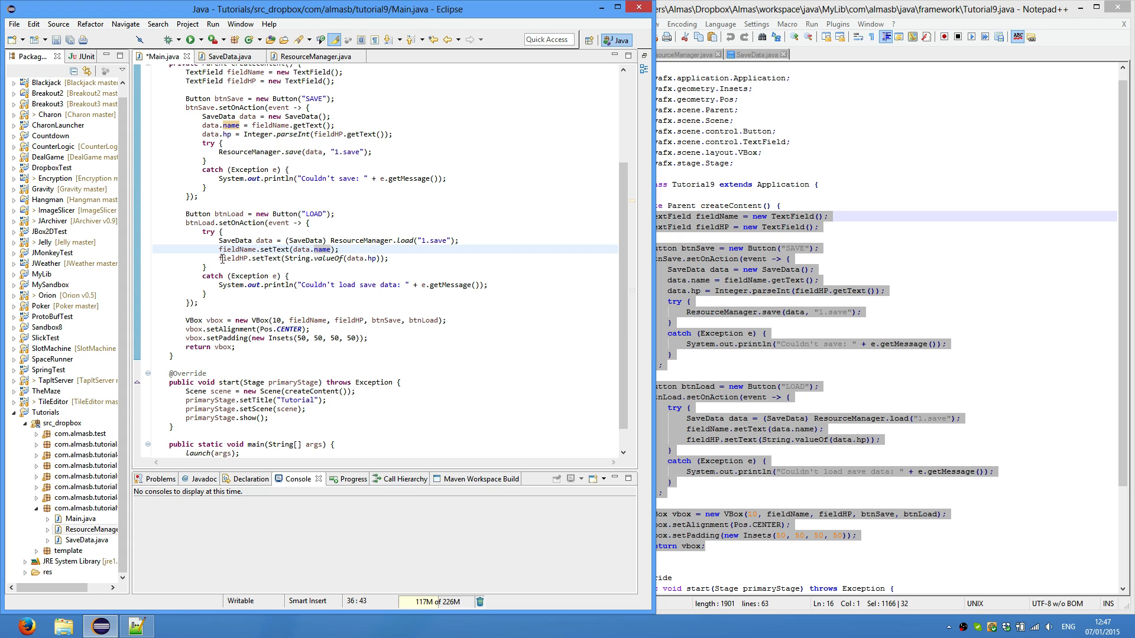
{"action": "mouse_move", "coordinate": [310, 262]}
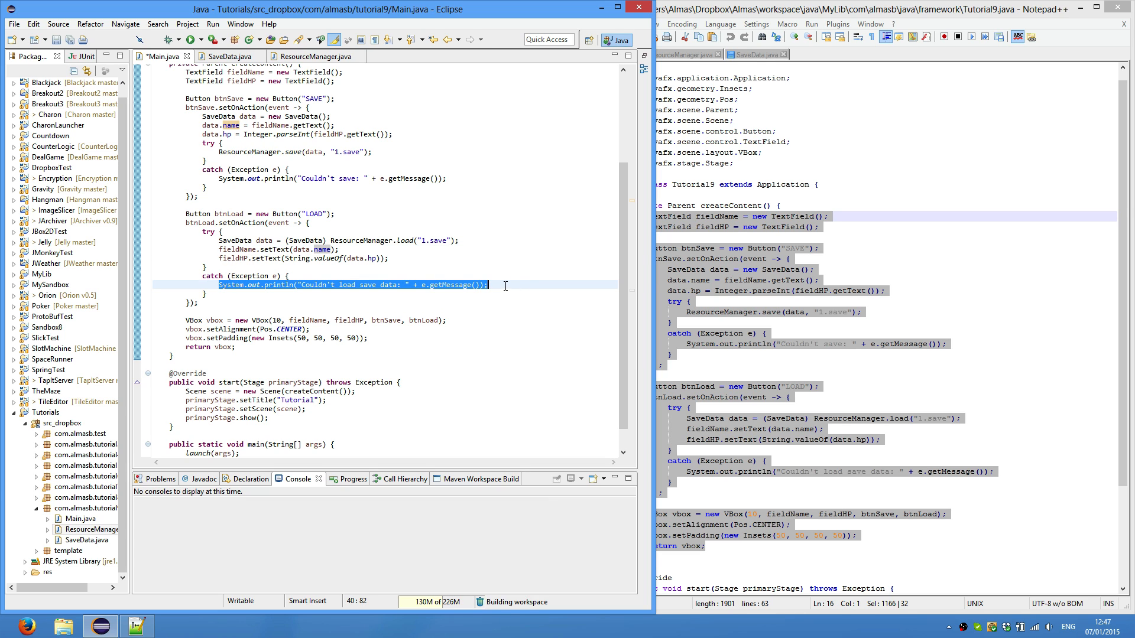
{"action": "left_click", "coordinate": [470, 285]}
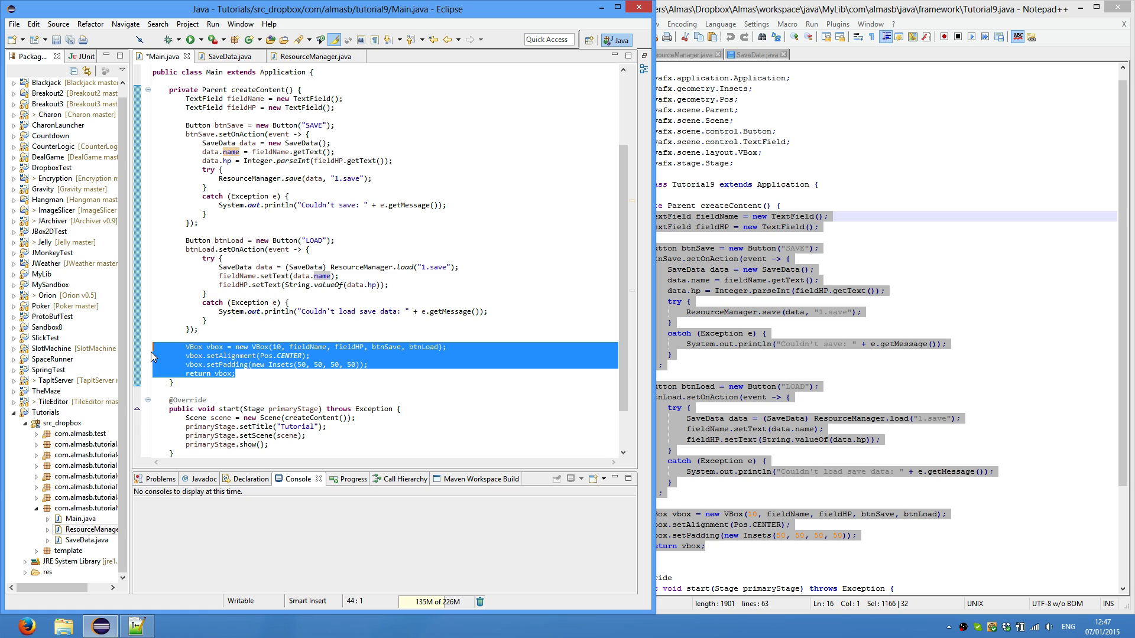
{"action": "left_click", "coordinate": [246, 346]}
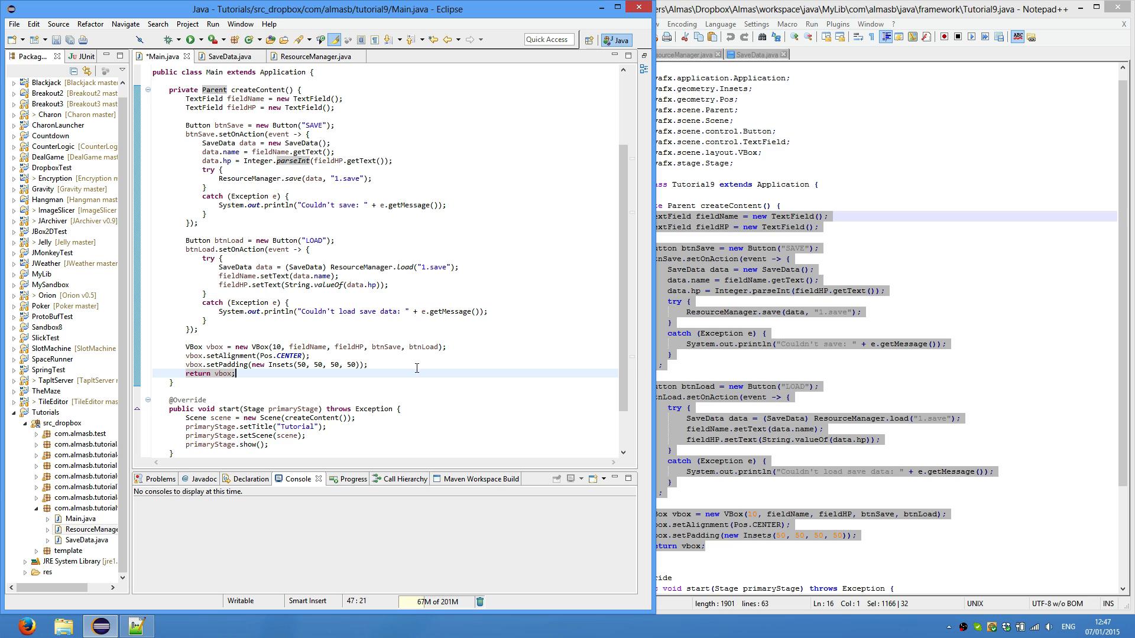
{"action": "left_click", "coordinate": [308, 347]}
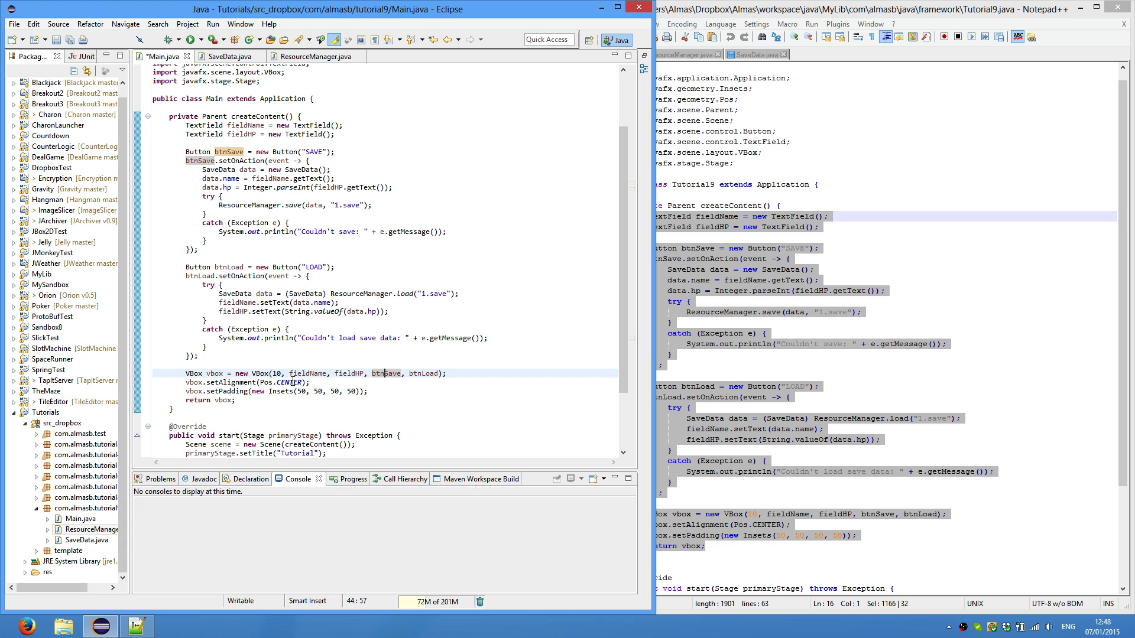
{"action": "left_click", "coordinate": [311, 382]}
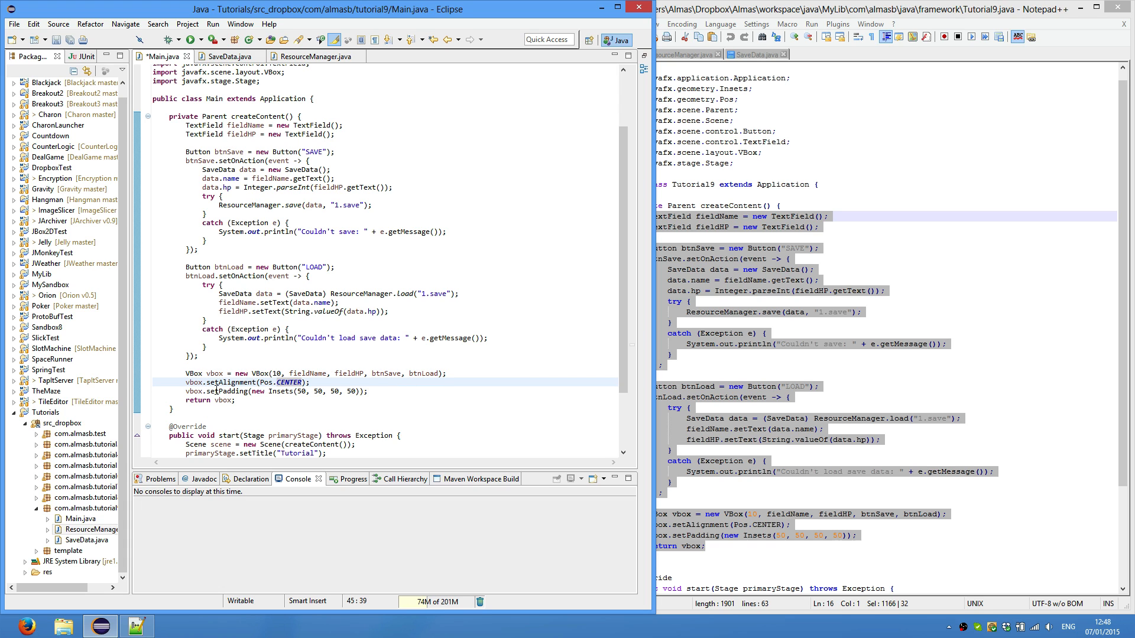
{"action": "mouse_move", "coordinate": [217, 391]}
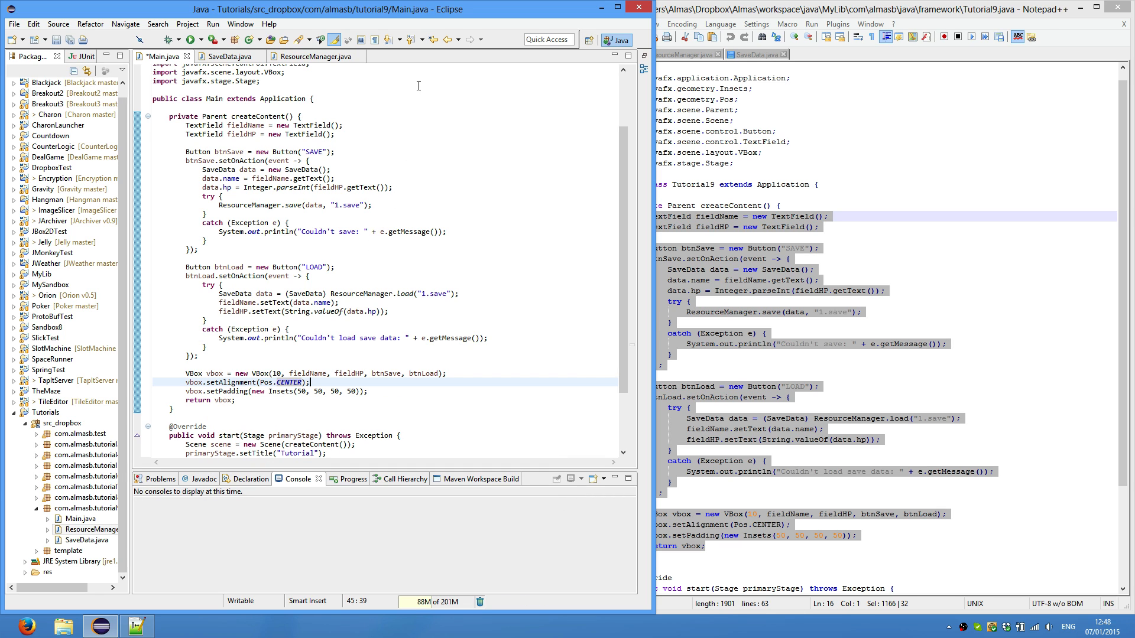
{"action": "mouse_move", "coordinate": [524, 20]}
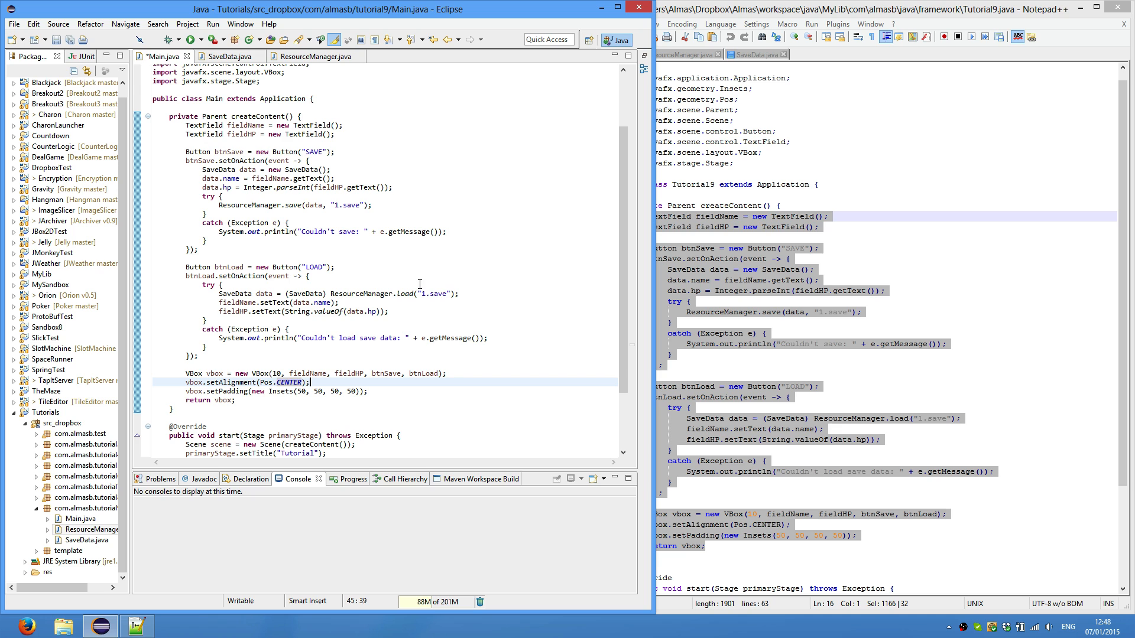
{"action": "scroll", "scroll_direction": "down", "scroll_amount": 3}
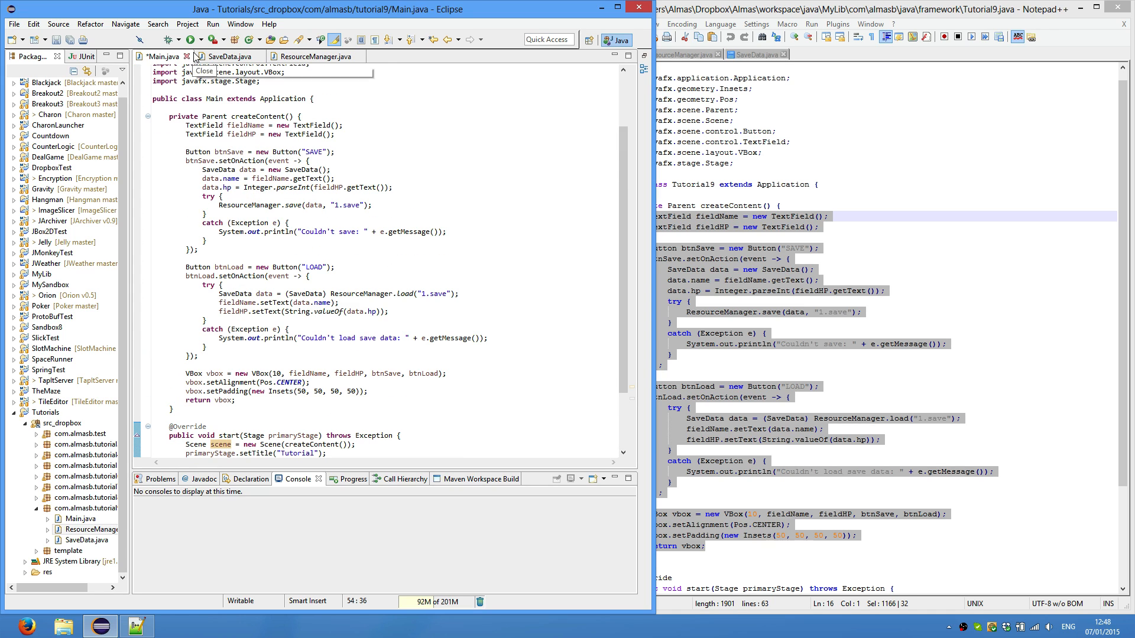
- Run the Tutorial app, enter Almas and HP 100, and SAVE them to 1.save
{"action": "left_click", "coordinate": [212, 40]}
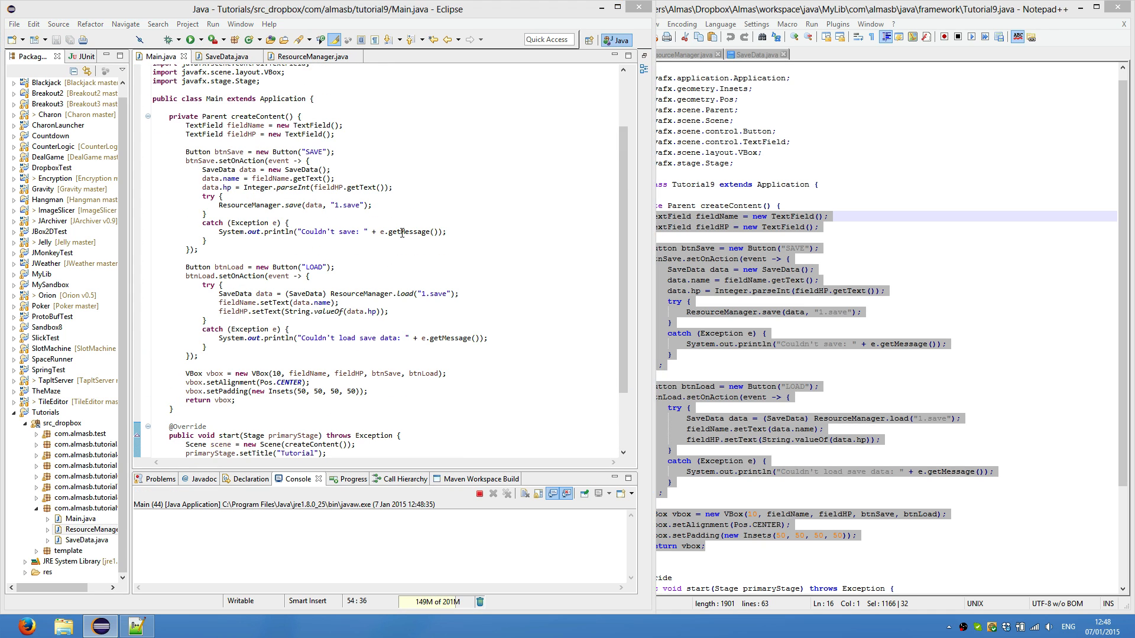
{"action": "left_click", "coordinate": [212, 39]}
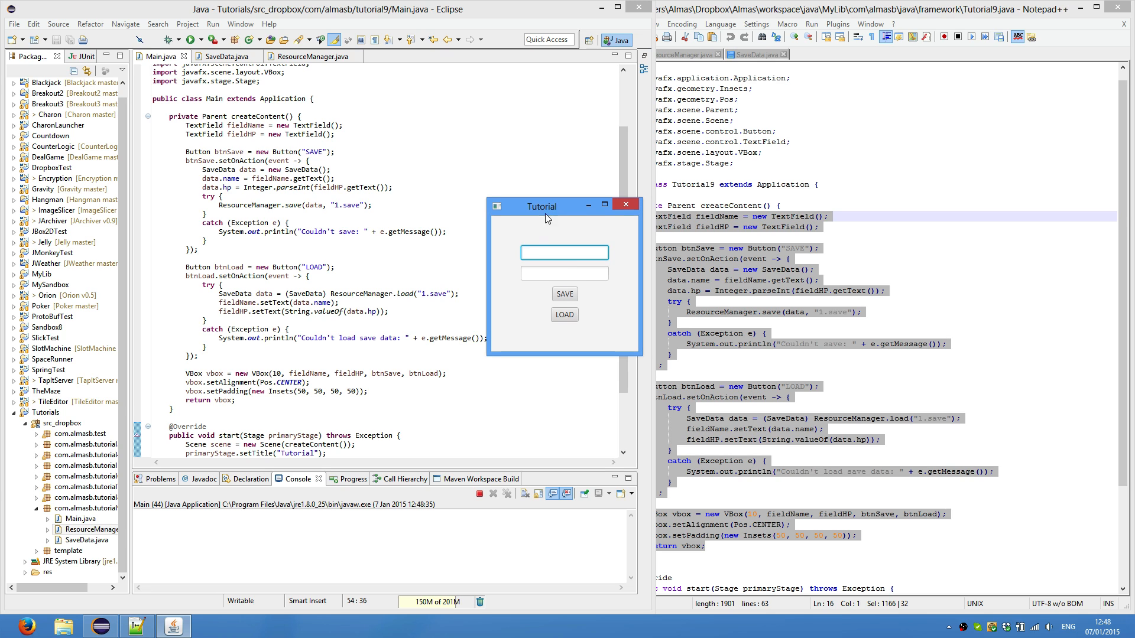
{"action": "mouse_move", "coordinate": [505, 254]}
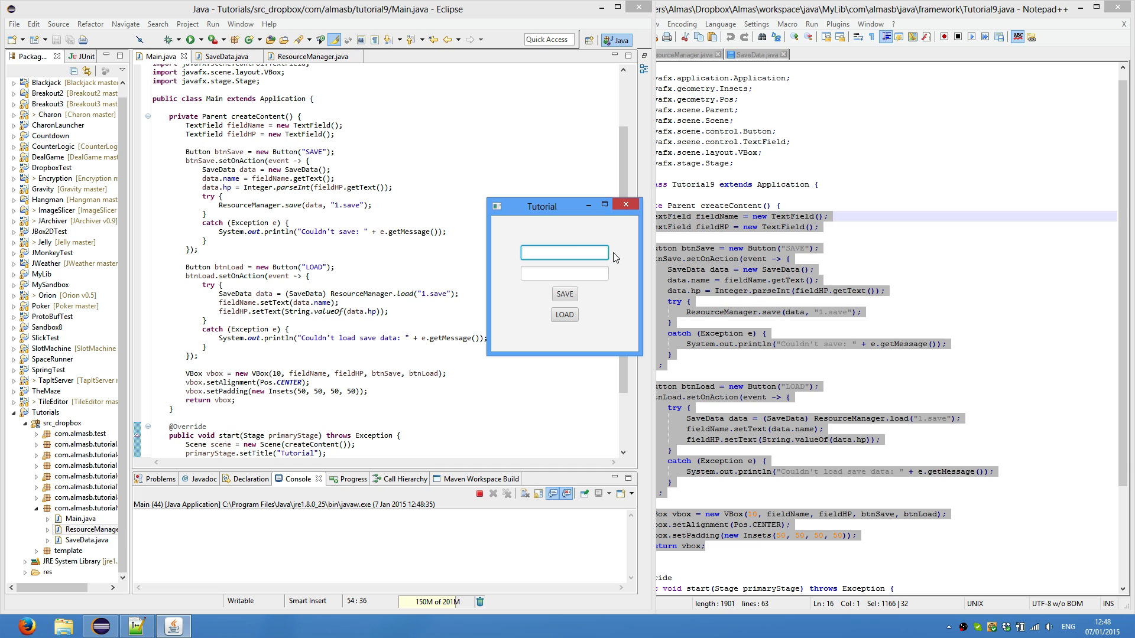
{"action": "mouse_move", "coordinate": [314, 391]}
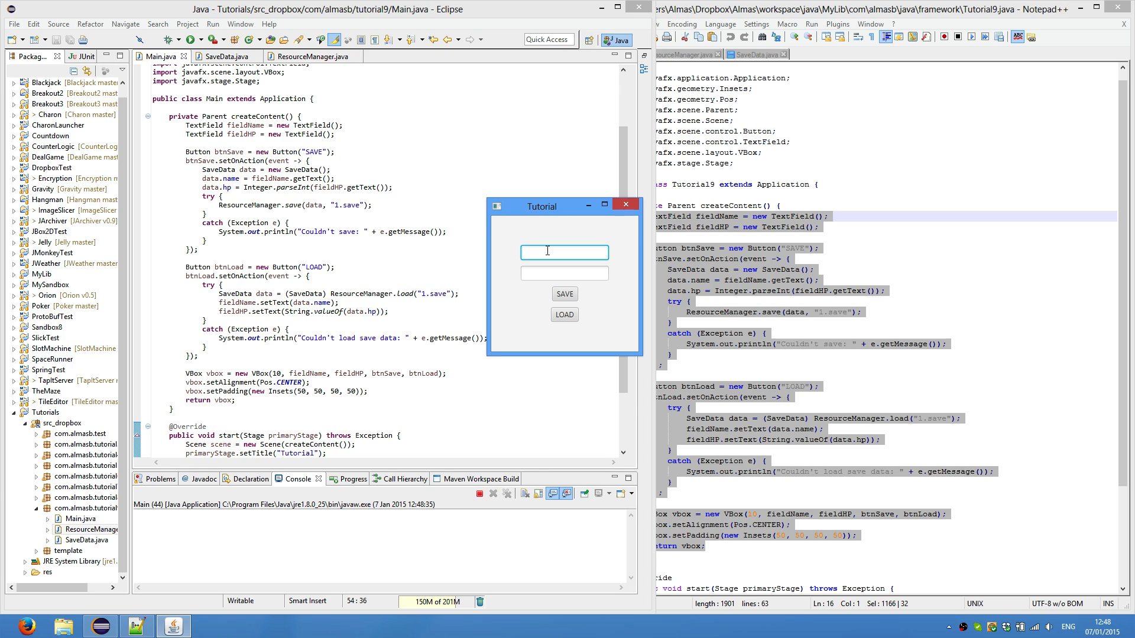
{"action": "type", "text": "Almas"}
{"action": "left_click", "coordinate": [564, 273]}
{"action": "type", "text": "1"}
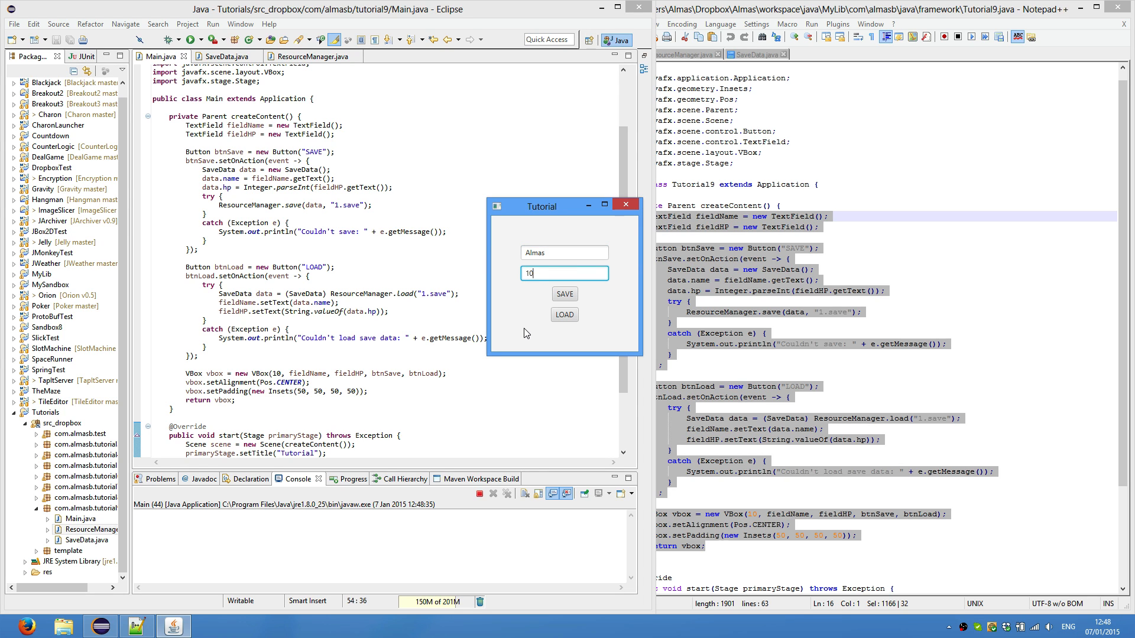
{"action": "type", "text": "0"}
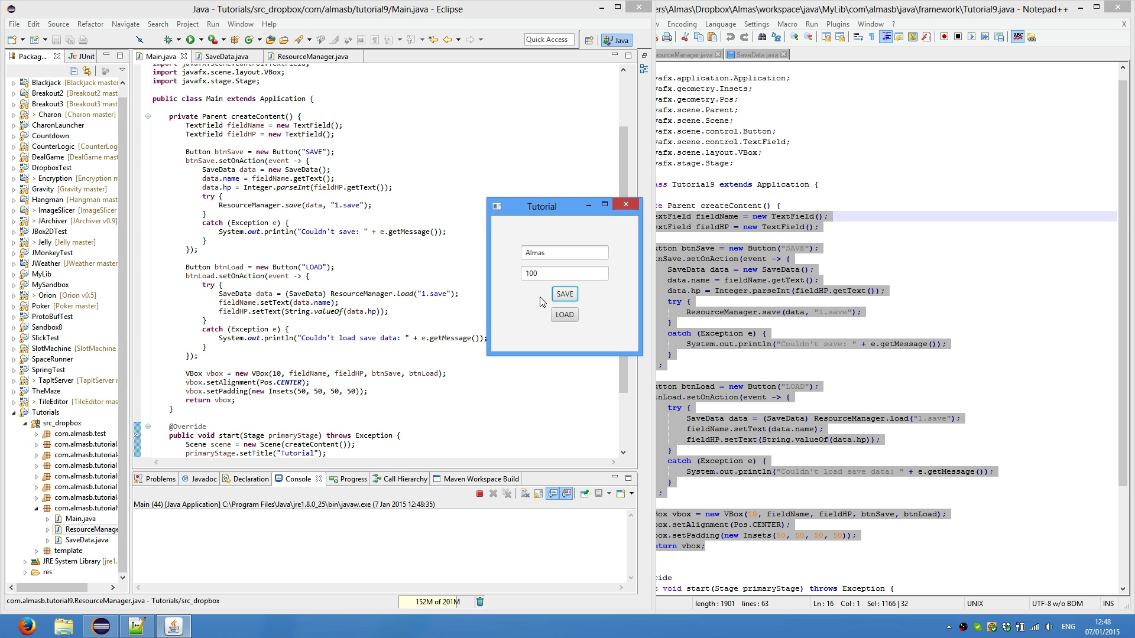
{"action": "left_click", "coordinate": [625, 204]}
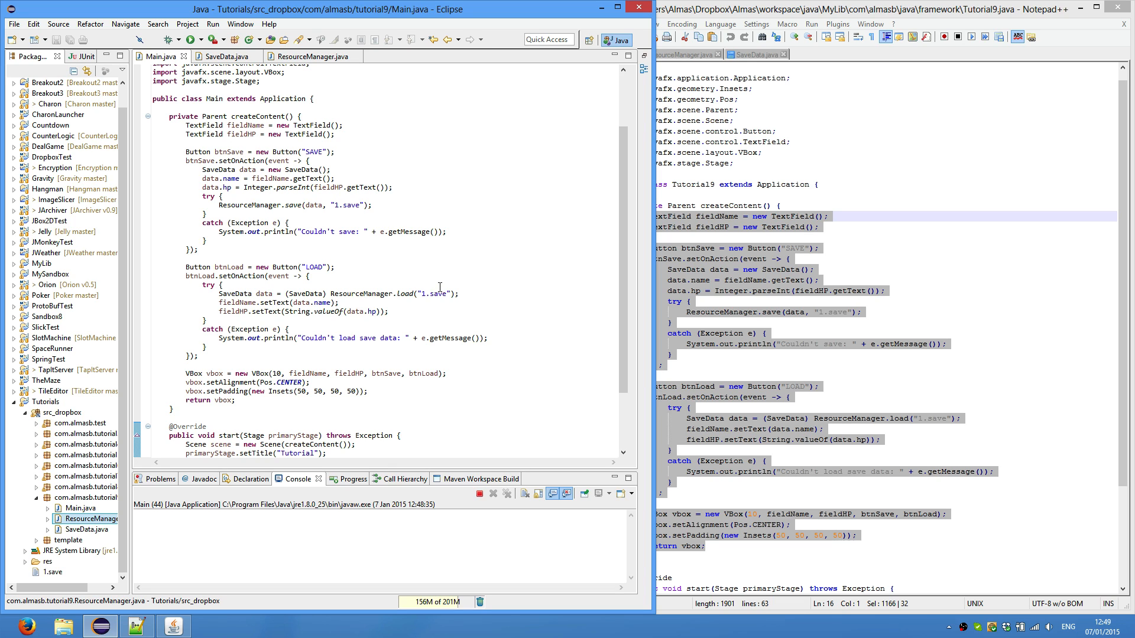
{"action": "mouse_move", "coordinate": [614, 278]}
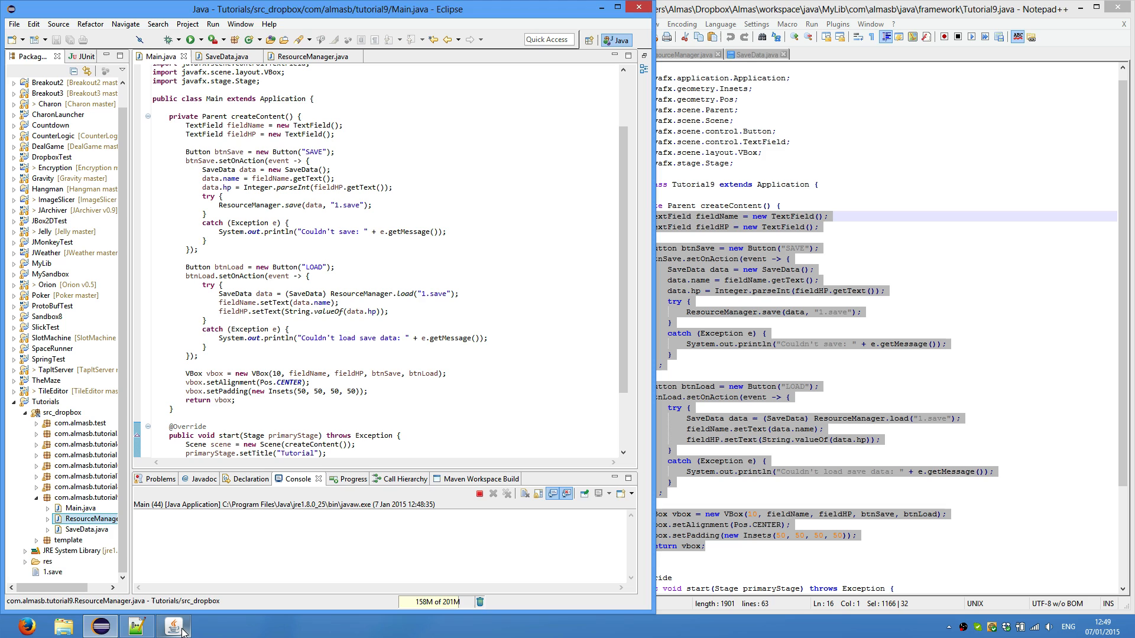
- Terminate the old run, relaunch the app and LOAD Almas and HP 100 back from 1.save
{"action": "left_click", "coordinate": [173, 627]}
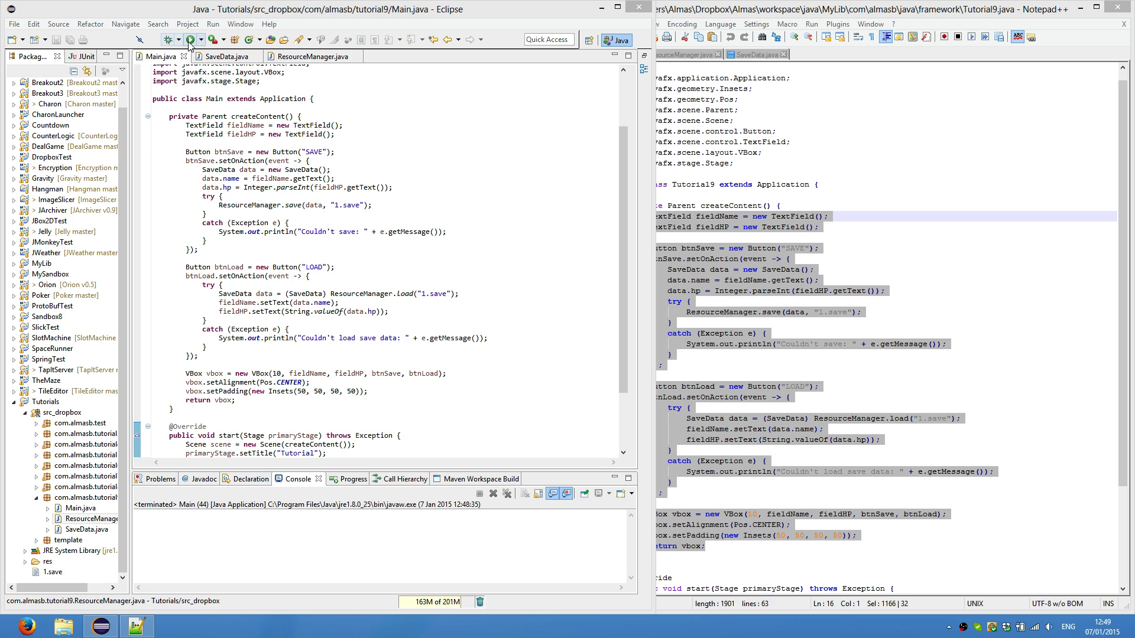
{"action": "left_click", "coordinate": [189, 40]}
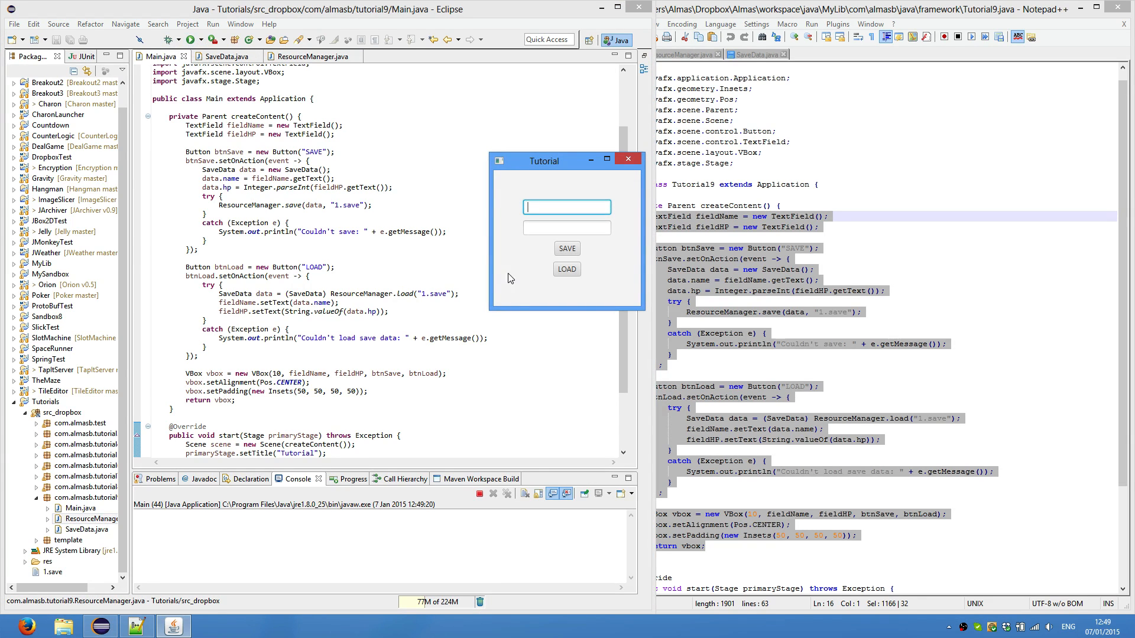
{"action": "left_click", "coordinate": [566, 268]}
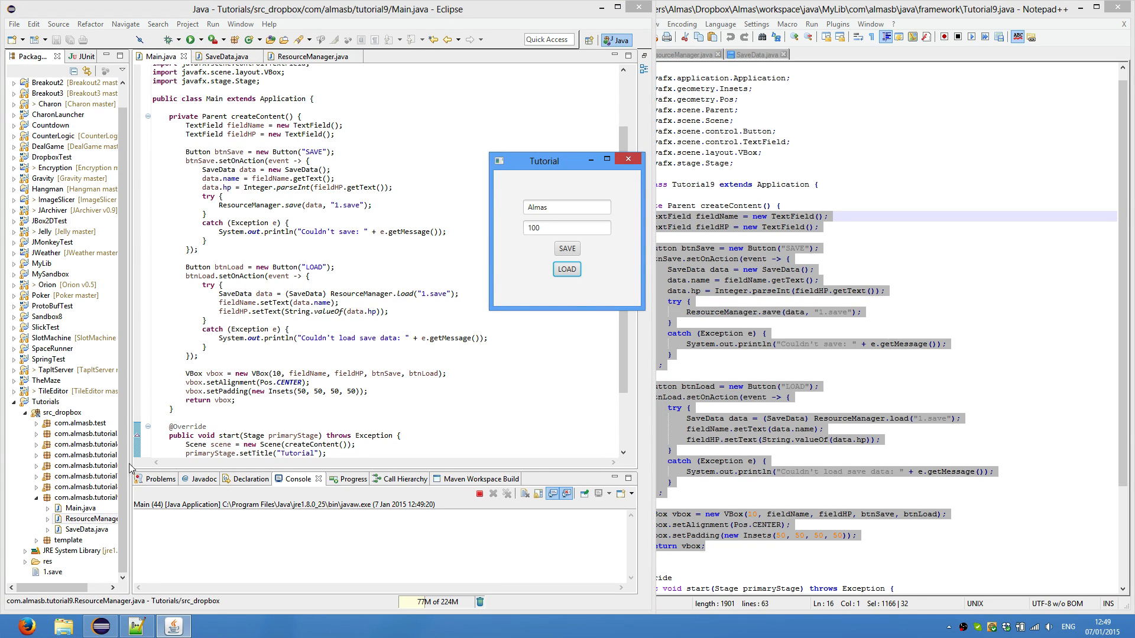
{"action": "left_click", "coordinate": [53, 572]}
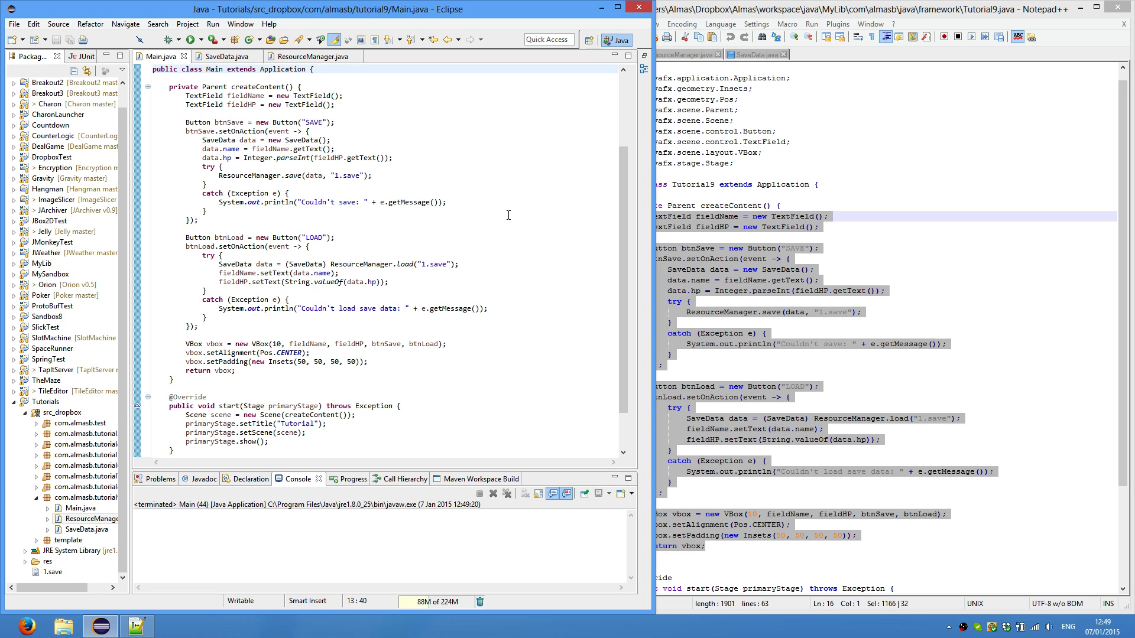
{"action": "mouse_move", "coordinate": [347, 75]}
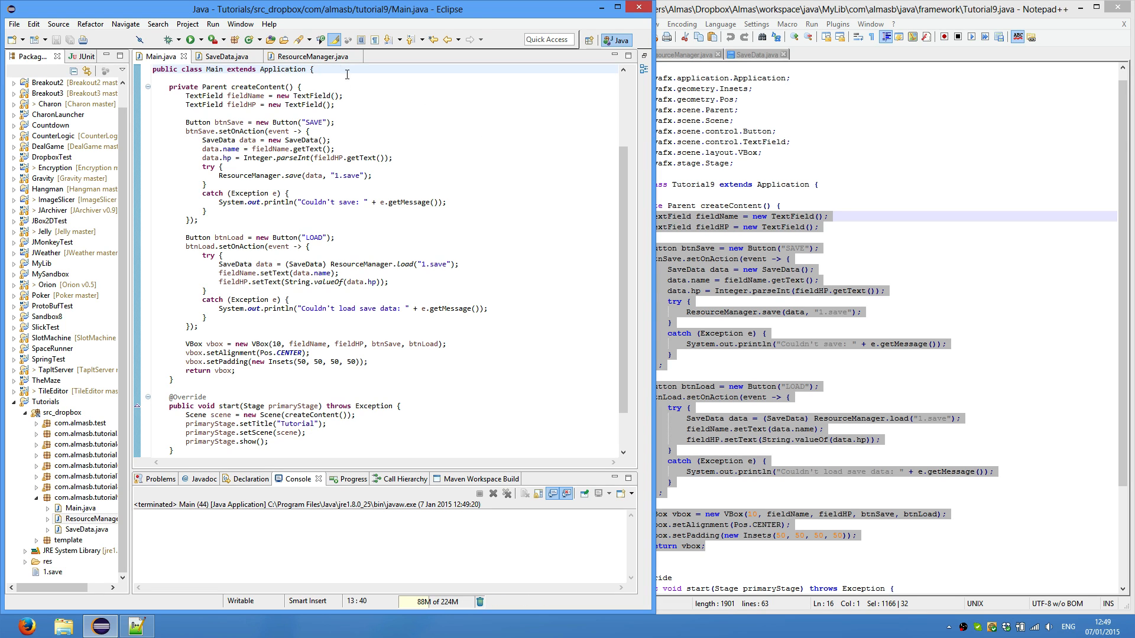
- Show ResourceManager.java's static save and load methods in the editor
{"action": "left_click", "coordinate": [312, 57]}
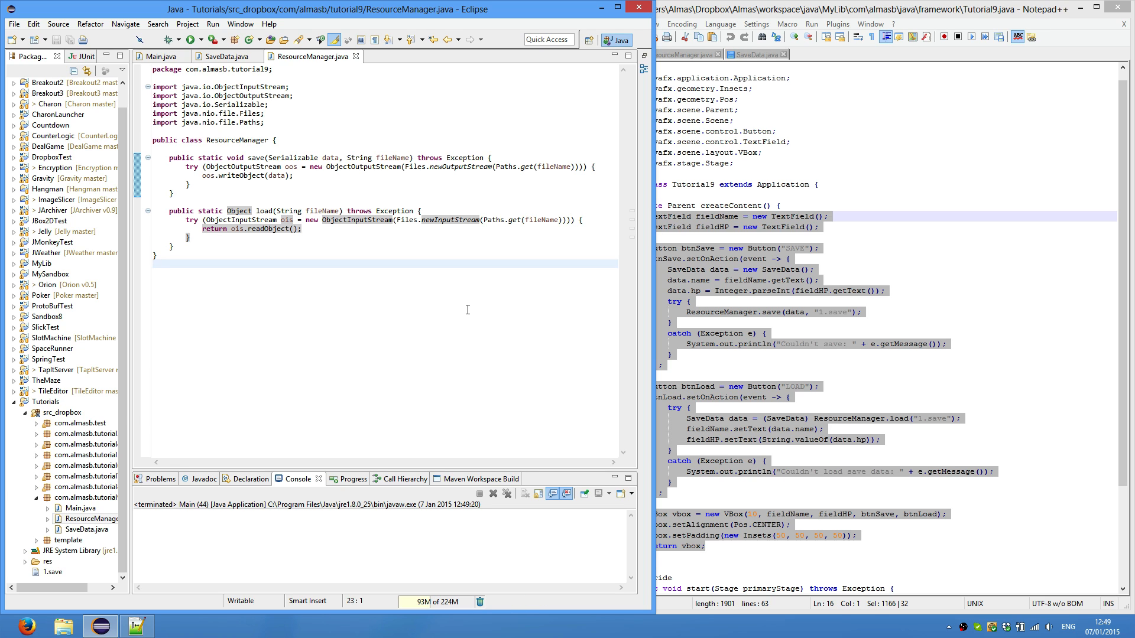
{"action": "left_click", "coordinate": [152, 264]}
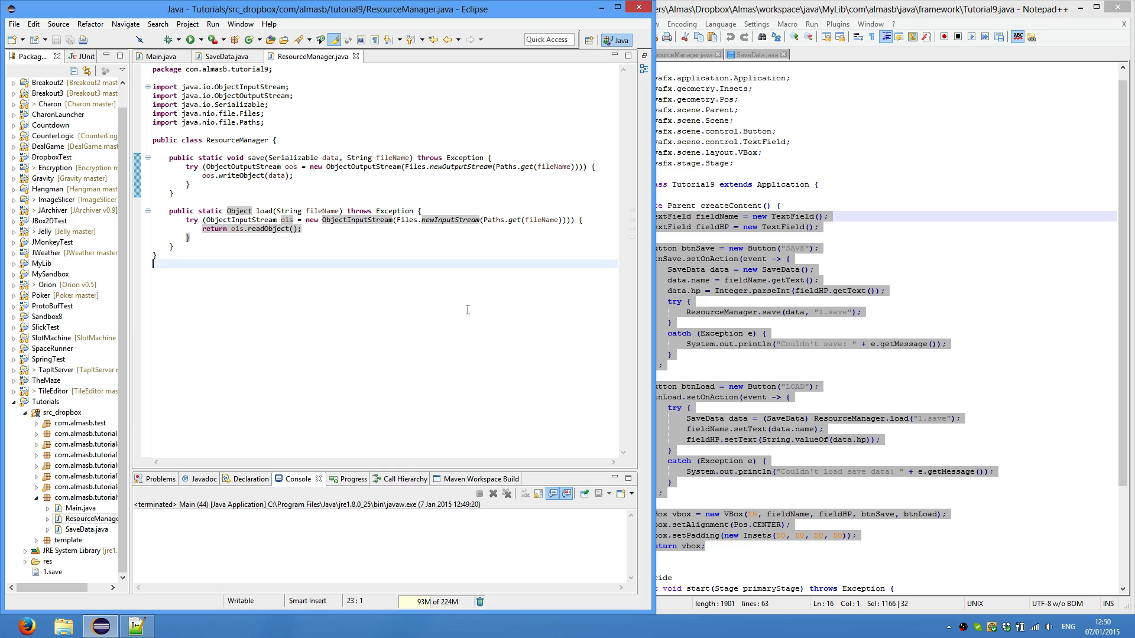
{"action": "mouse_move", "coordinate": [845, 427]}
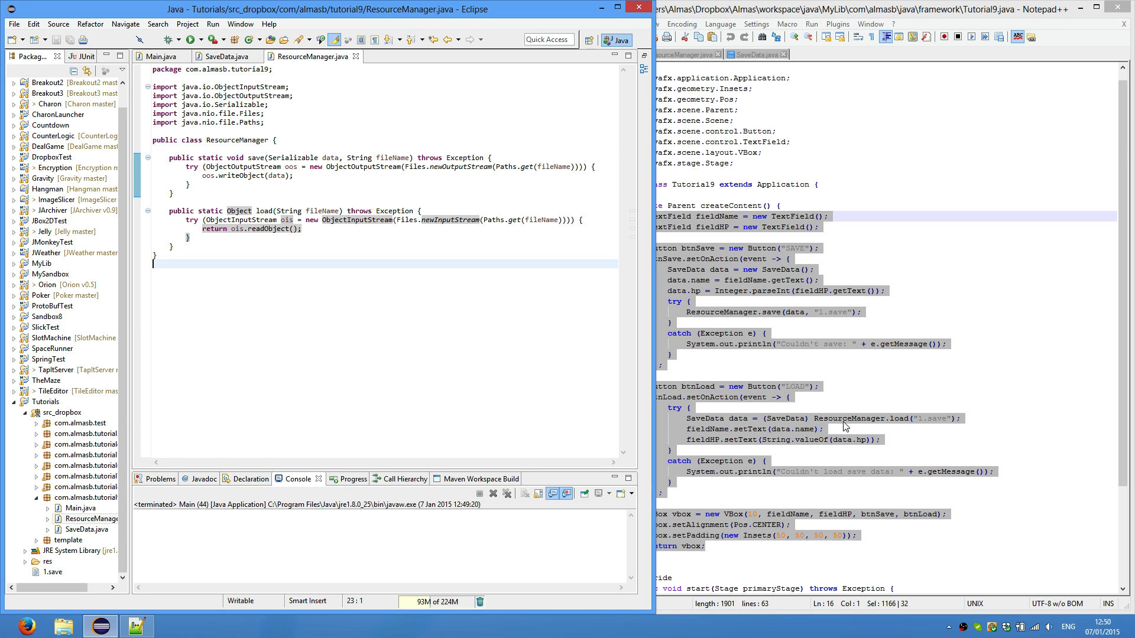